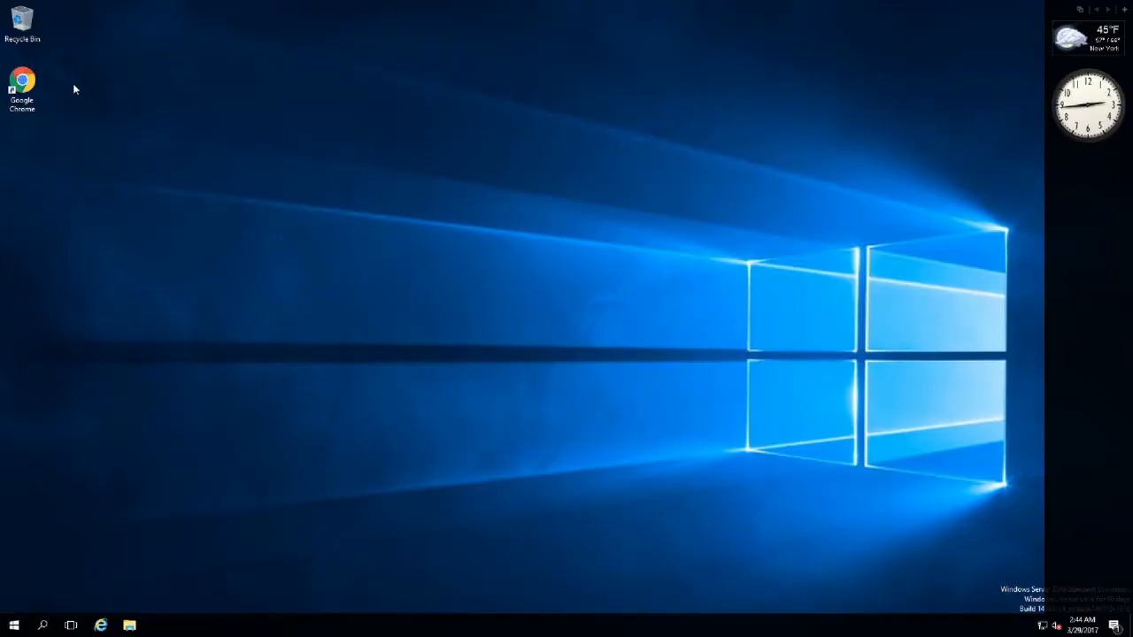
Launch Chrome and navigate the NetVizura 4.5.1 User Guide to its Windows Installation page
click(21, 89)
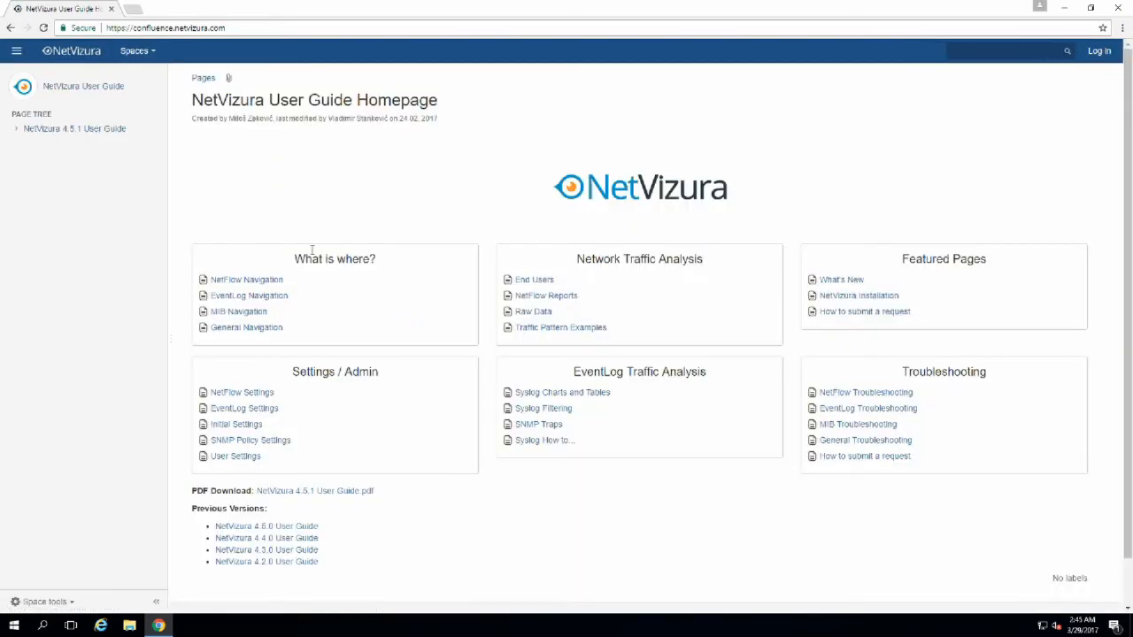
click(75, 128)
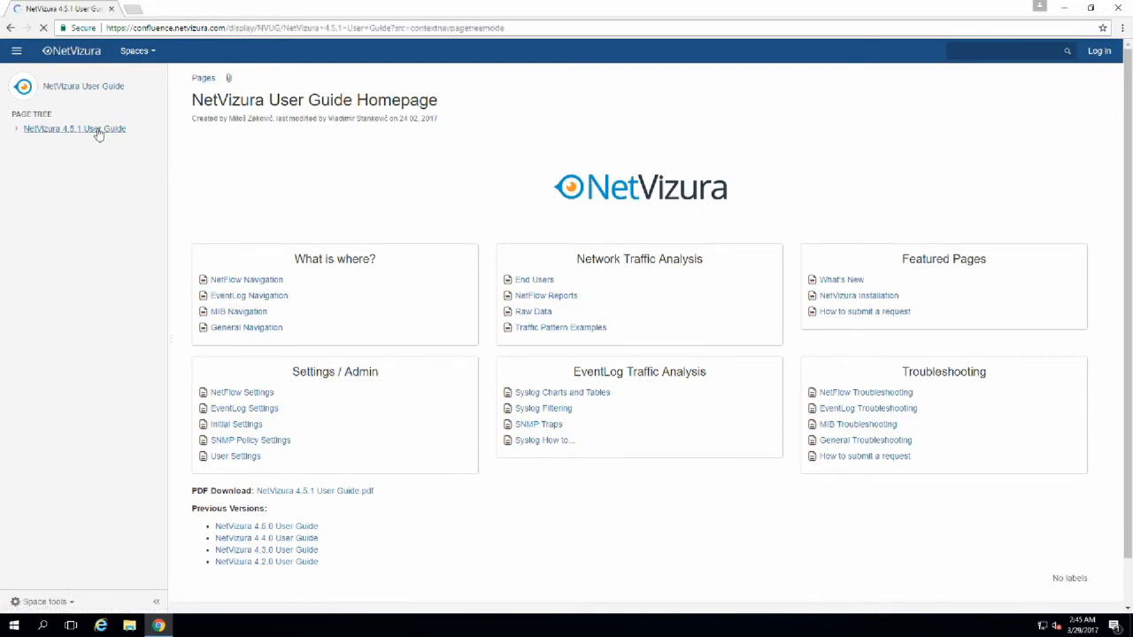
click(75, 128)
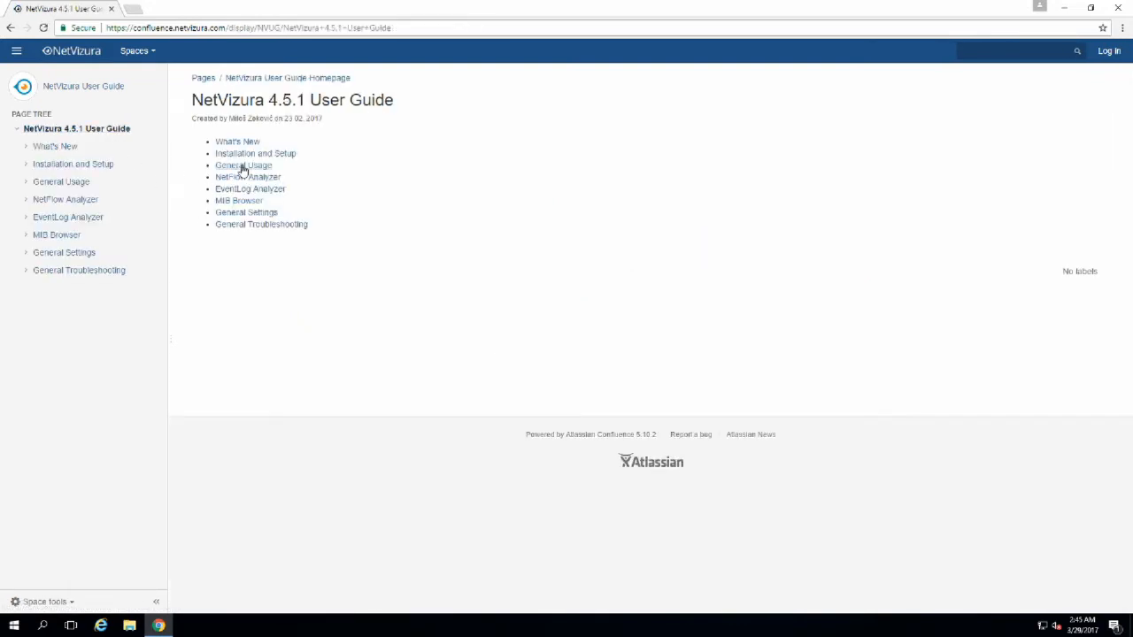
click(255, 153)
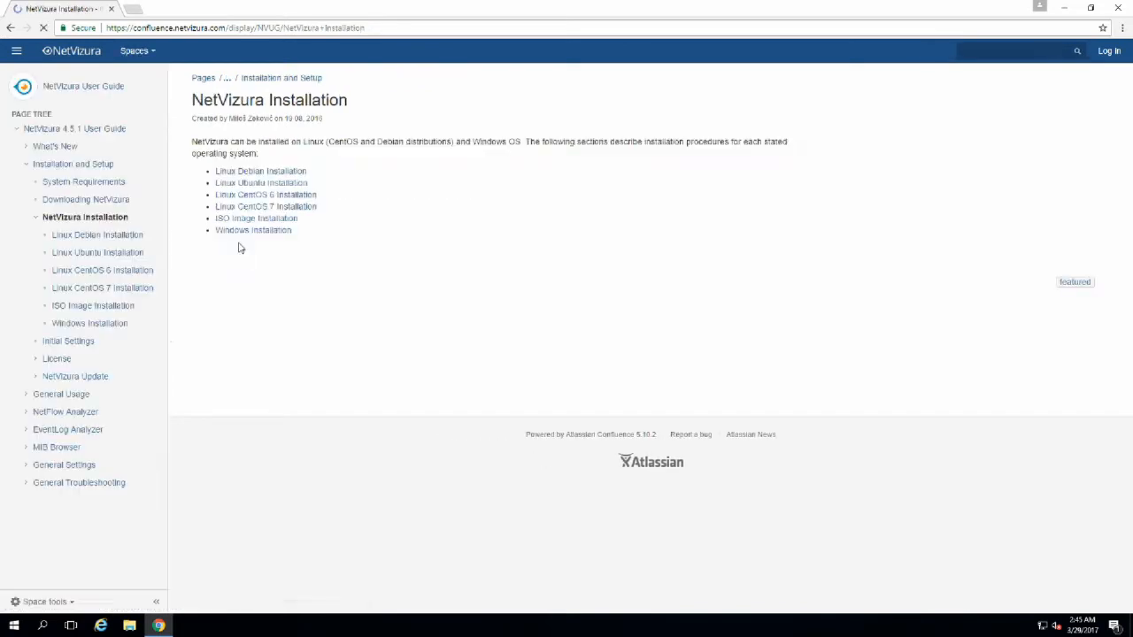
click(253, 230)
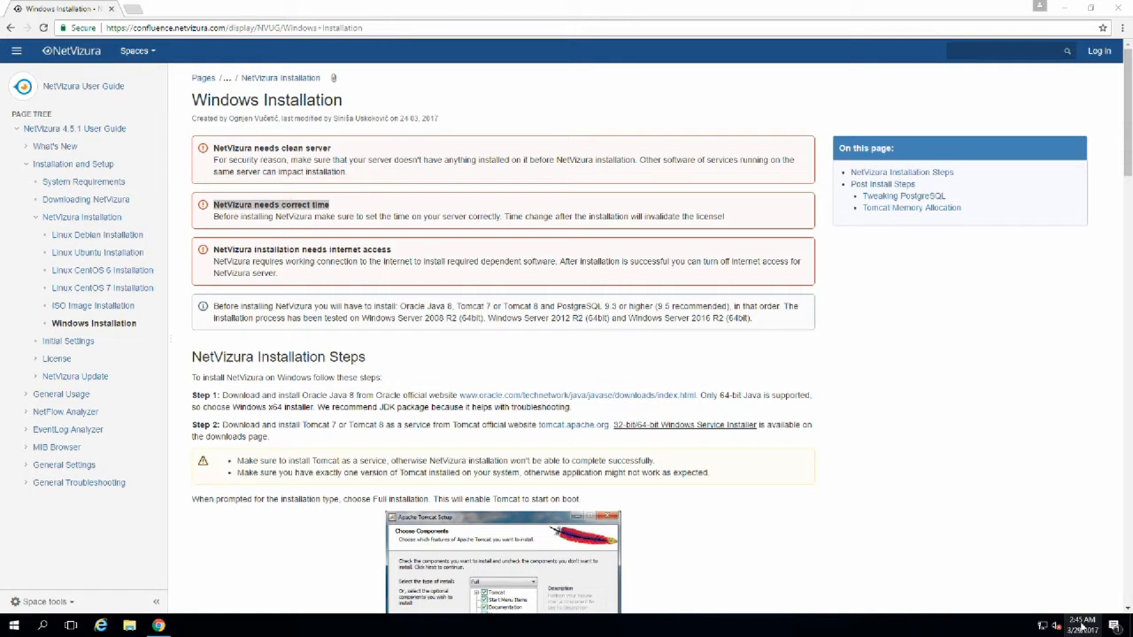
From the taskbar clock, set the time zone to UTC+01:00 Belgrade–Prague with automatic time zone on, then close Settings
click(1082, 623)
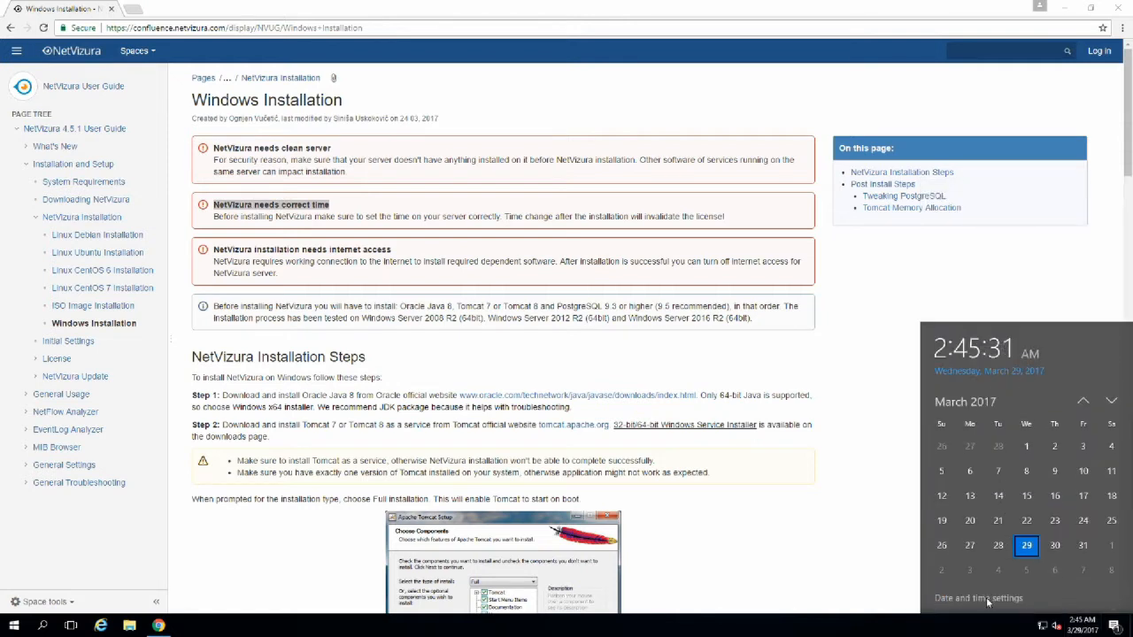
click(977, 598)
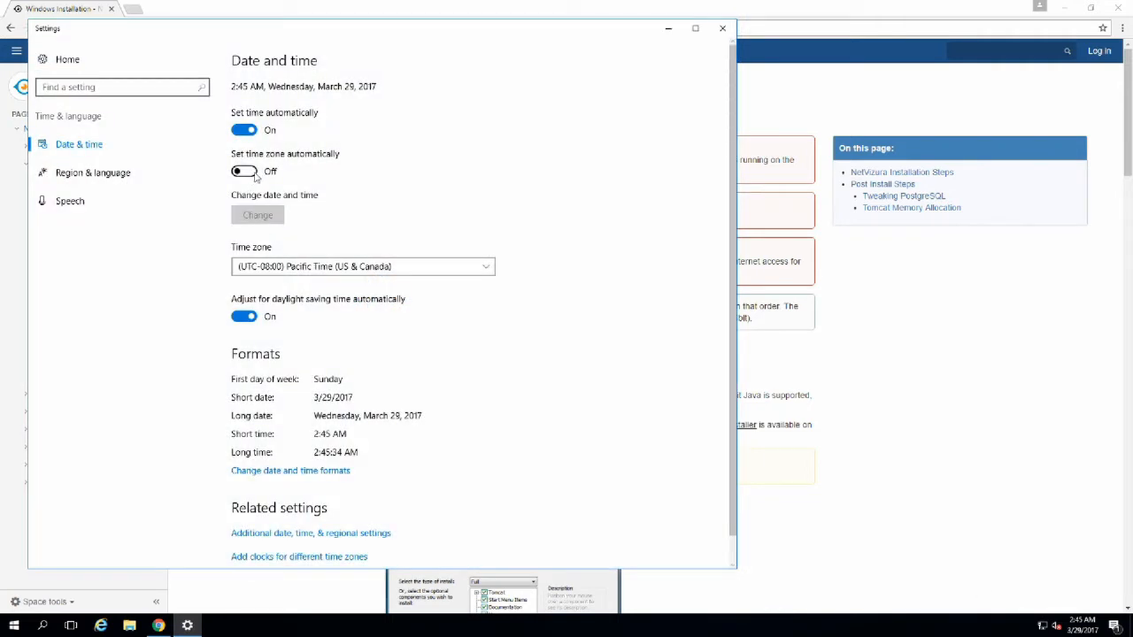
click(245, 170)
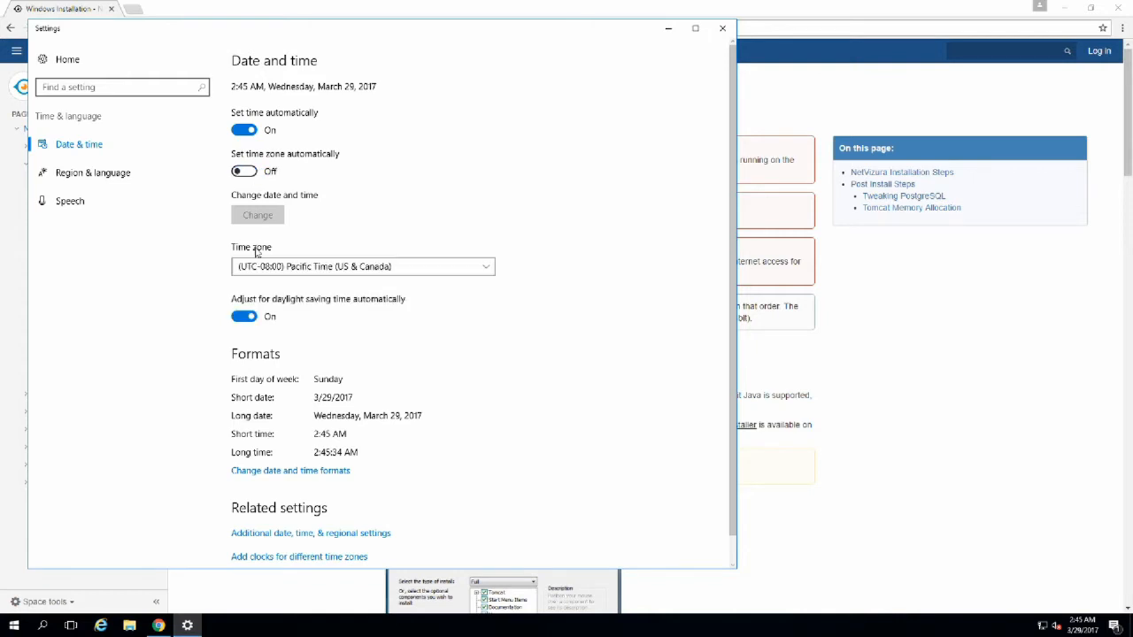
click(363, 265)
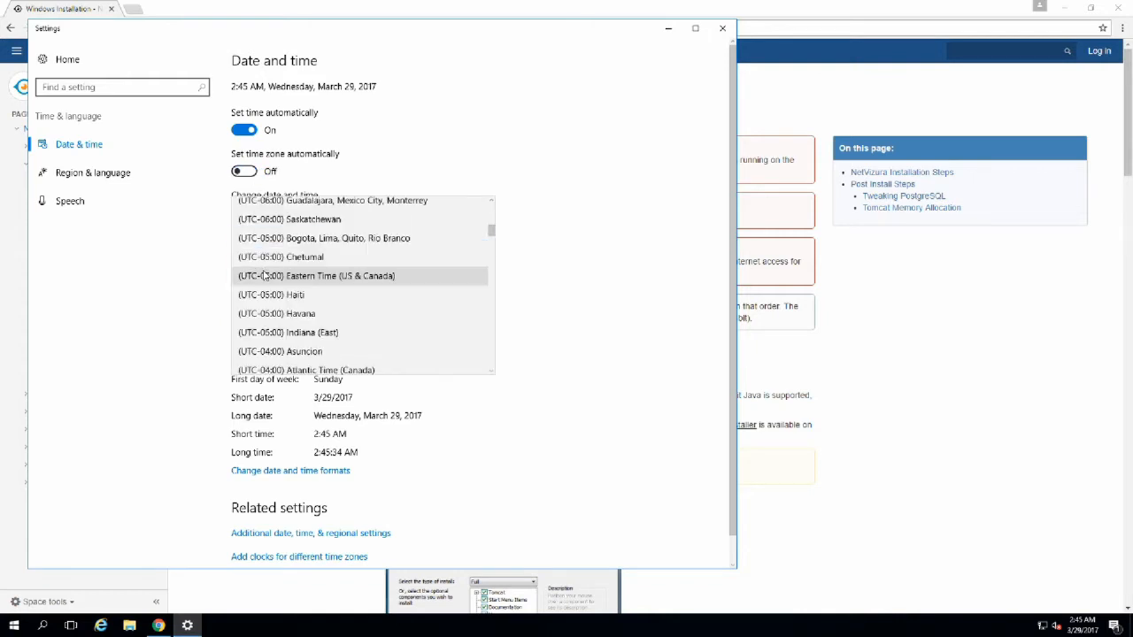
scroll(down, 3)
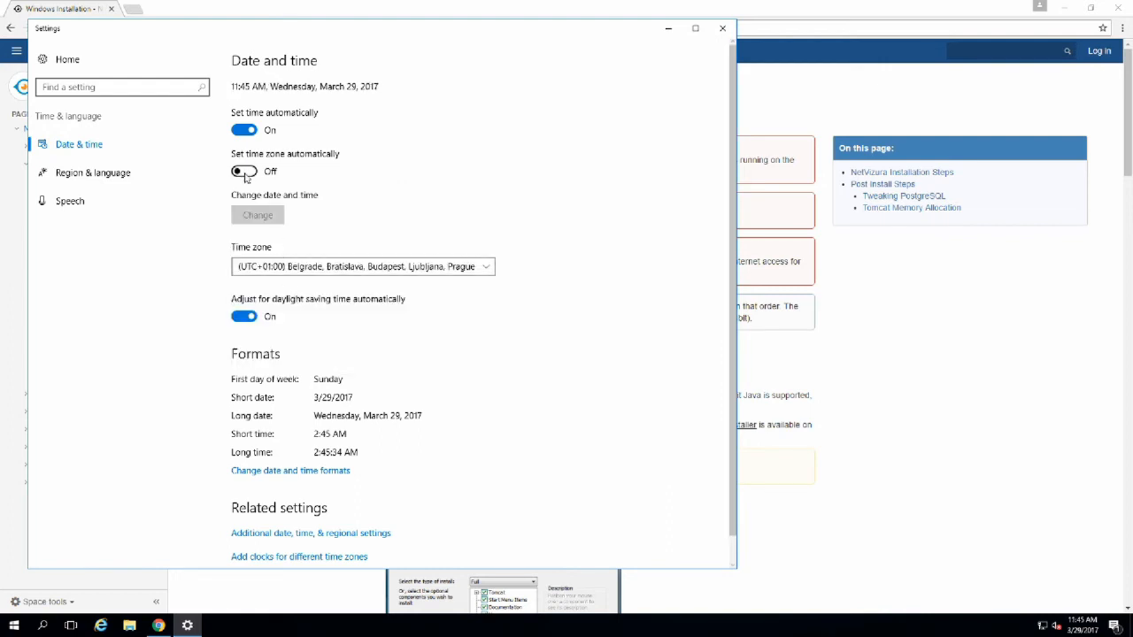
click(244, 170)
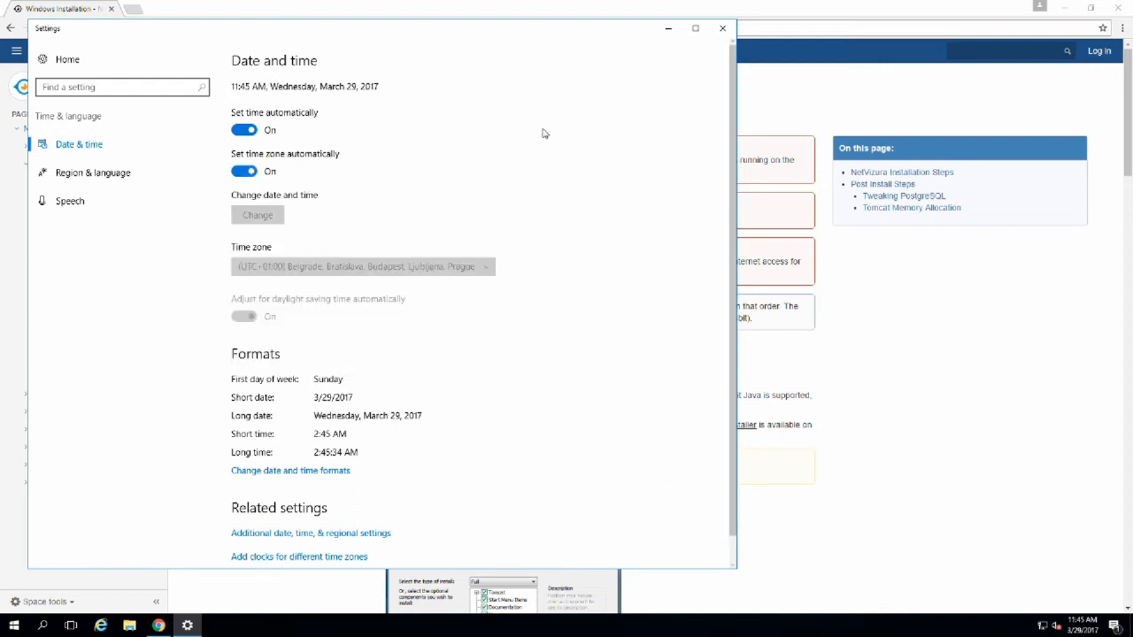
click(722, 28)
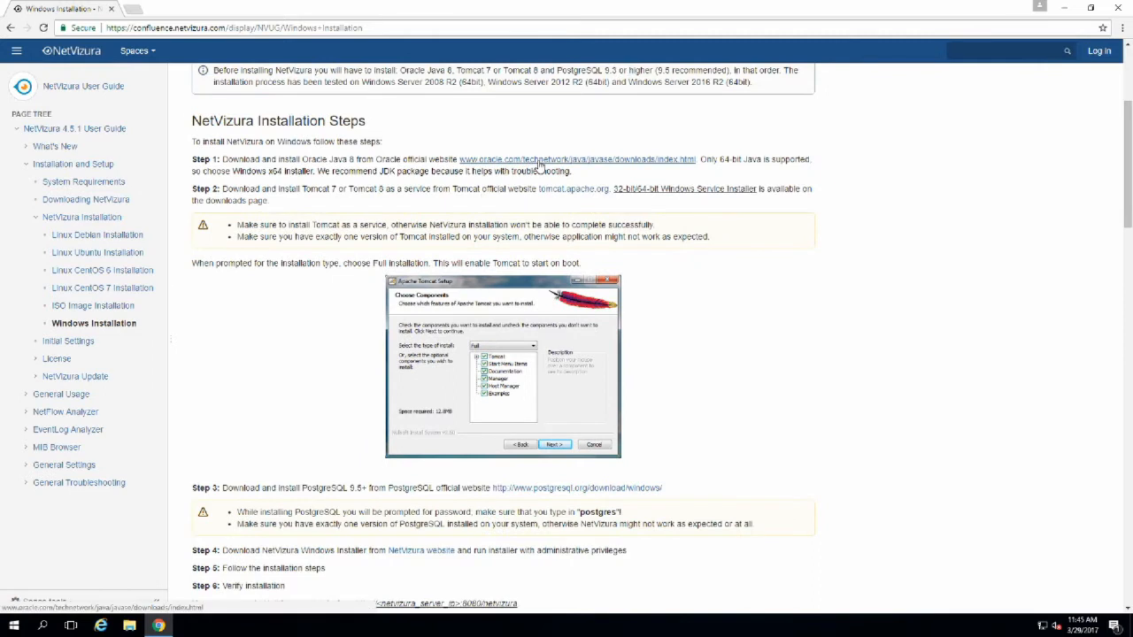
Reach Oracle's JDK downloads page from the guide's Java link, accepting the cookie notice
click(577, 159)
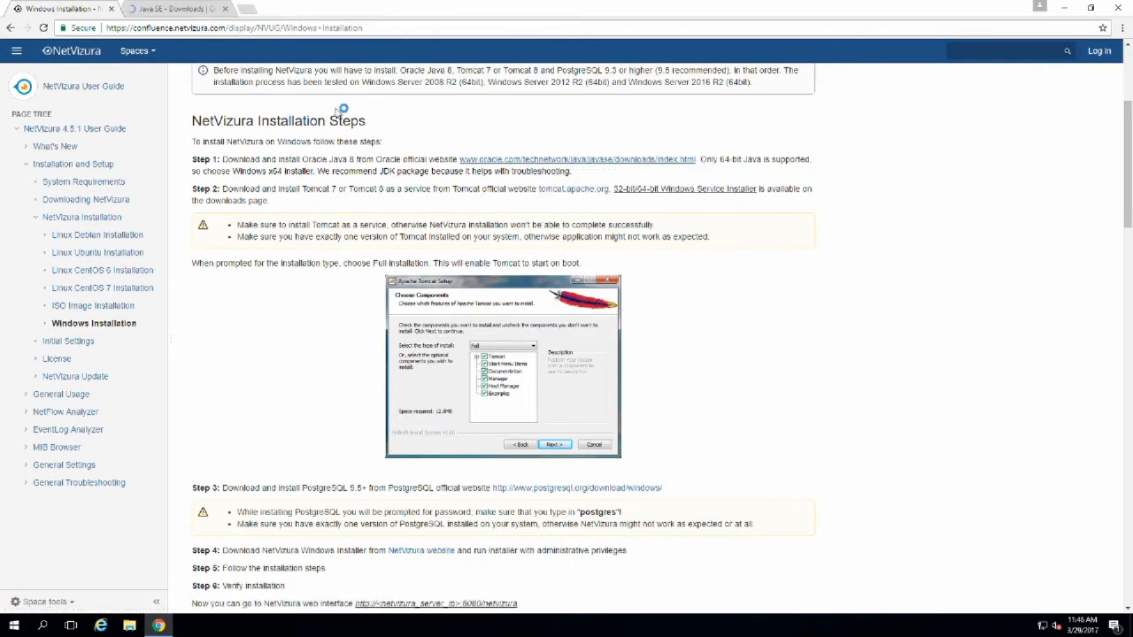
click(173, 9)
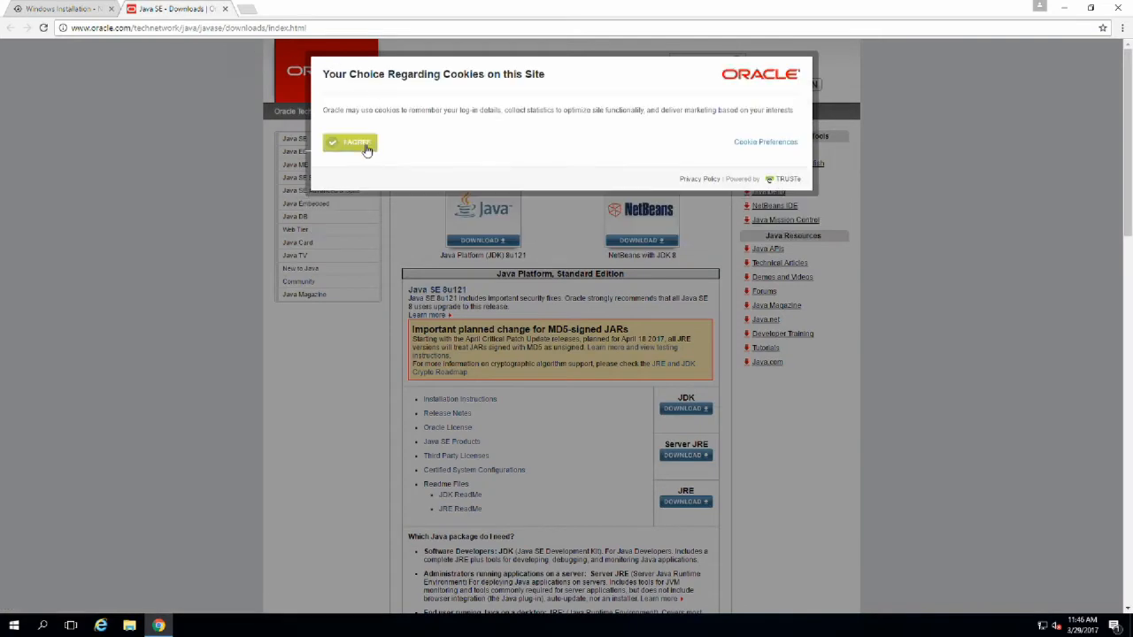
click(349, 141)
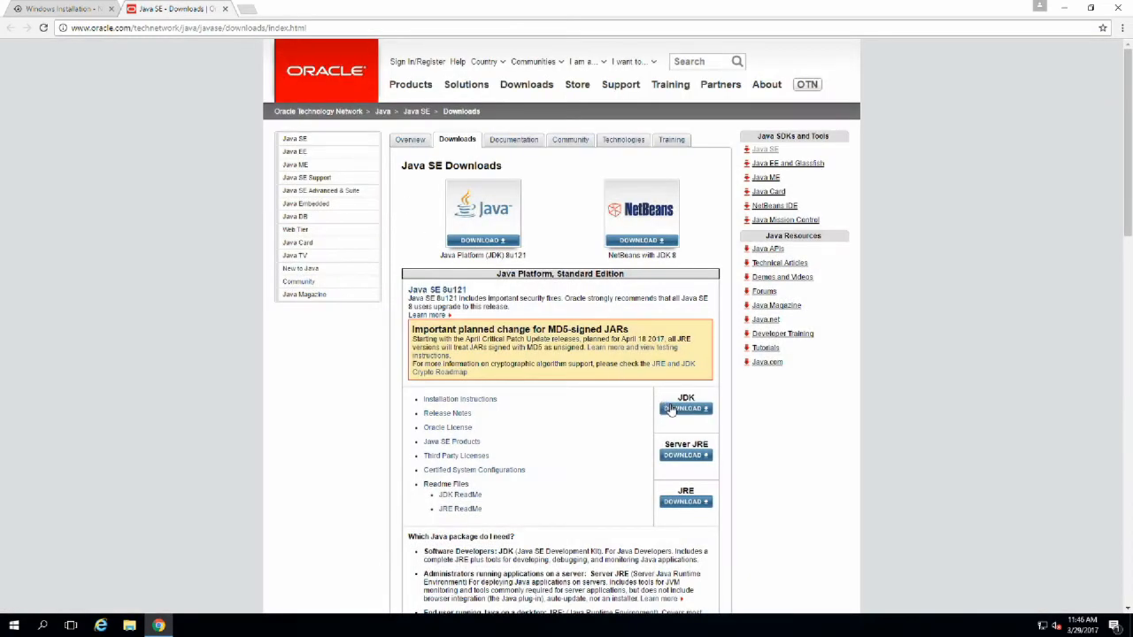
click(687, 407)
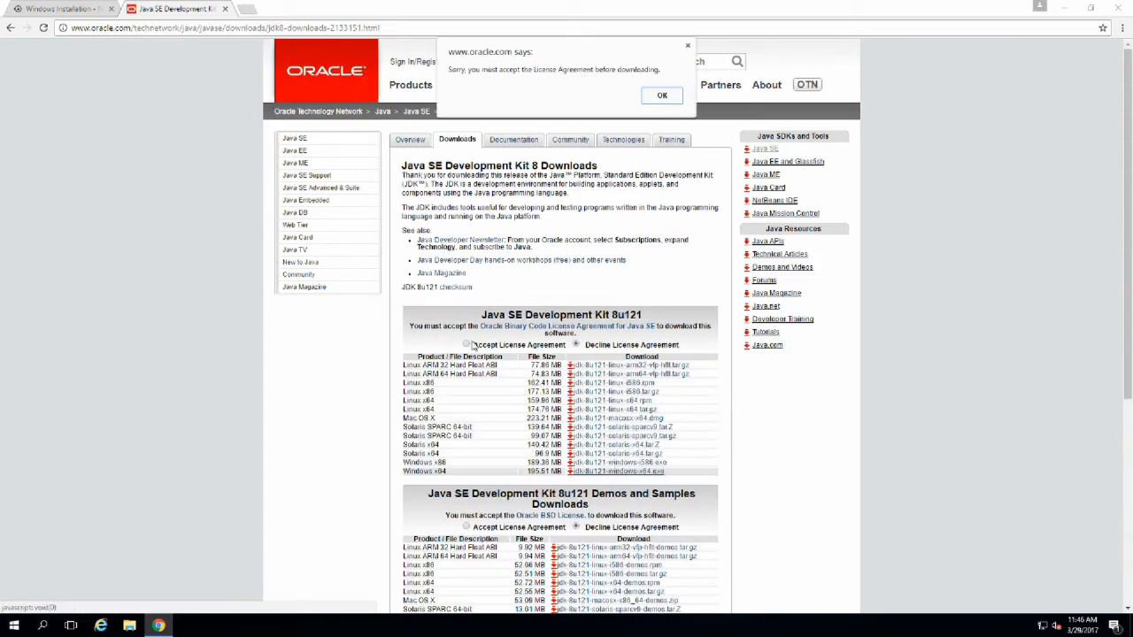
Accept the JDK license agreement and download the Windows x64 JDK 8u121 .exe installer
click(662, 95)
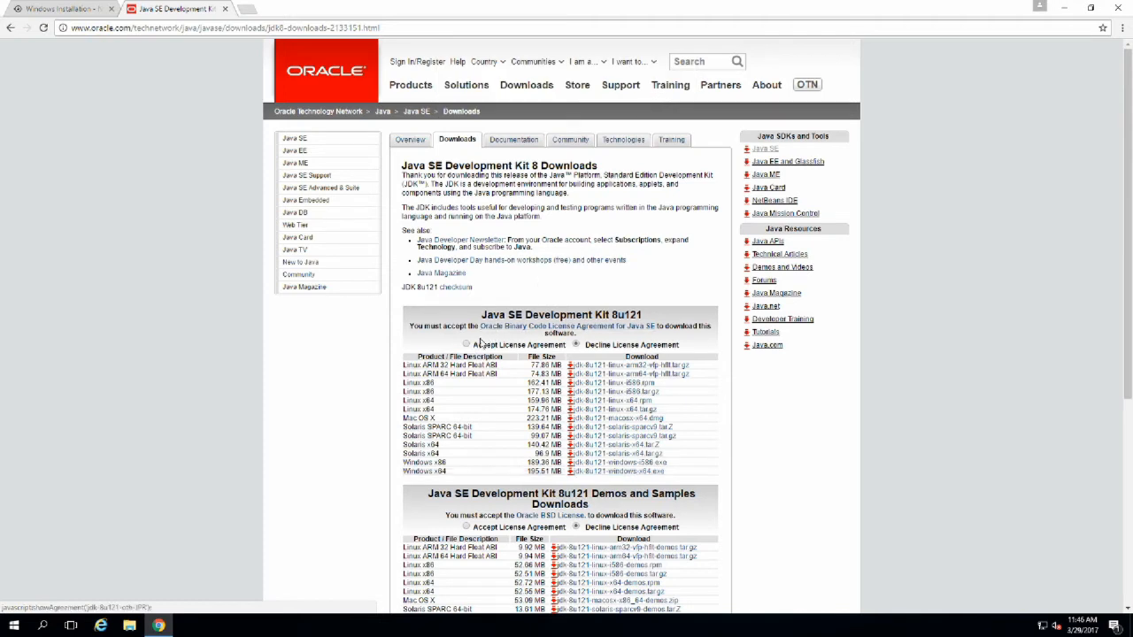
click(467, 344)
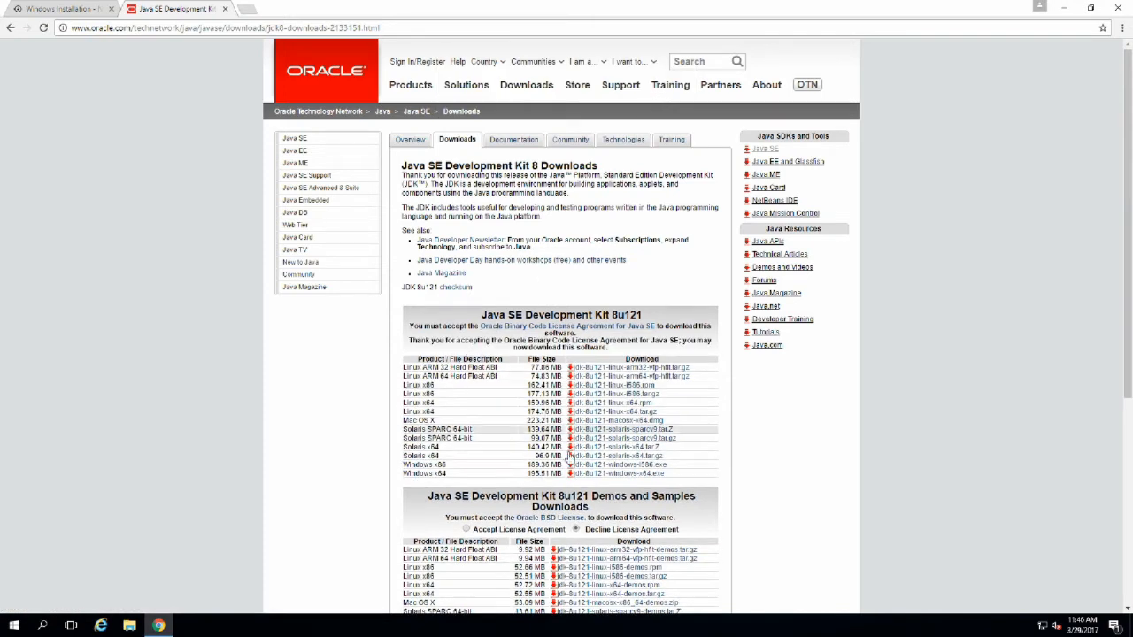
click(616, 475)
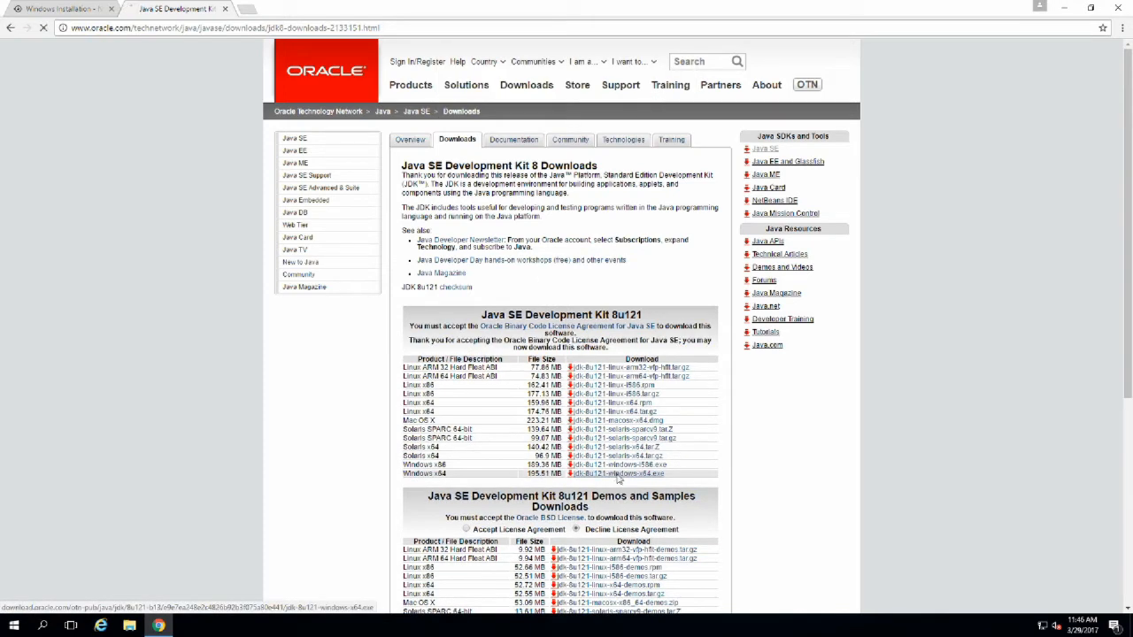
click(616, 474)
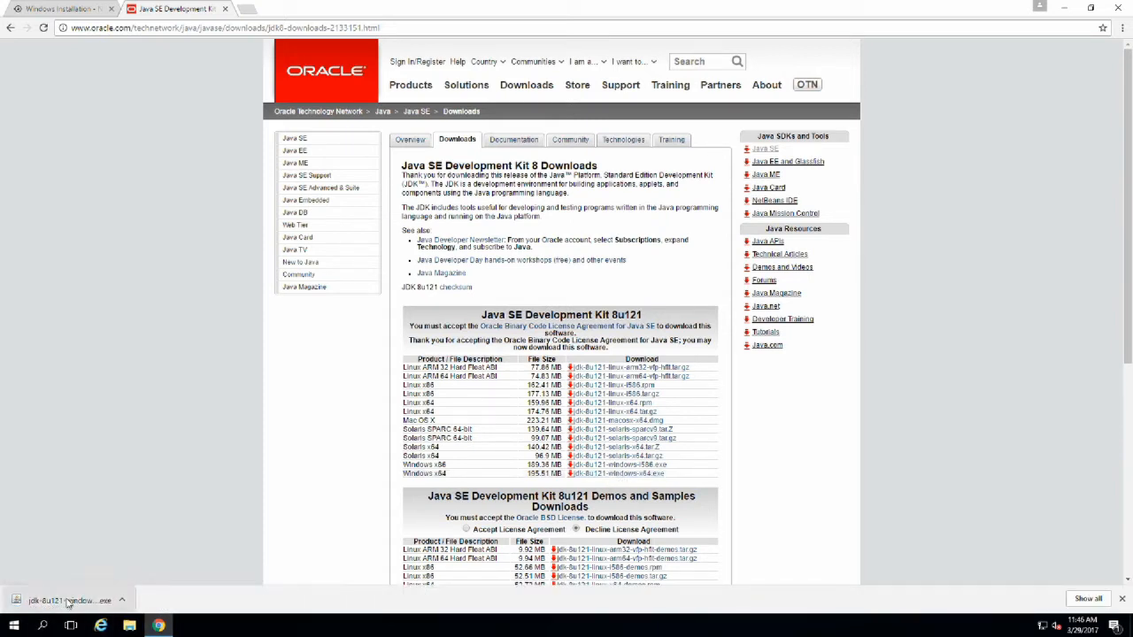
Run the downloaded JDK installer past the security warning and its welcome step
click(67, 600)
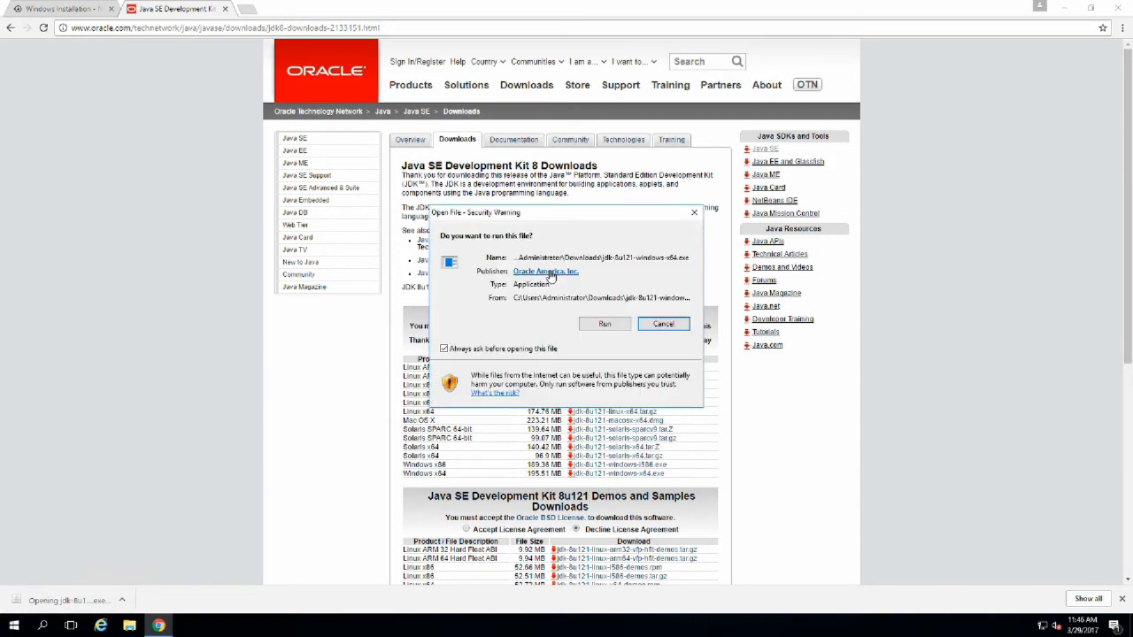
click(662, 322)
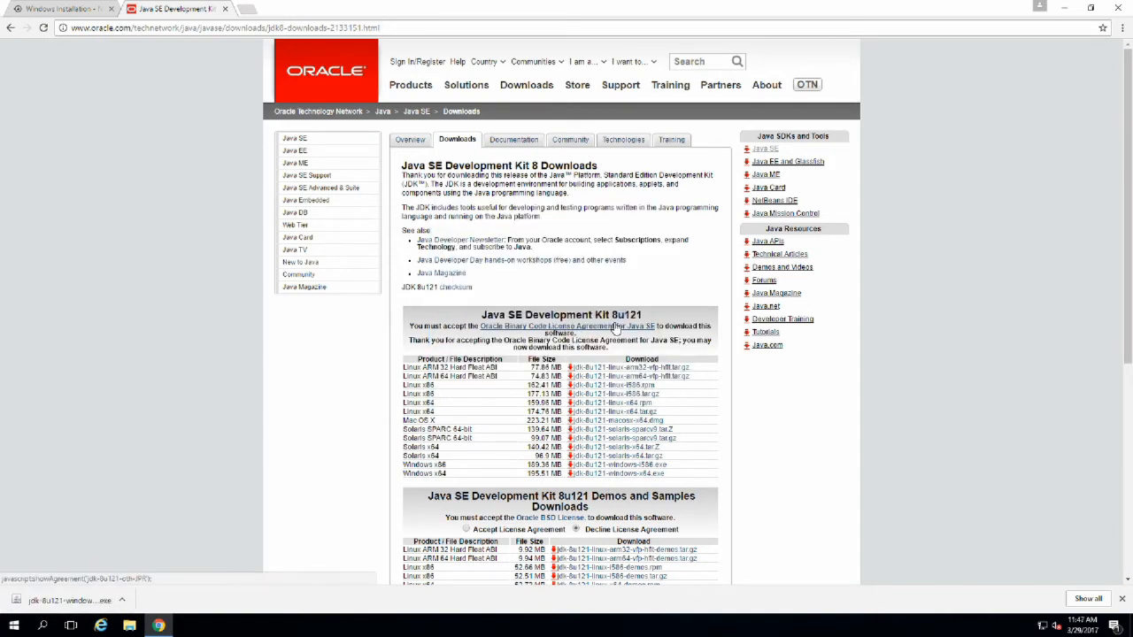
scroll(down, 3)
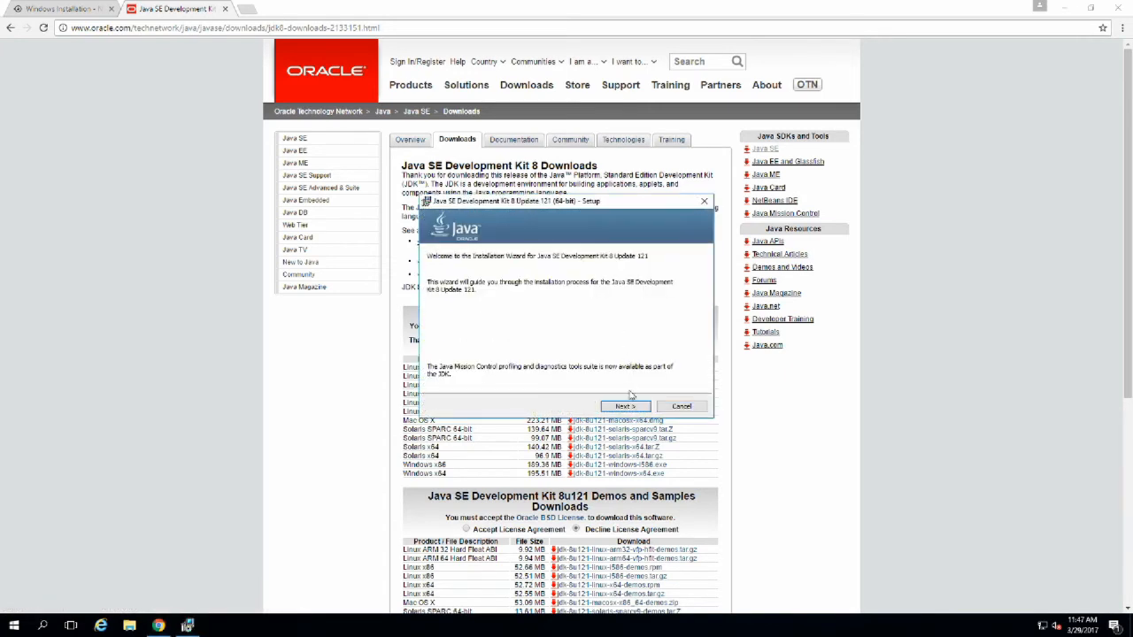
click(625, 405)
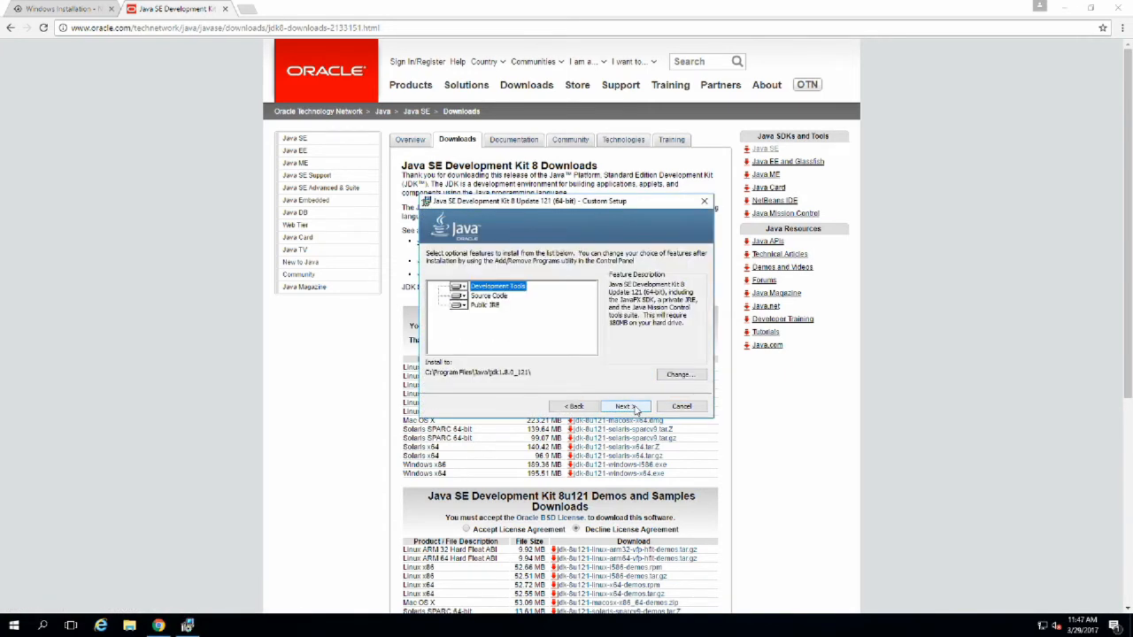
Install JDK 8 Update 121 with default features and folders, then close the finished setup
click(623, 405)
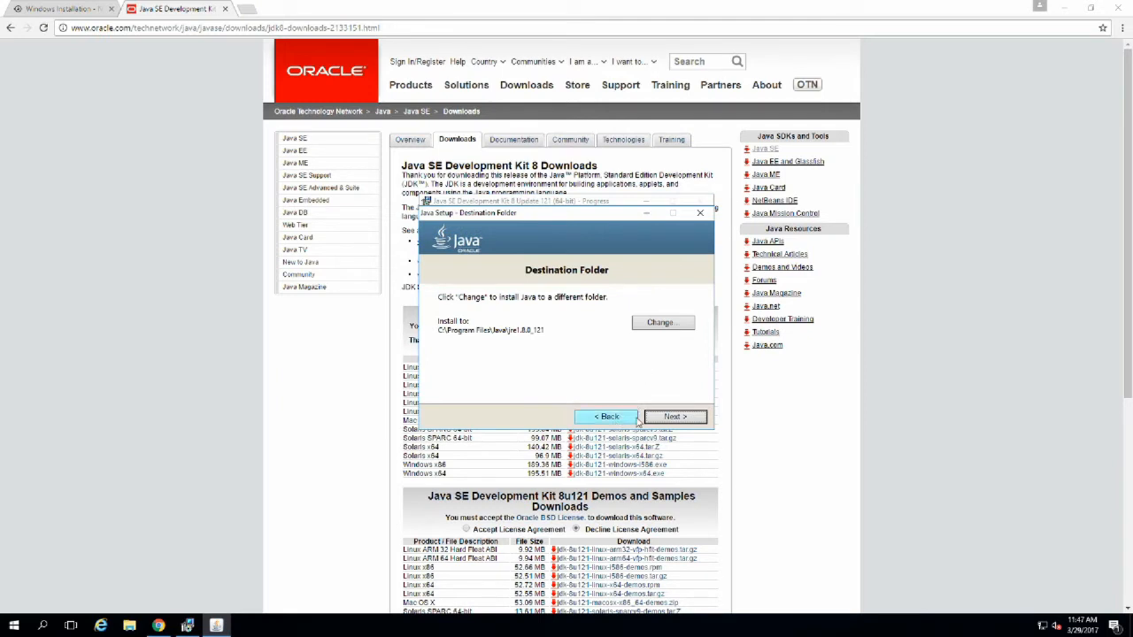
click(674, 416)
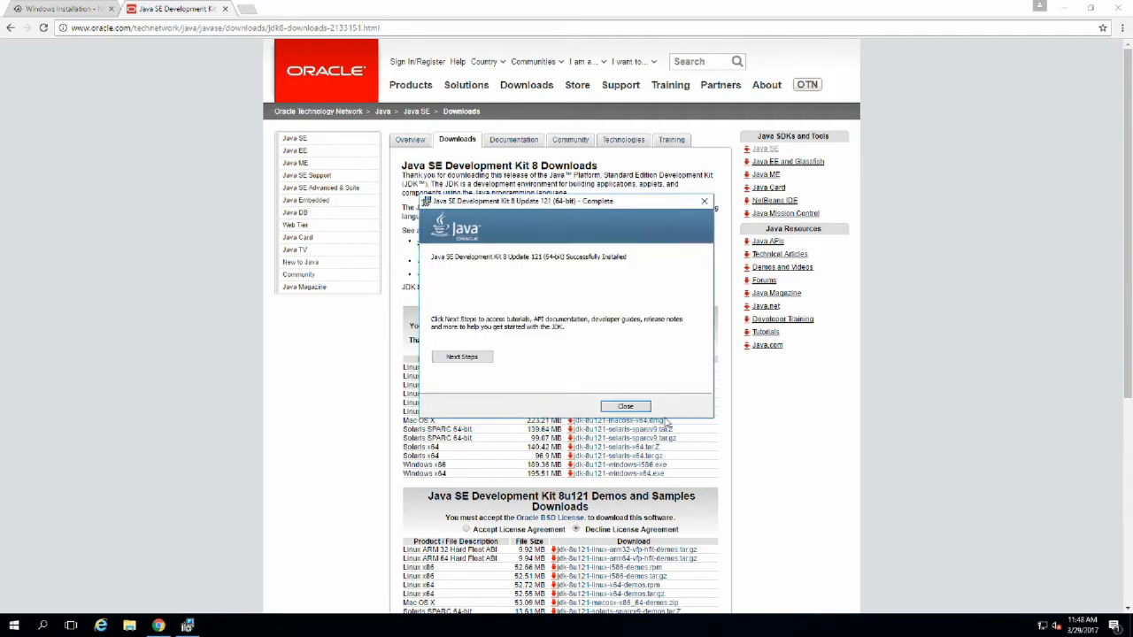
mouse_move(632, 391)
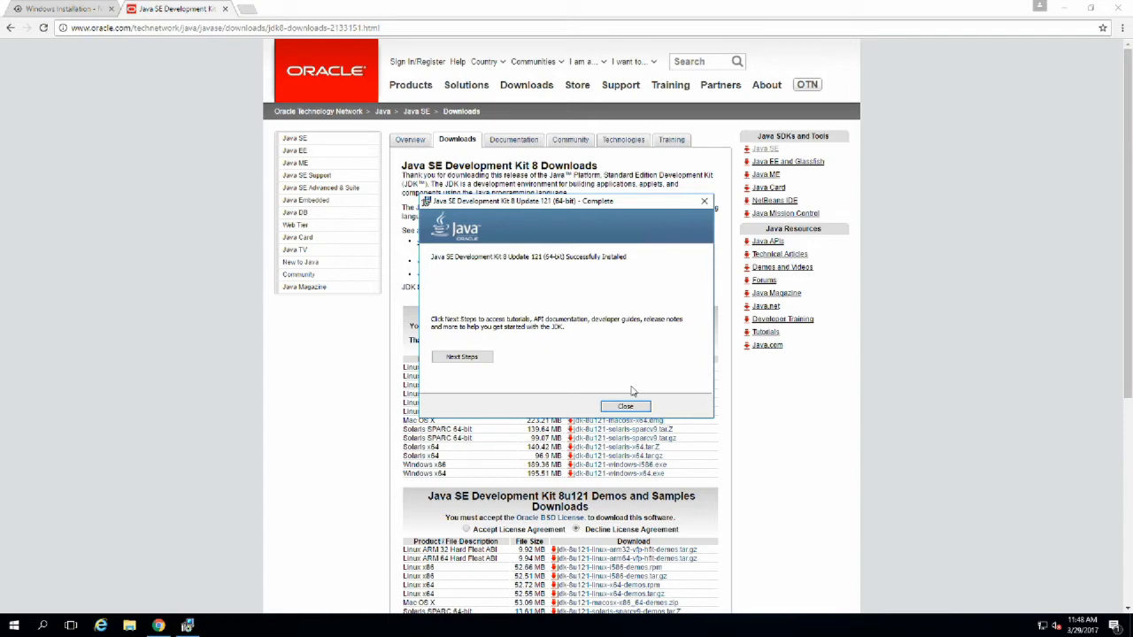
click(623, 405)
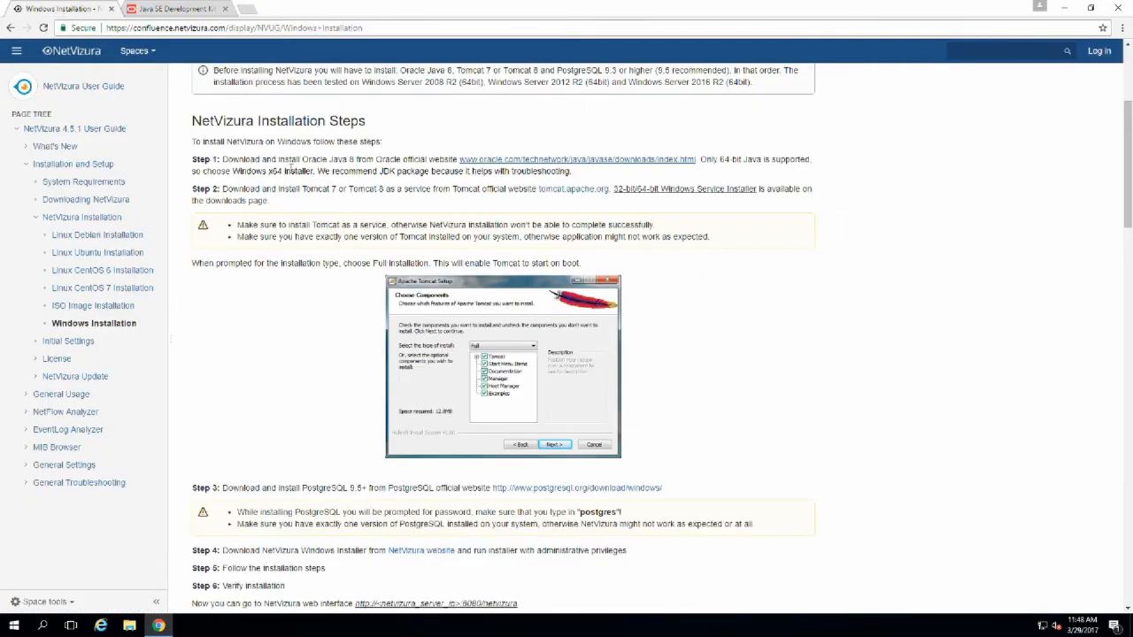
Follow the guide's Tomcat link to the Apache site and its Tomcat 8 downloads page
scroll(down, 3)
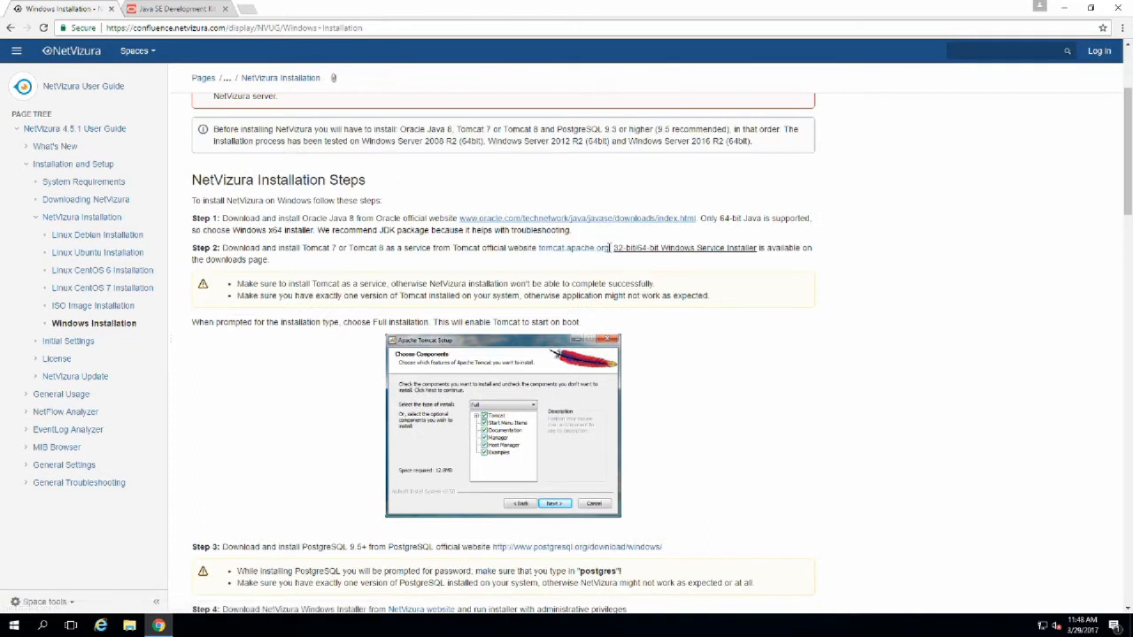
click(573, 248)
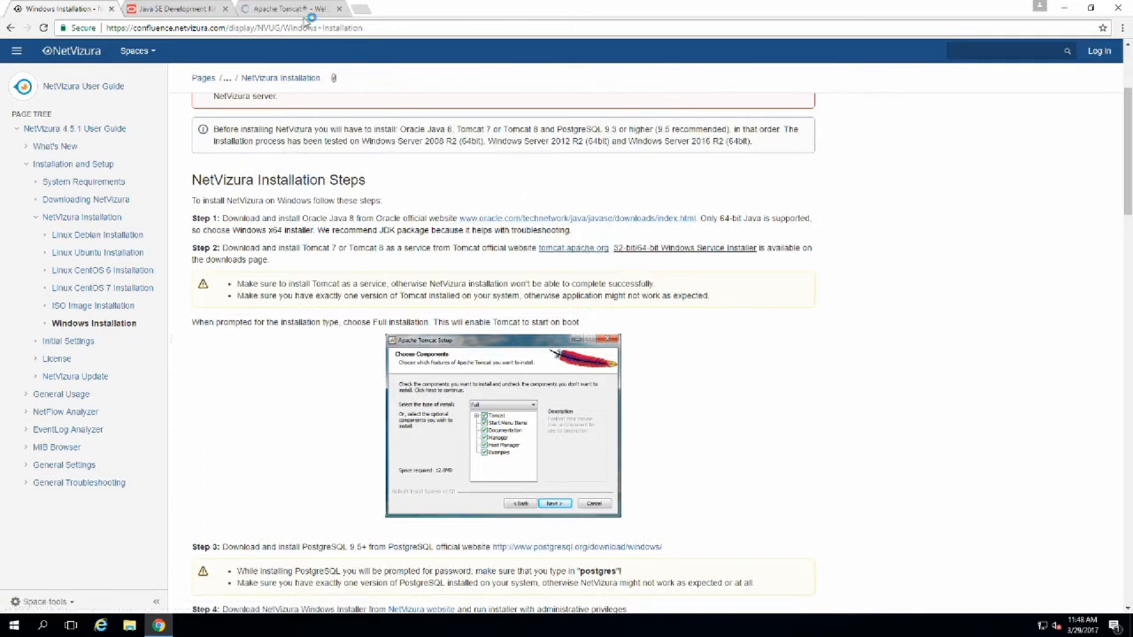
click(287, 8)
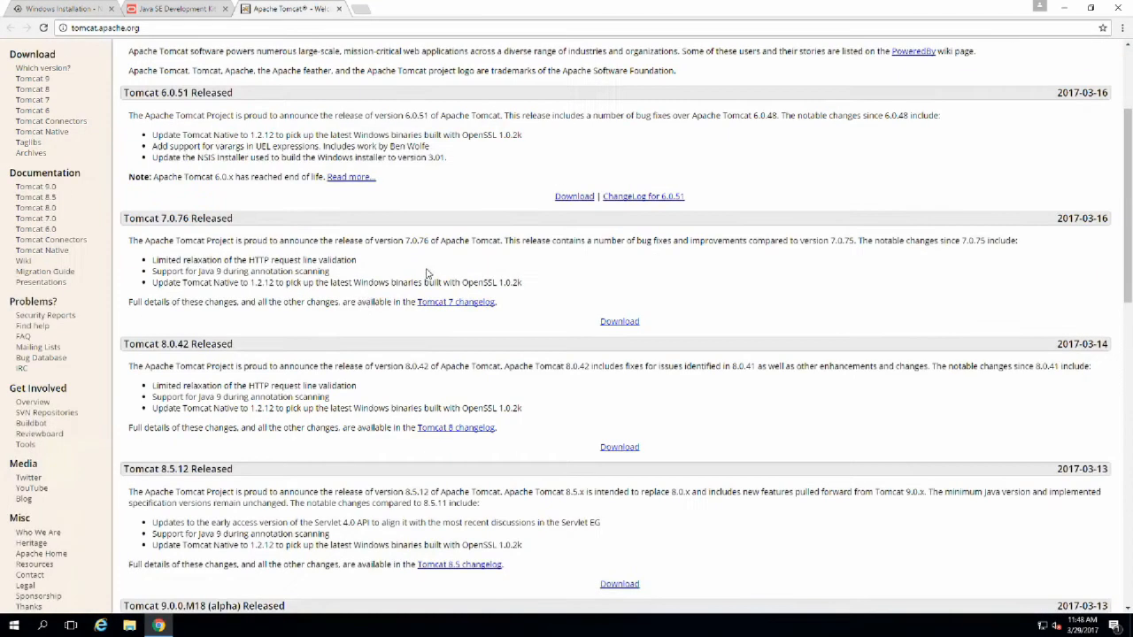
scroll(down, 3)
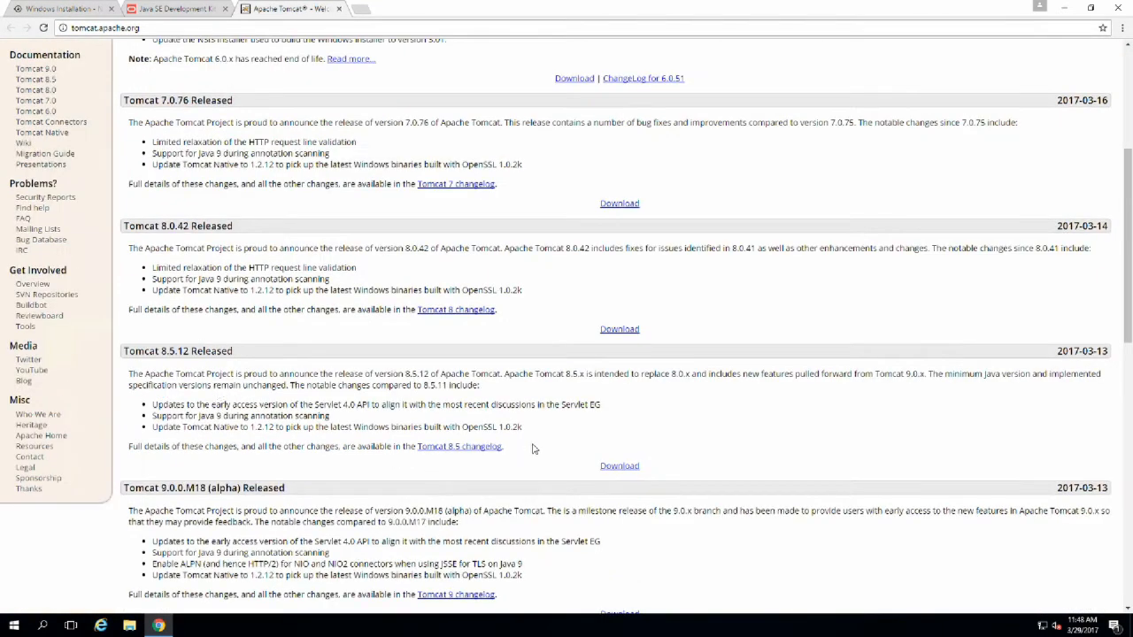
click(619, 329)
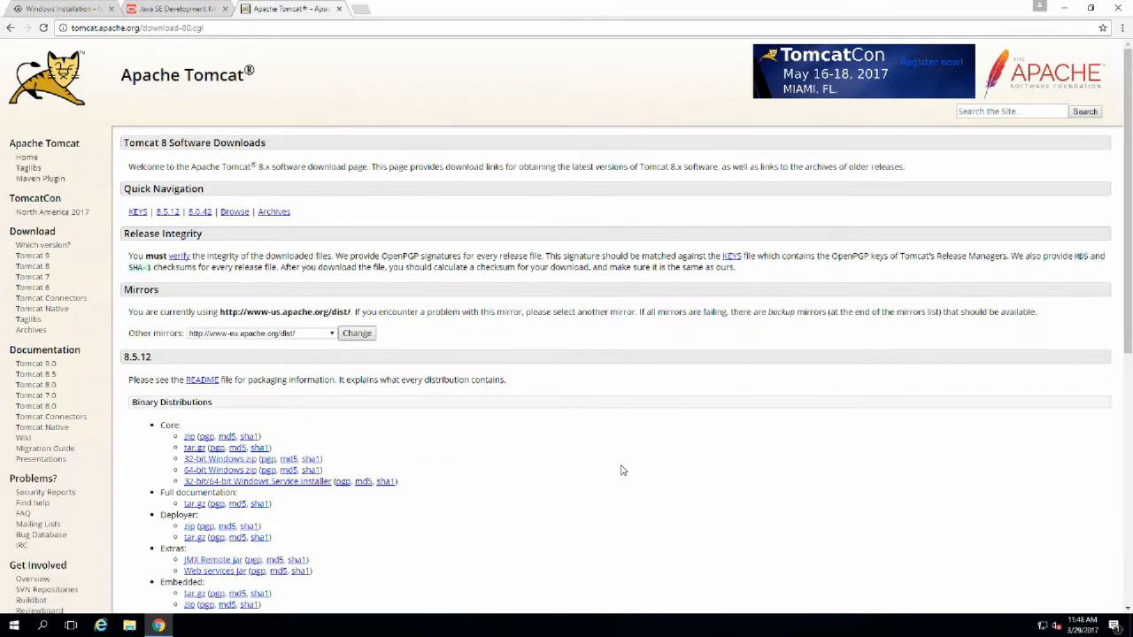
Download the Tomcat 8.5.12 32-bit/64-bit Windows Service Installer and allow it to run
scroll(down, 3)
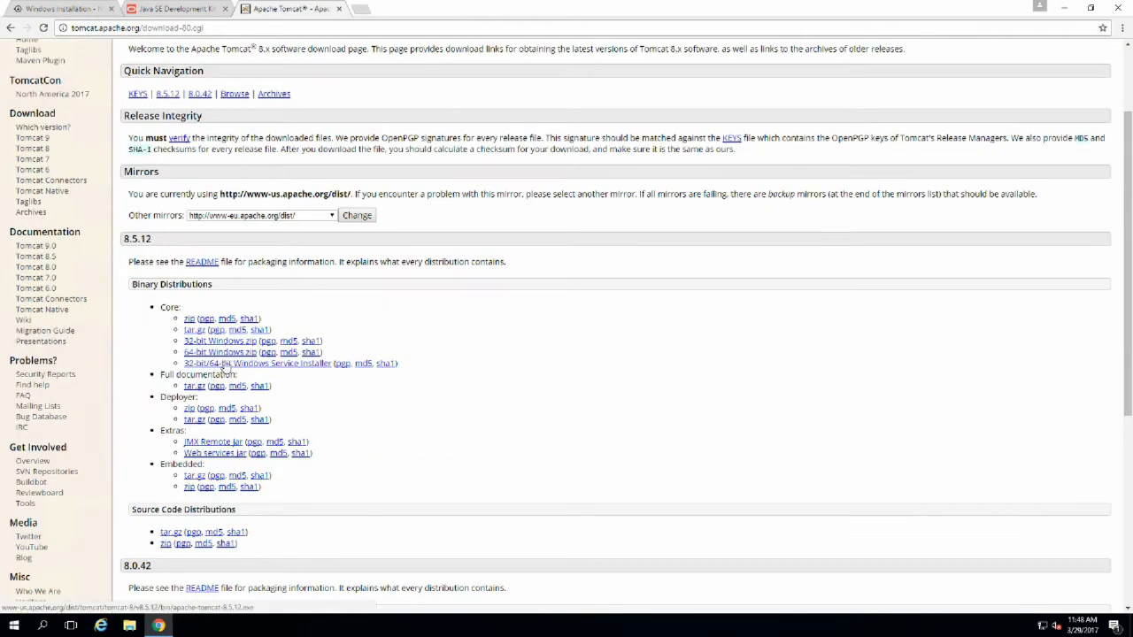
click(256, 363)
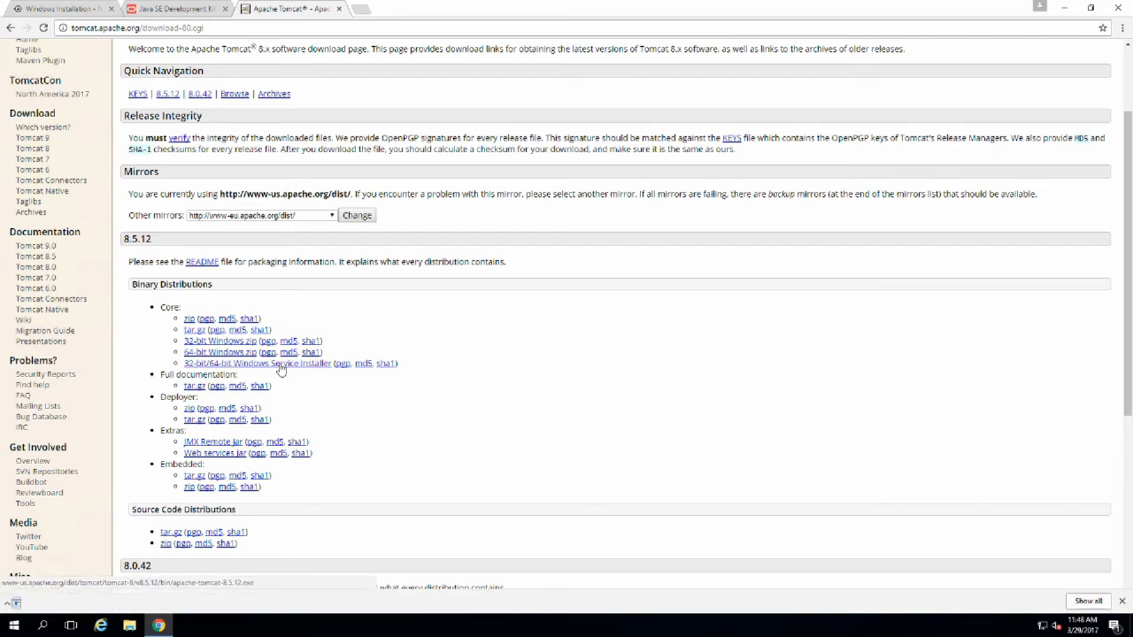
click(258, 363)
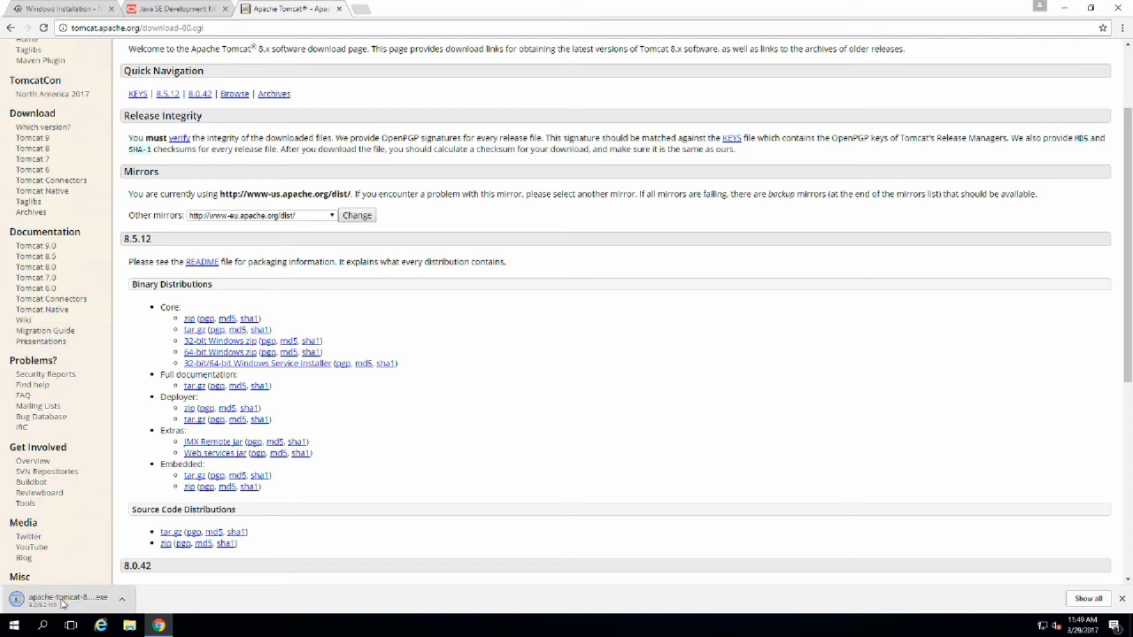
click(62, 600)
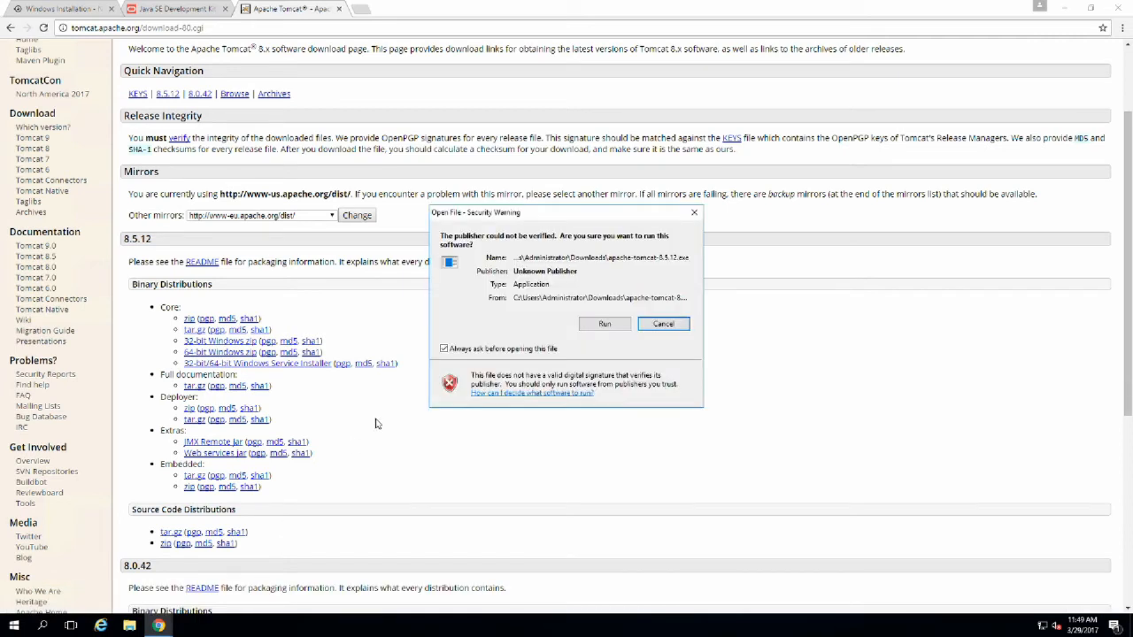
click(604, 322)
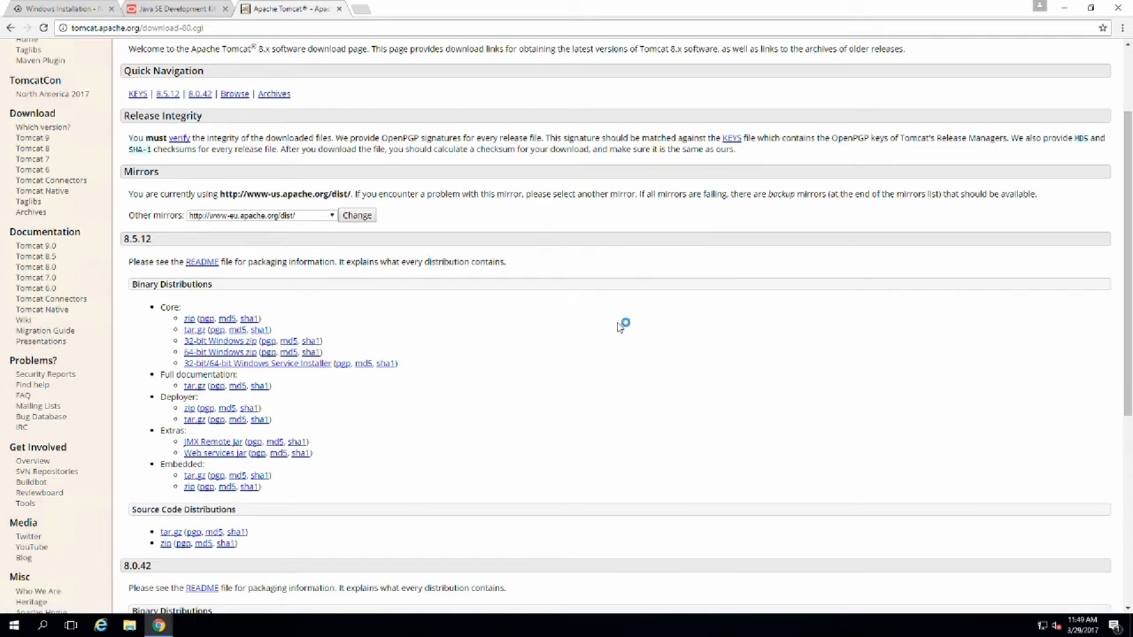
Accept the Apache license and select all Tomcat components including Examples
click(187, 626)
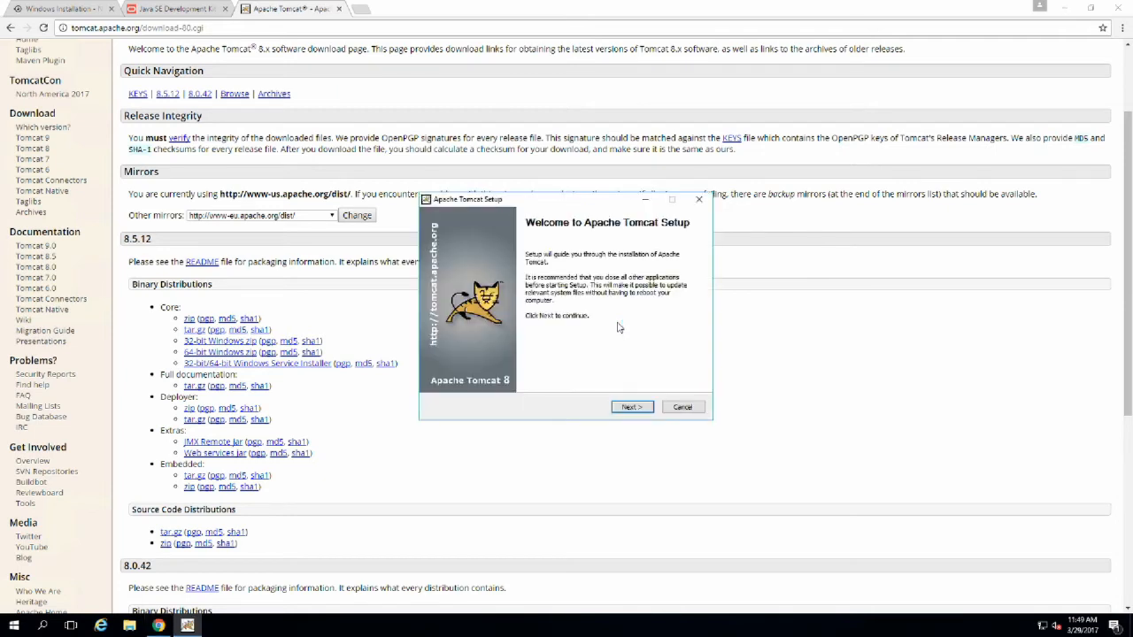
click(632, 405)
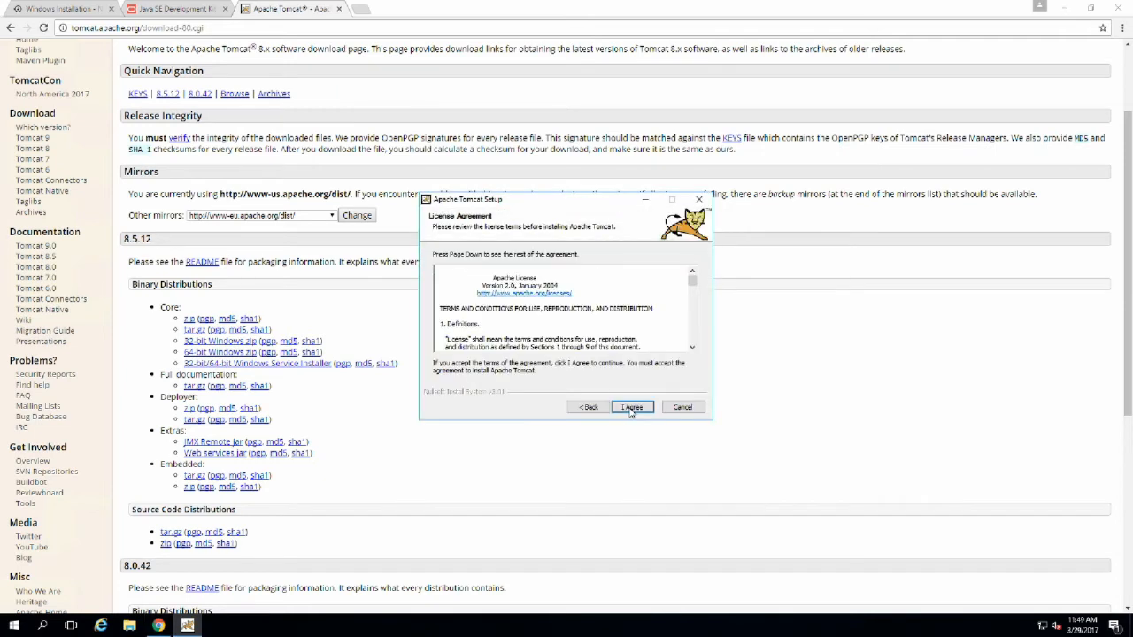
click(630, 407)
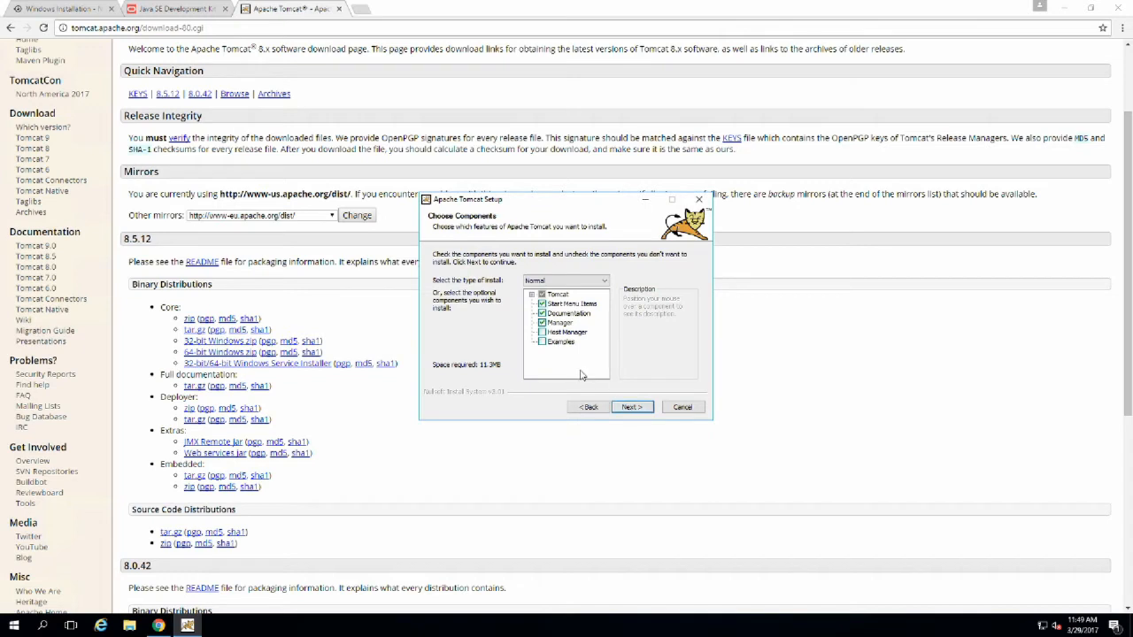
click(542, 341)
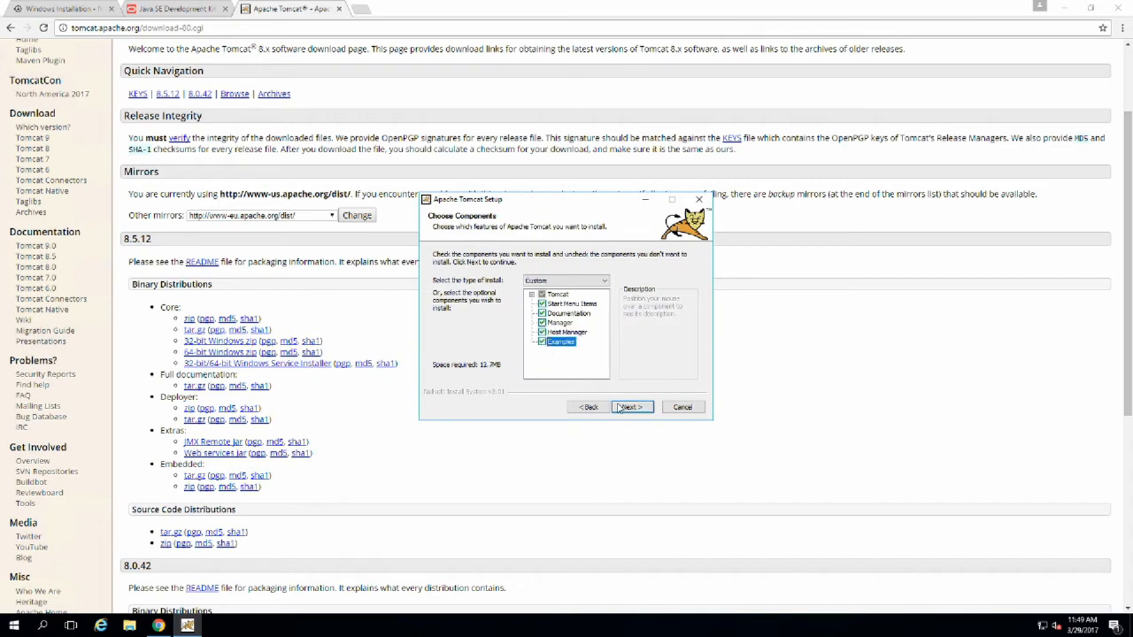
click(630, 407)
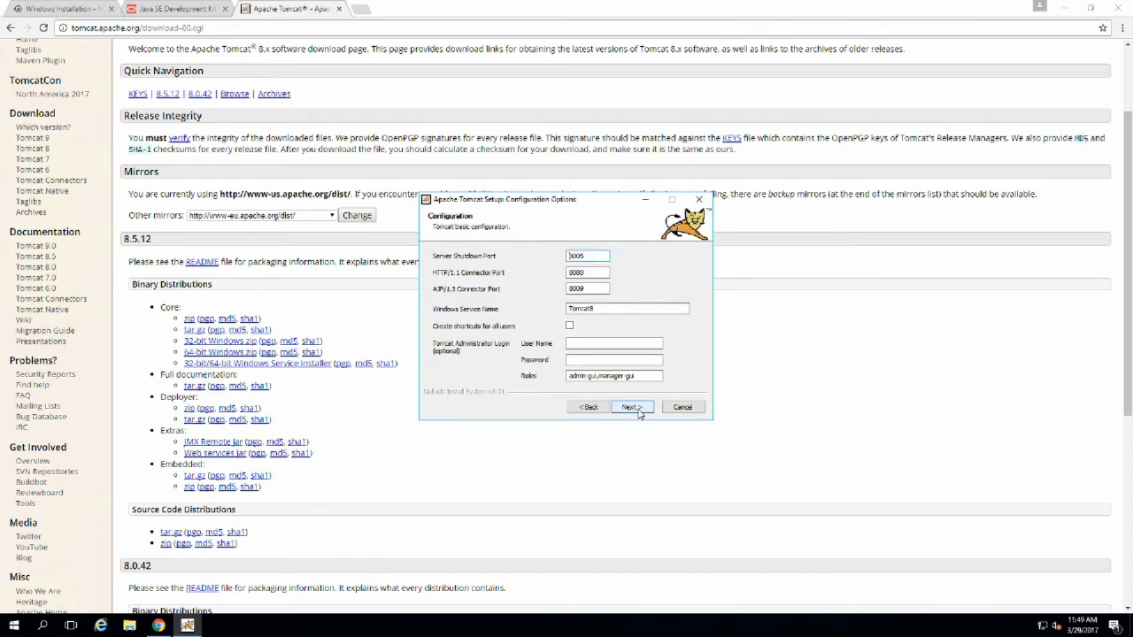
Install Tomcat with default ports, detected Java path and default folder, then start the Tomcat8 service
click(630, 407)
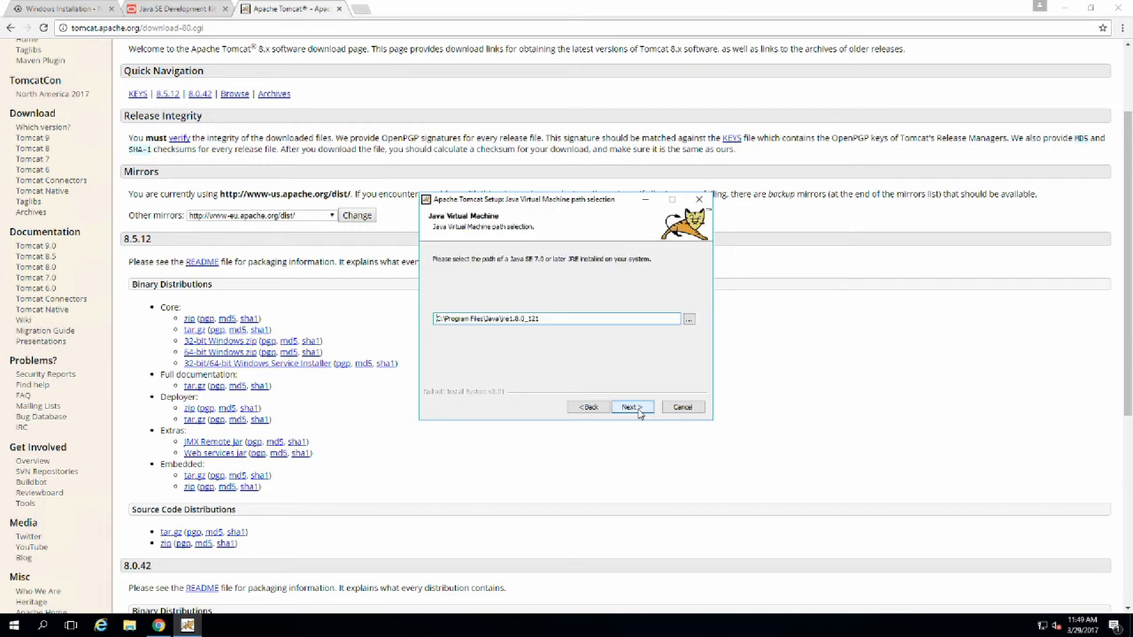
click(630, 407)
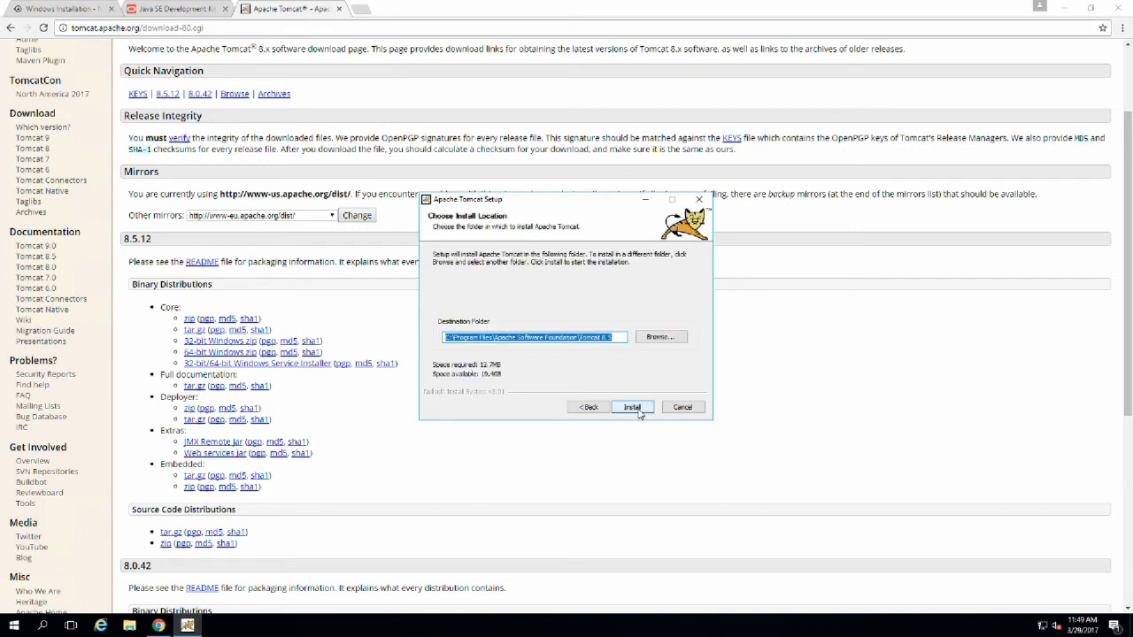
click(630, 407)
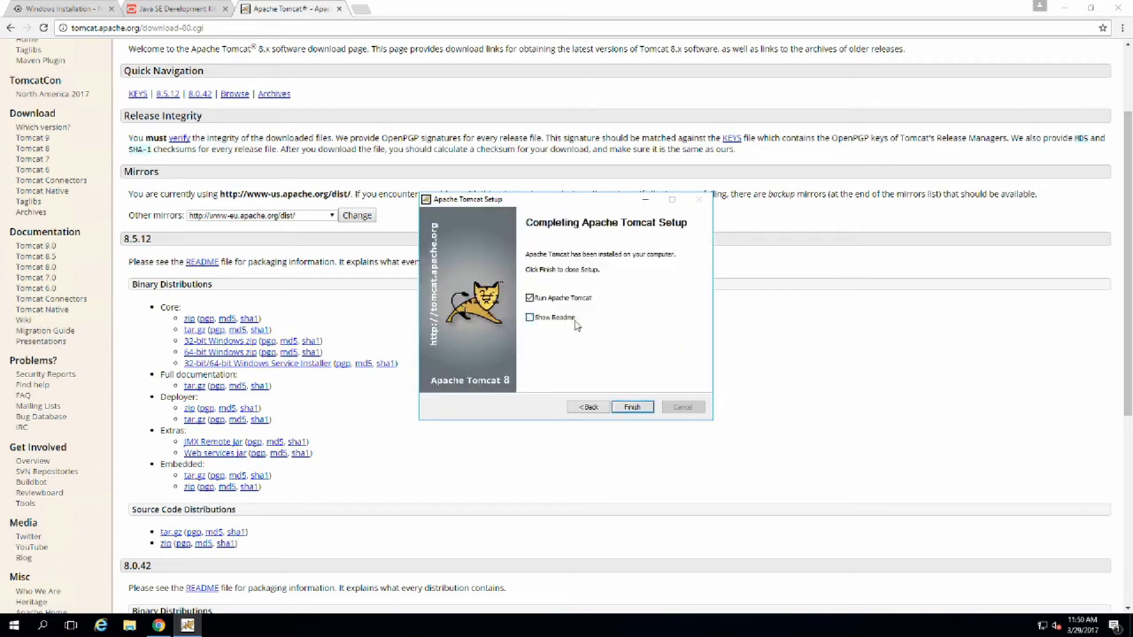
click(630, 405)
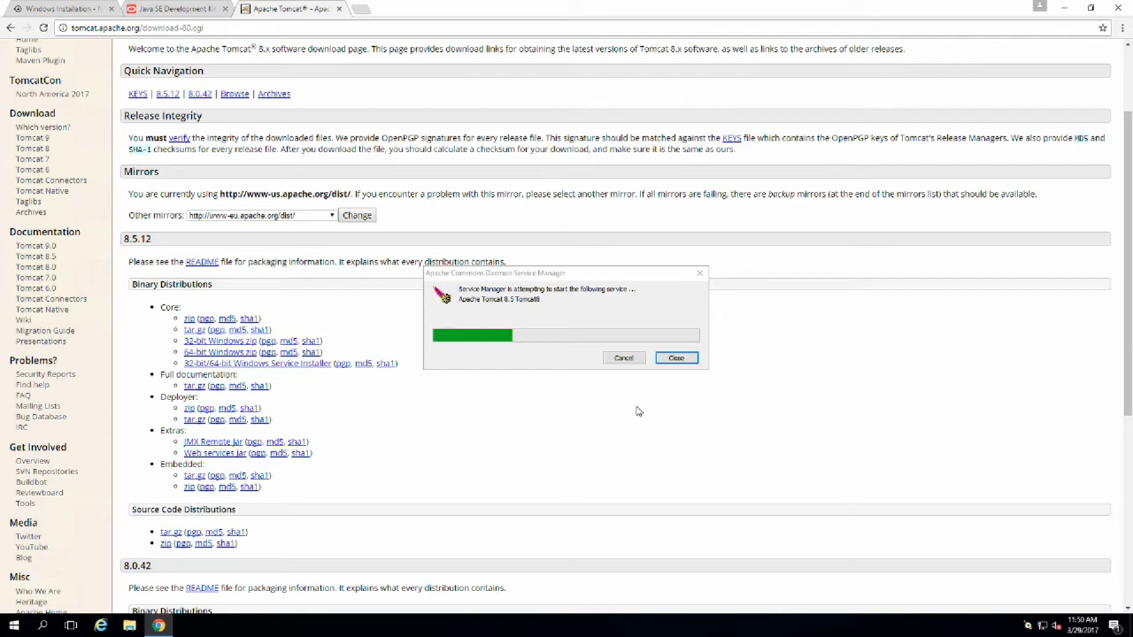
click(676, 357)
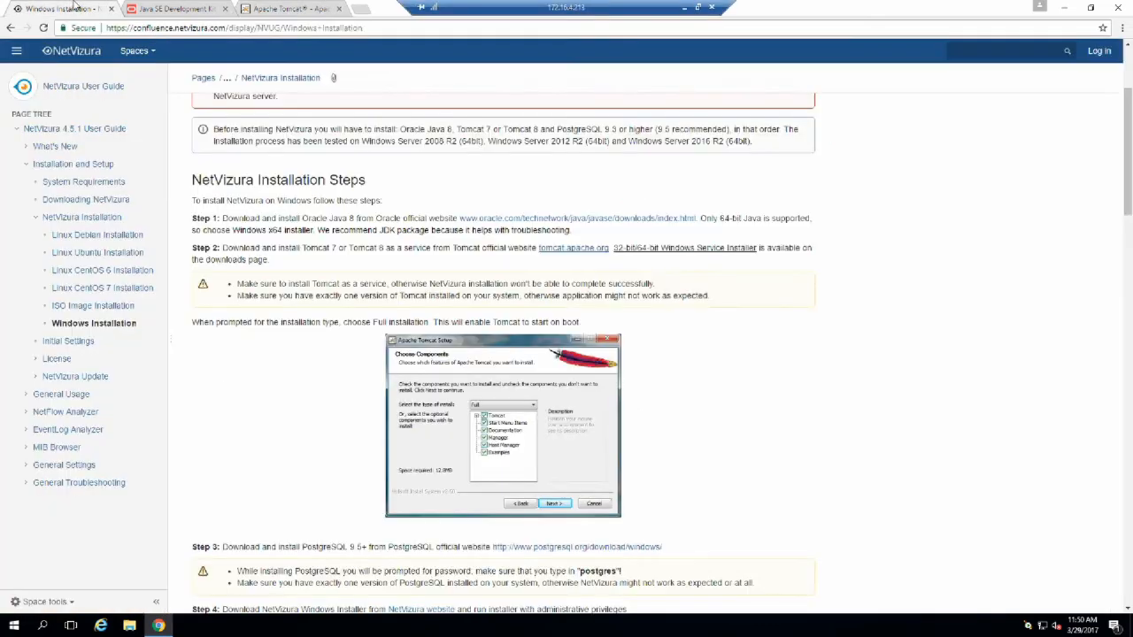
Open the guide's Step 3 postgresql.org link in a new tab
scroll(down, 3)
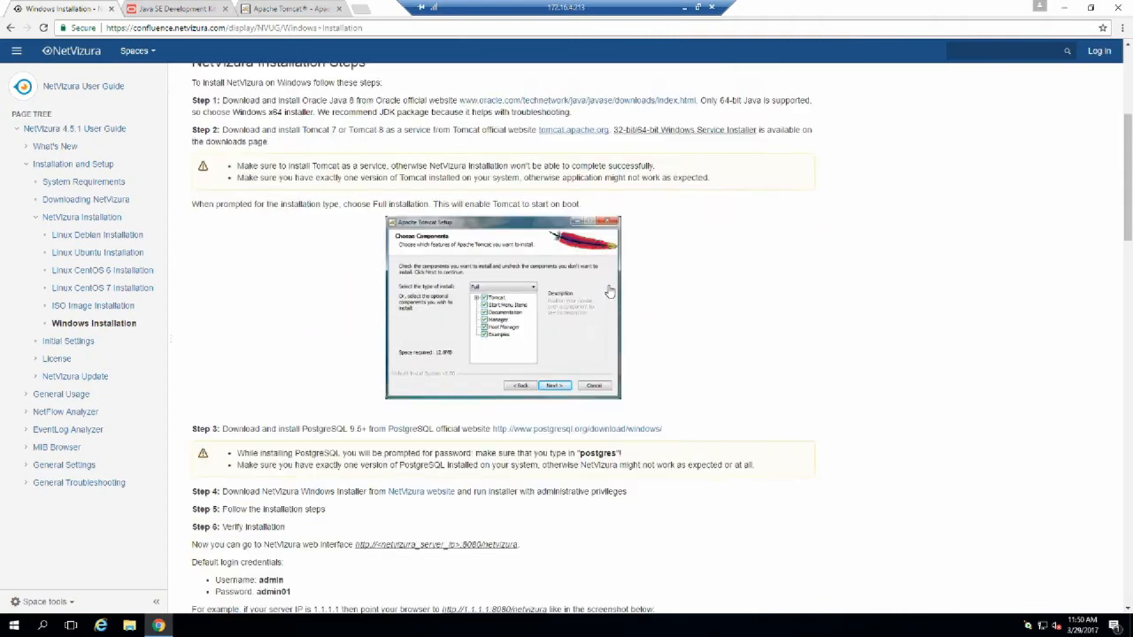
scroll(down, 3)
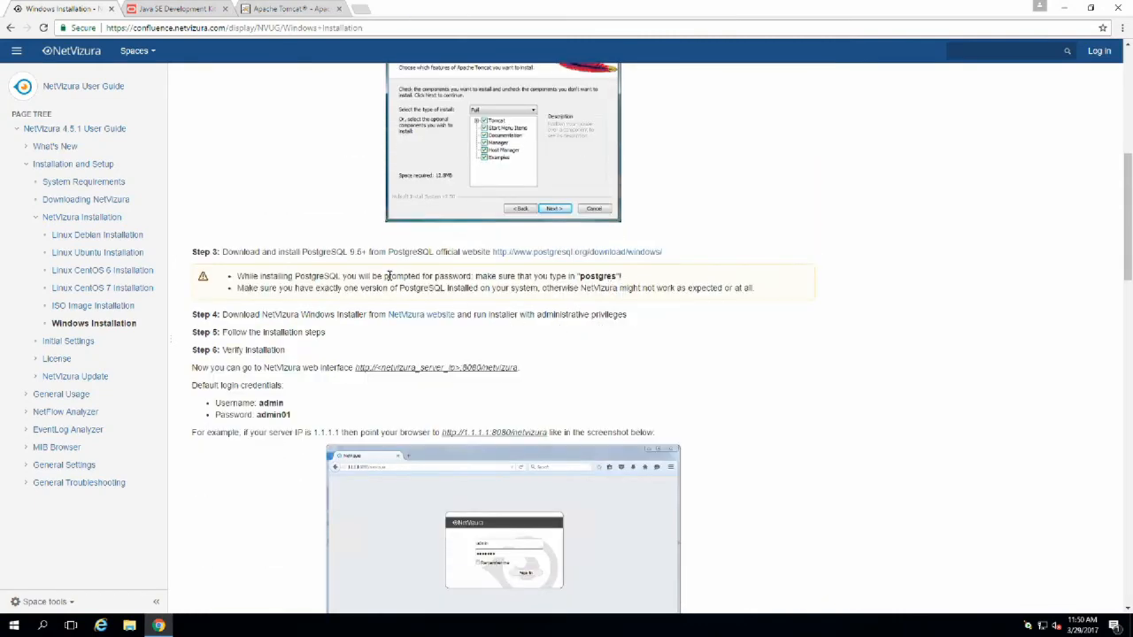
right_click(576, 252)
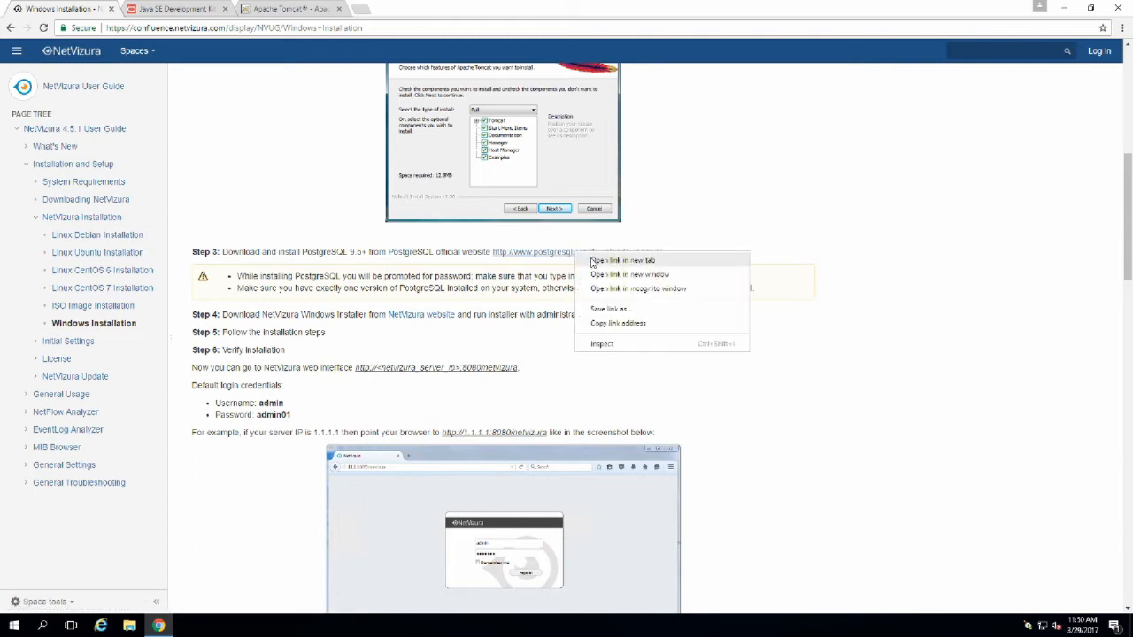
click(623, 260)
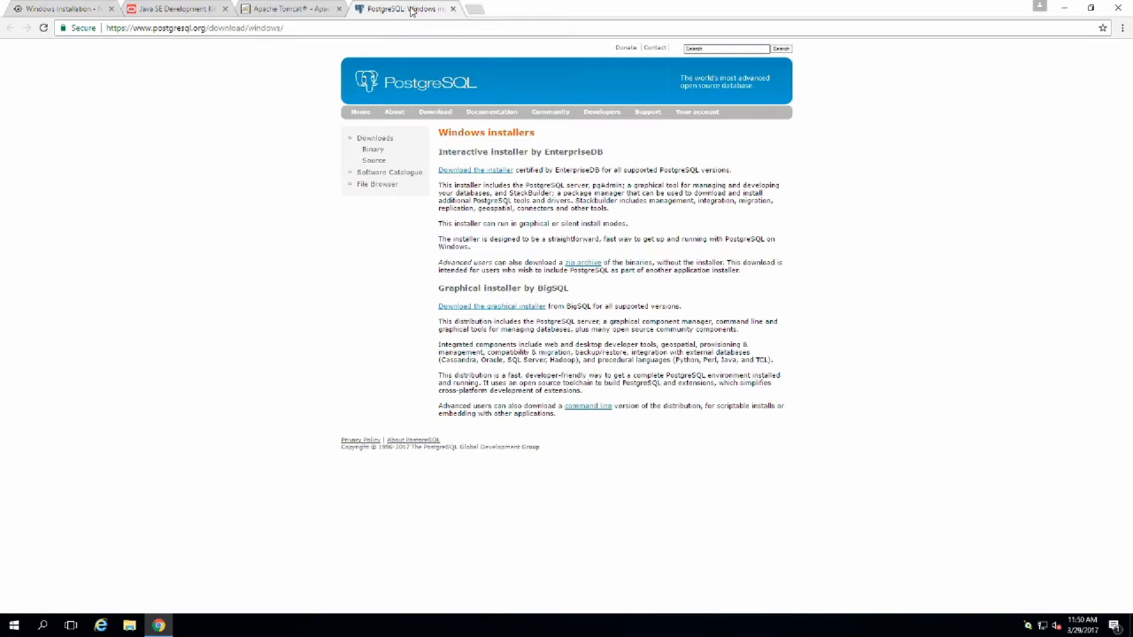
Download the PostgreSQL 9.6.2 Windows x86-64 installer from EnterpriseDB
click(474, 170)
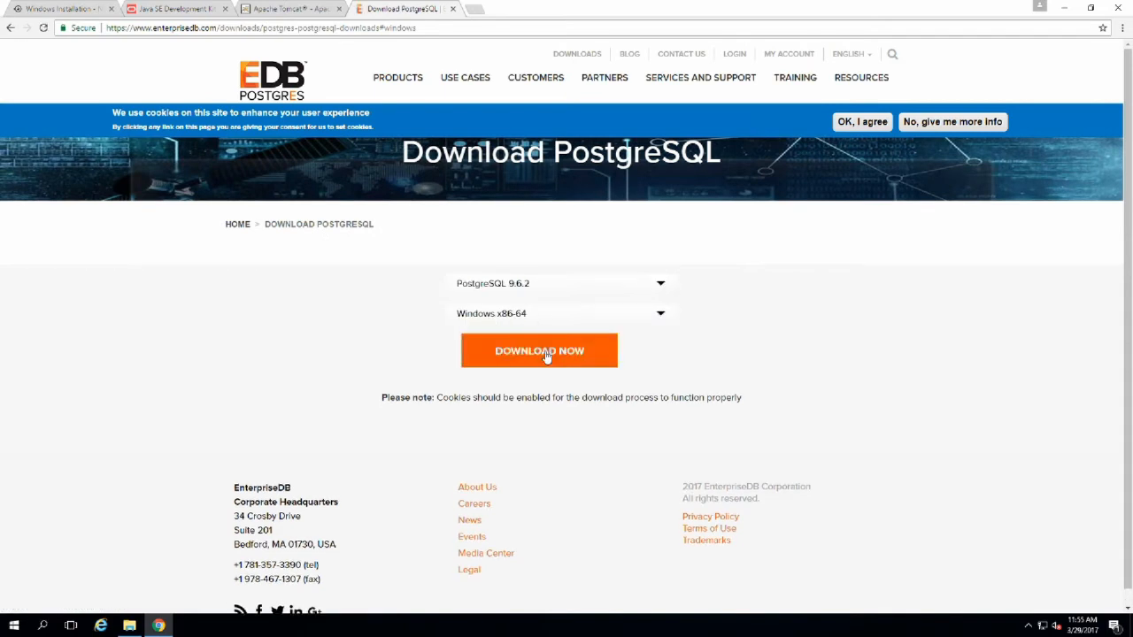
click(538, 350)
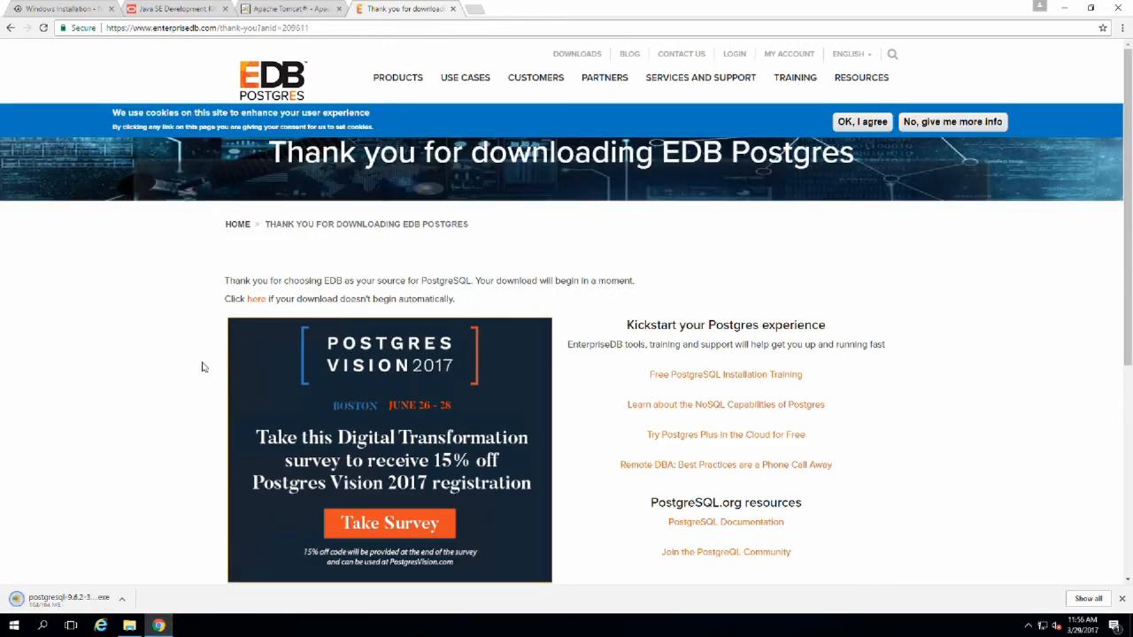
mouse_move(2, 570)
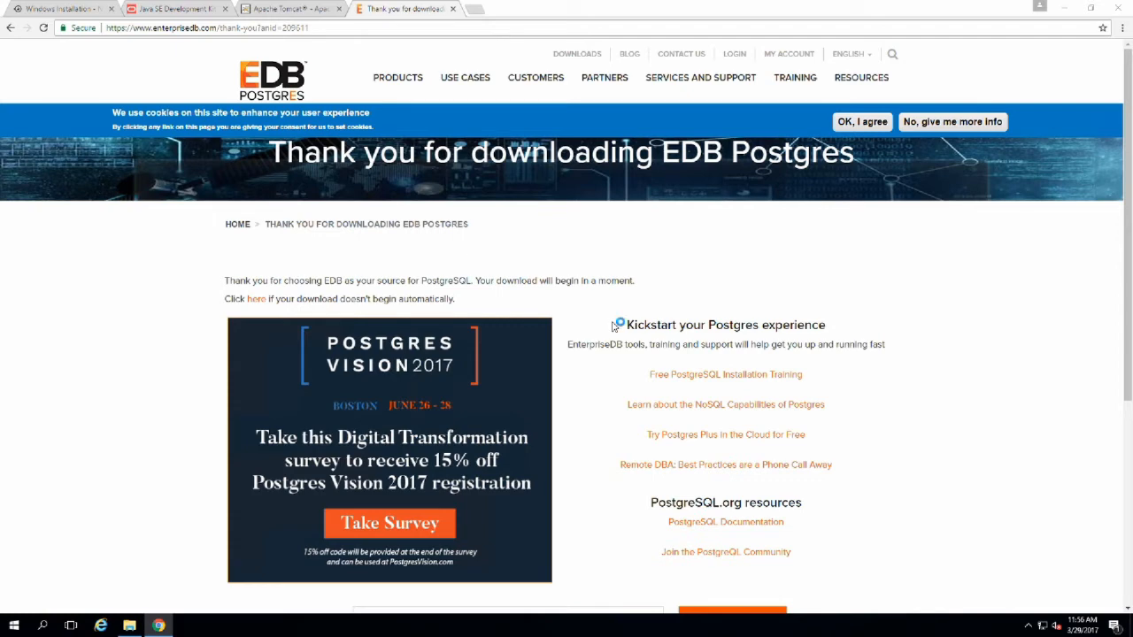
mouse_move(616, 325)
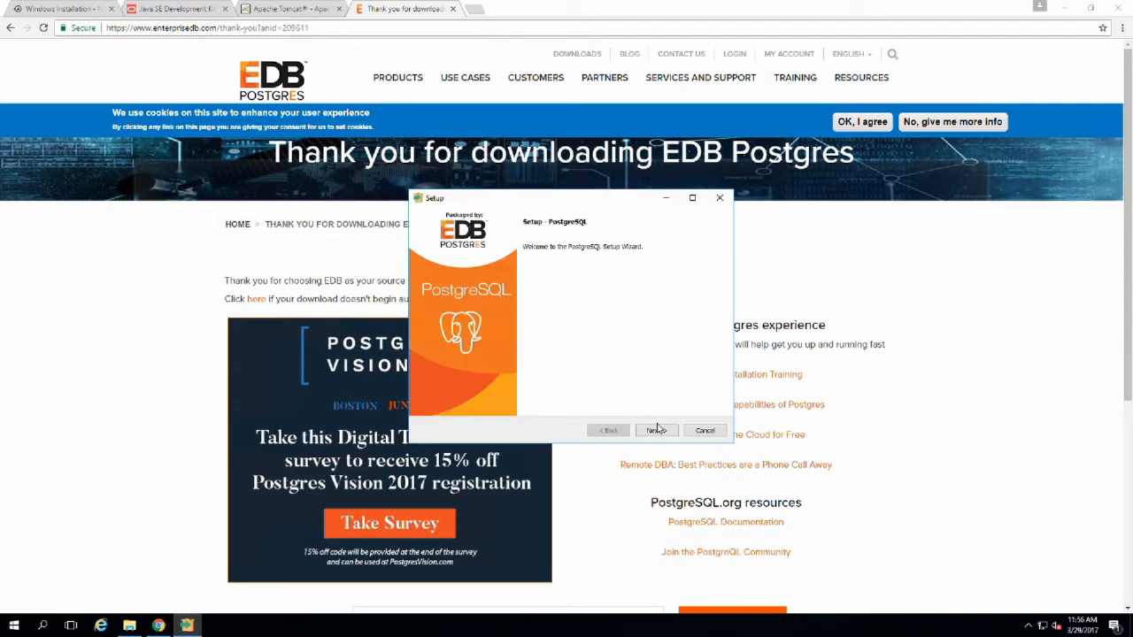
Keep the default PostgreSQL install and data directories and set the superuser password
click(654, 430)
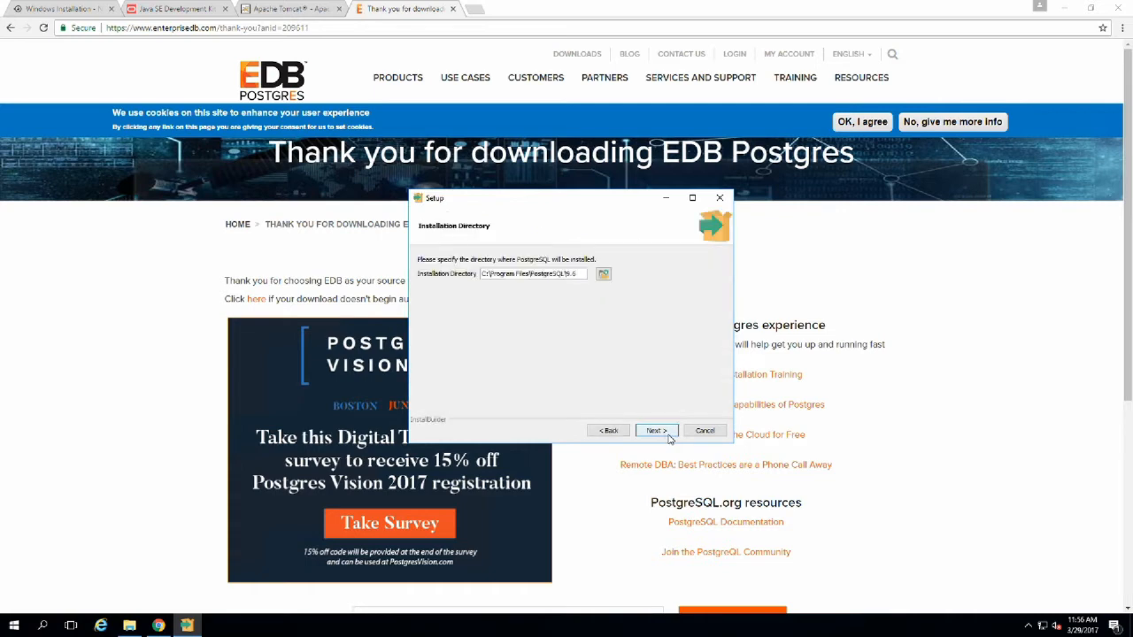
click(655, 430)
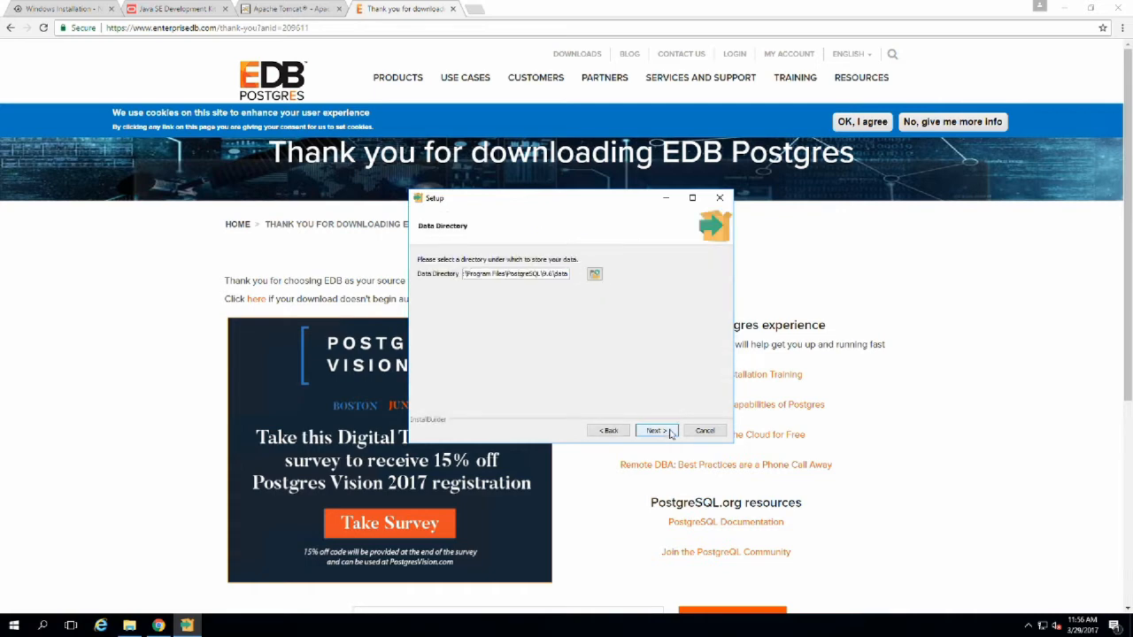
click(655, 430)
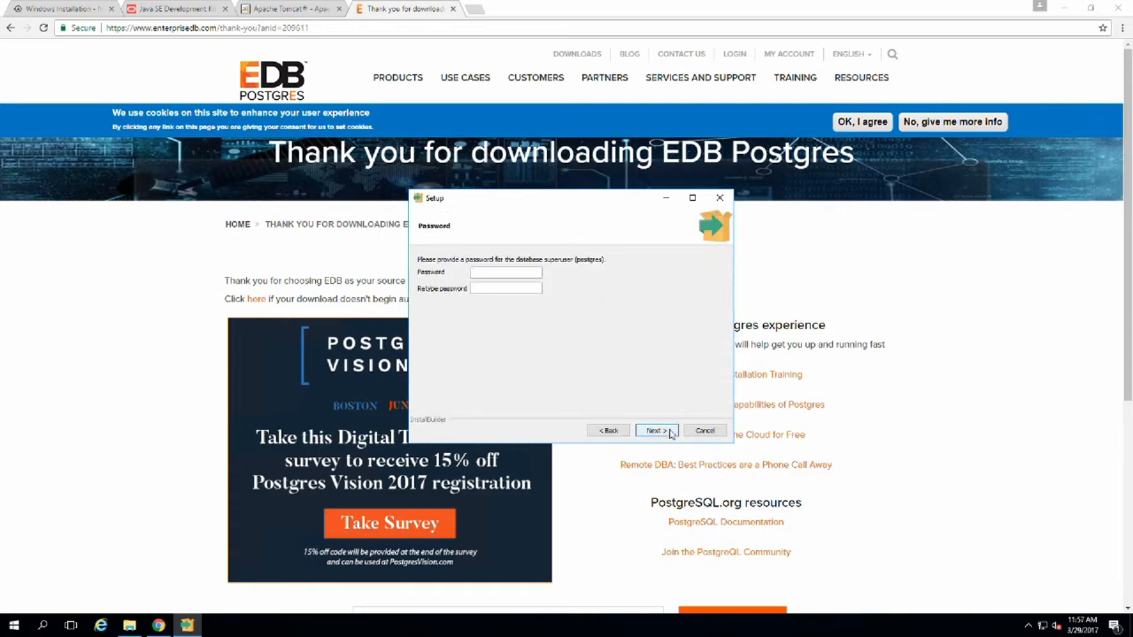
text(****)
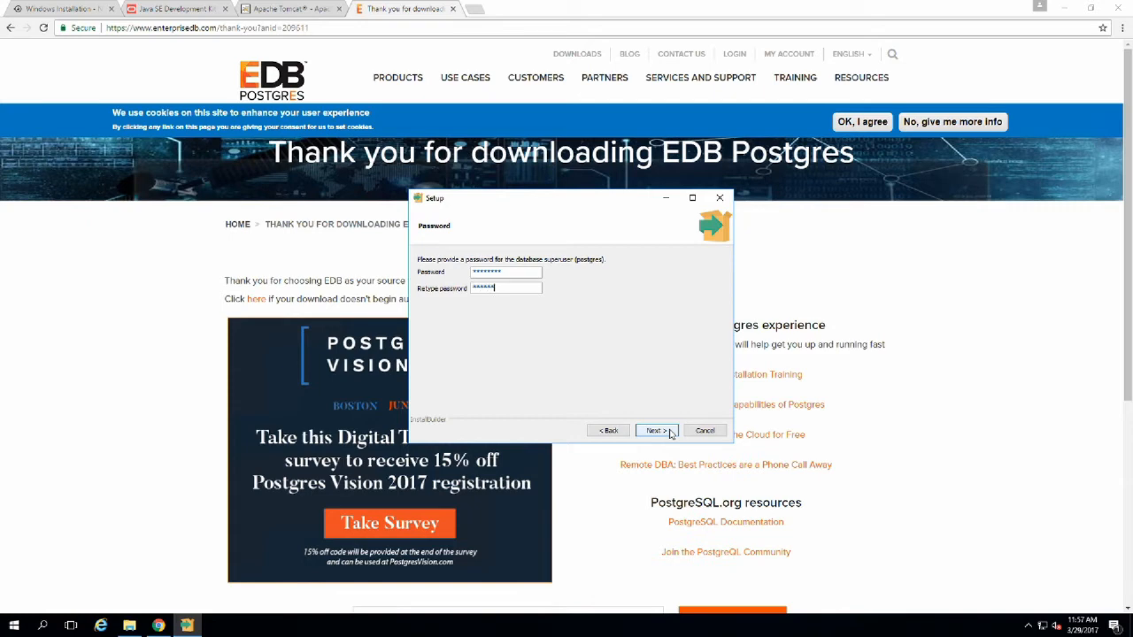
click(655, 430)
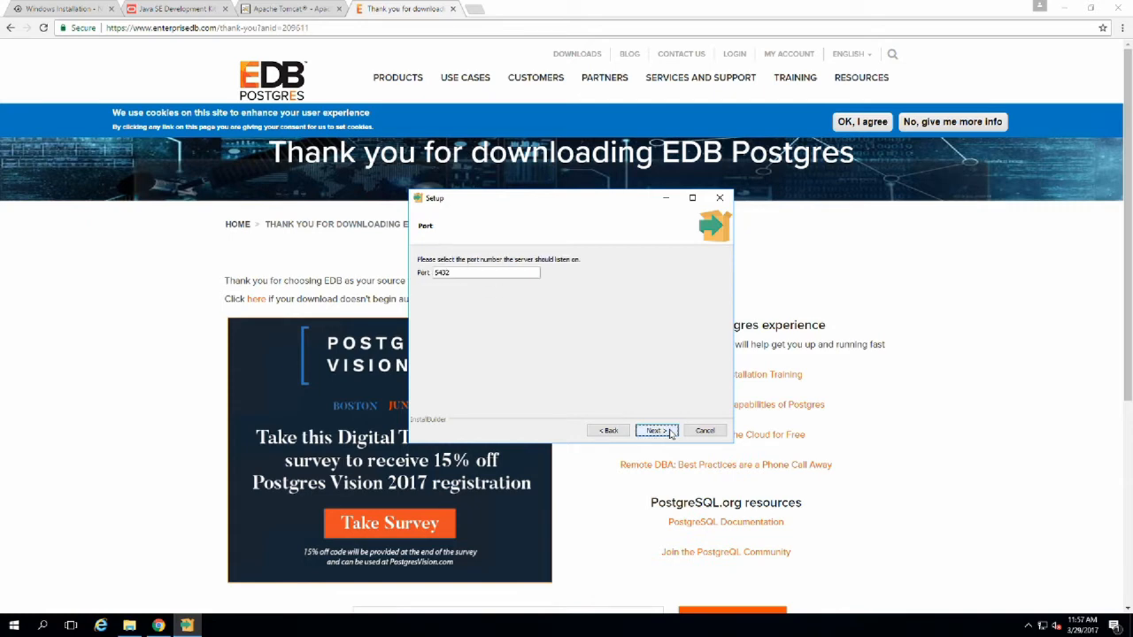
Keep port 5432 and the default locale, install PostgreSQL 9.6.2 and finish the wizard
click(655, 430)
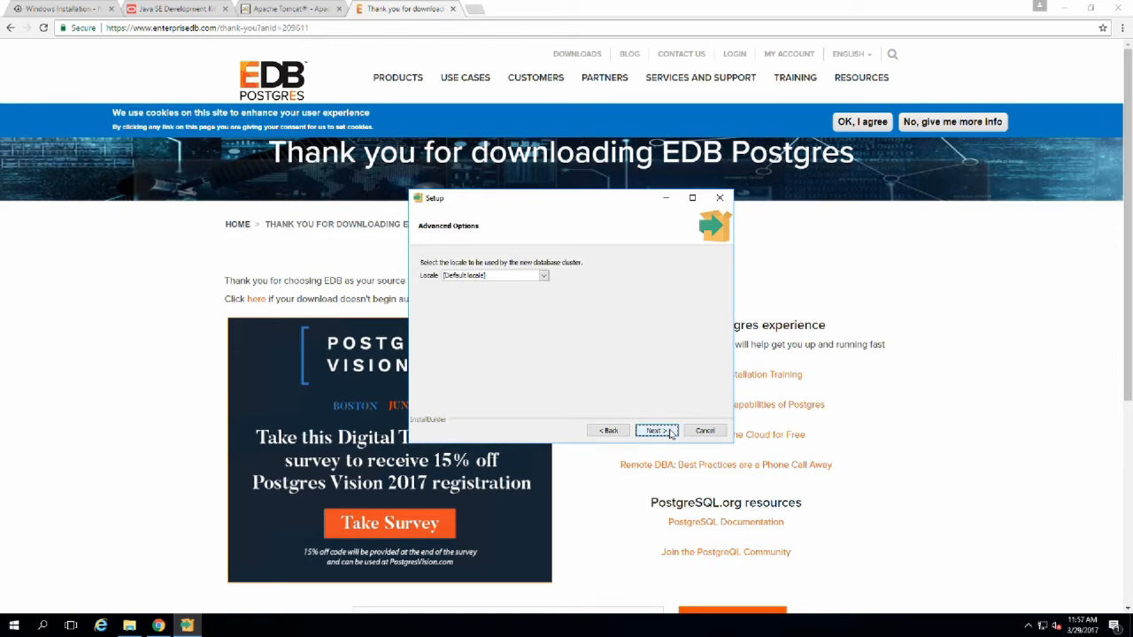
click(655, 431)
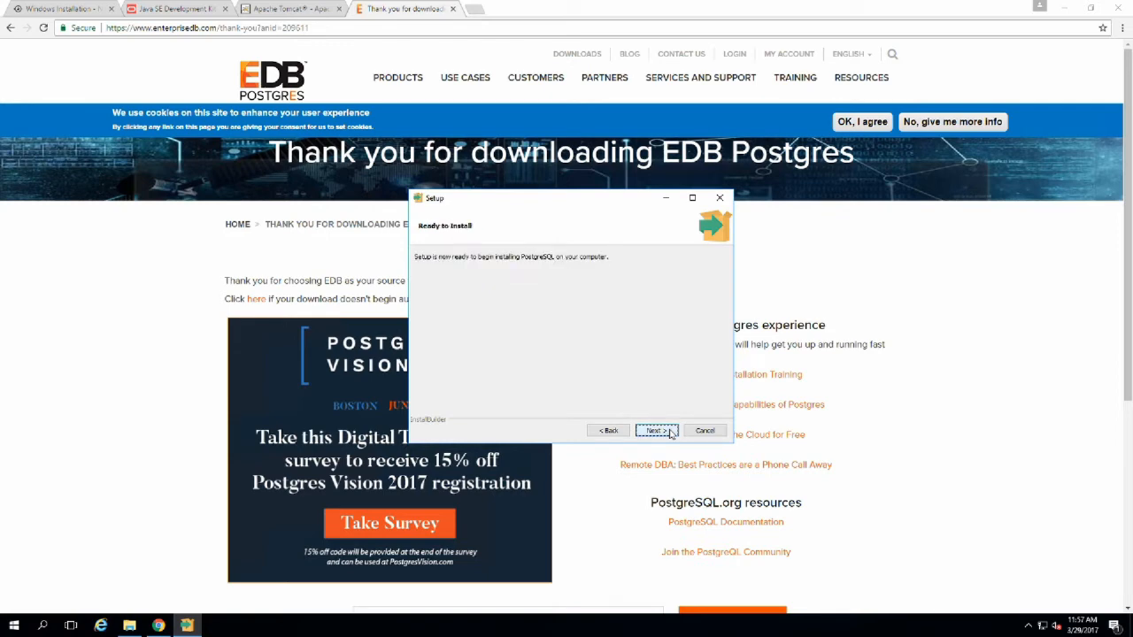
click(654, 431)
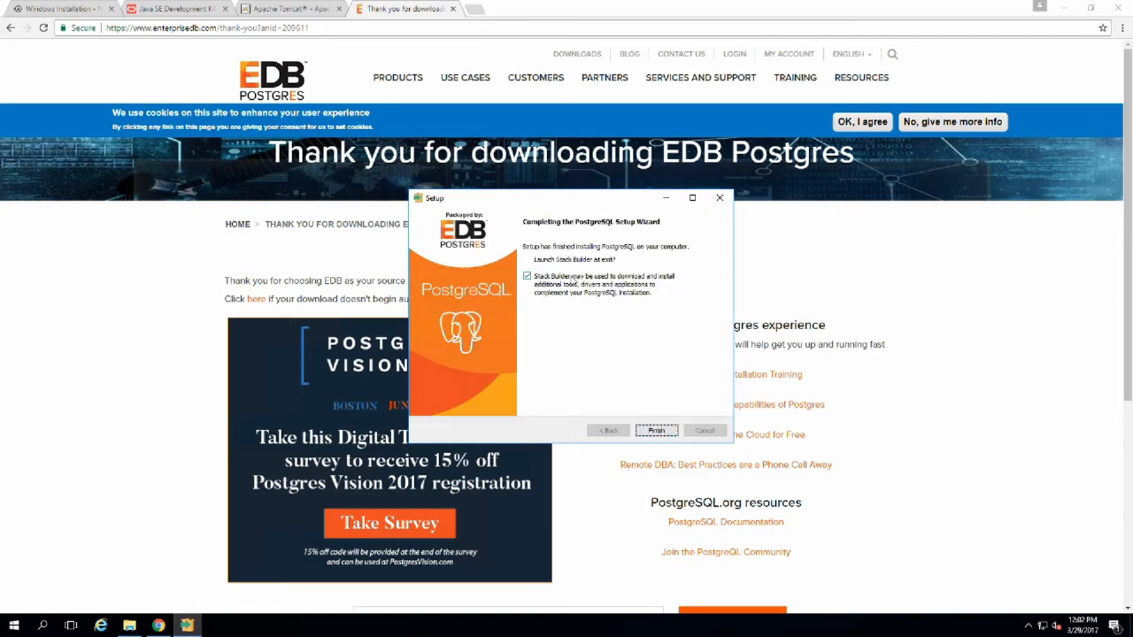
click(654, 430)
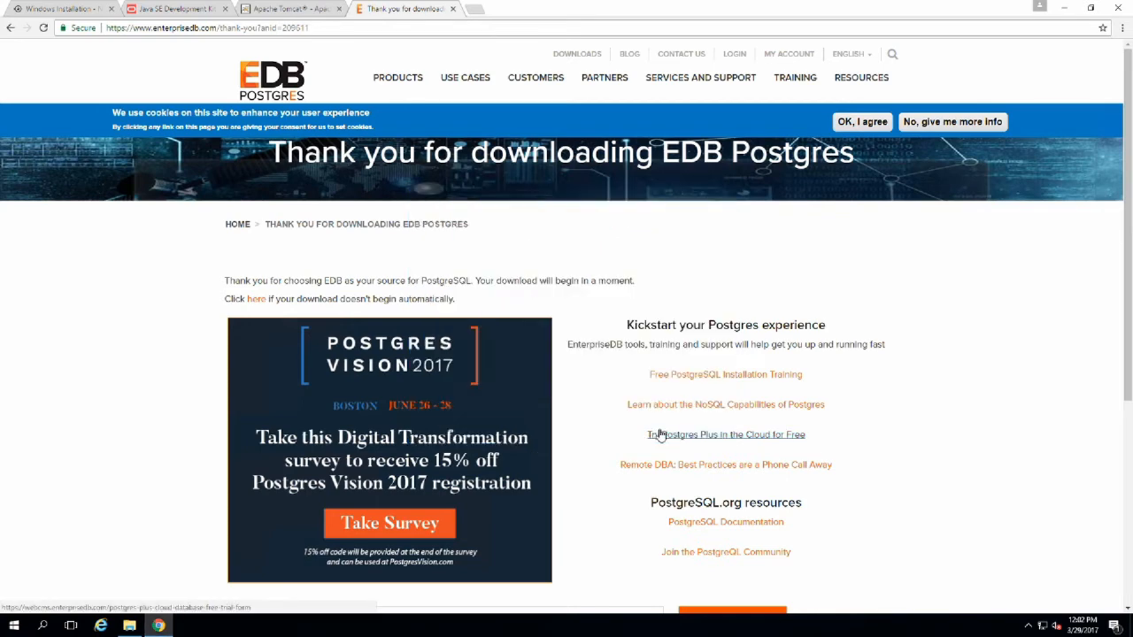
mouse_move(557, 306)
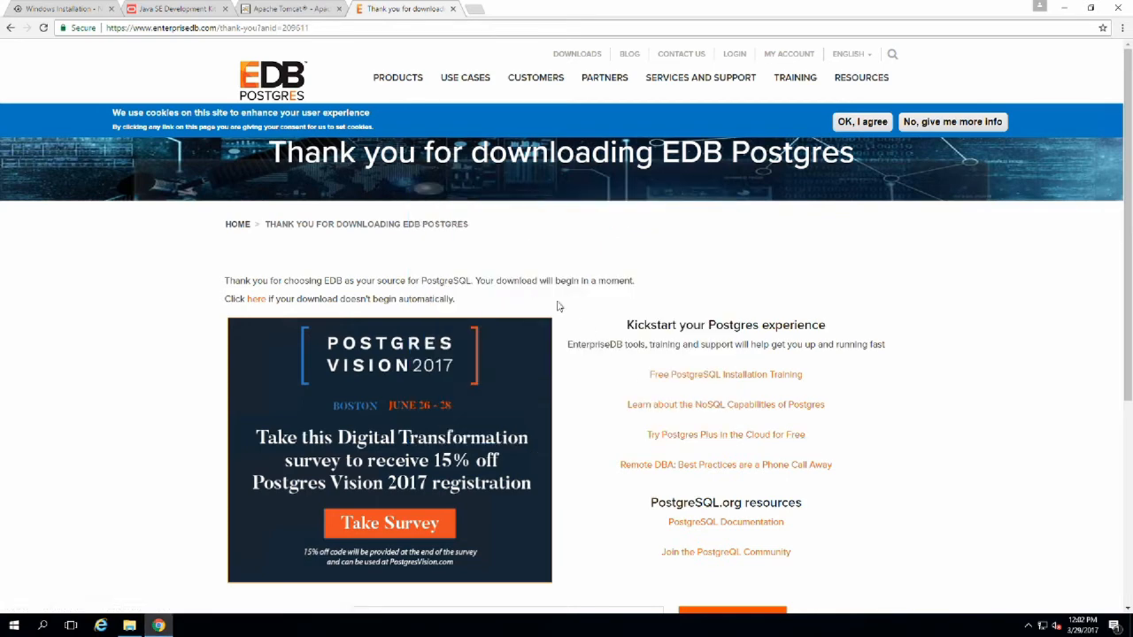
Return to the guide's Step 4 and open NetVizura's Download WIN Installer form
click(57, 9)
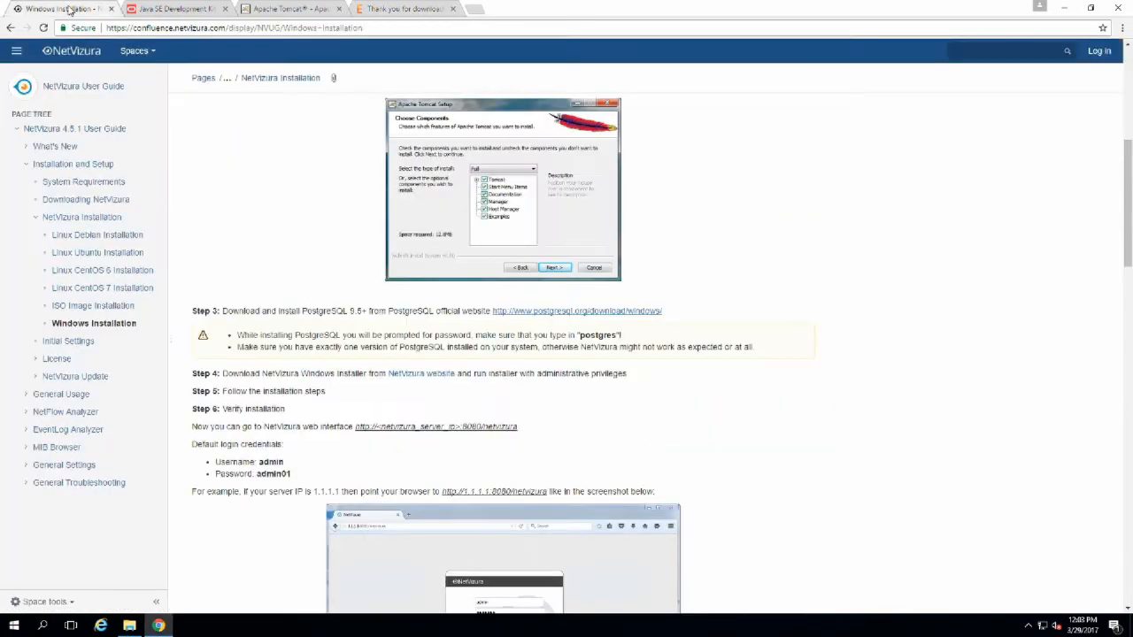
scroll(down, 3)
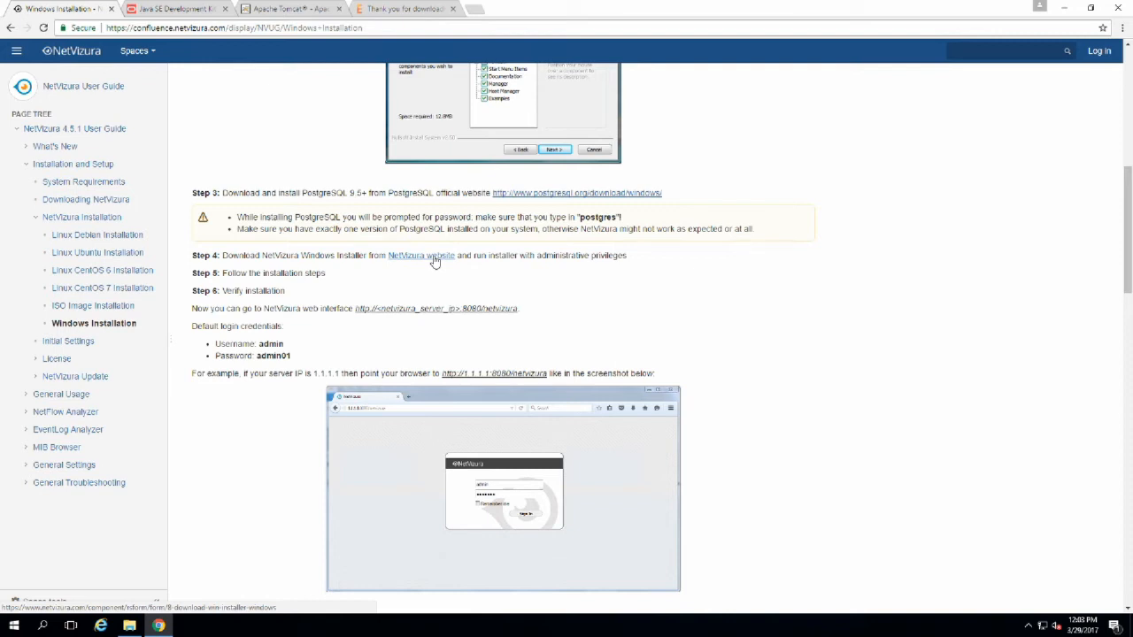
click(421, 255)
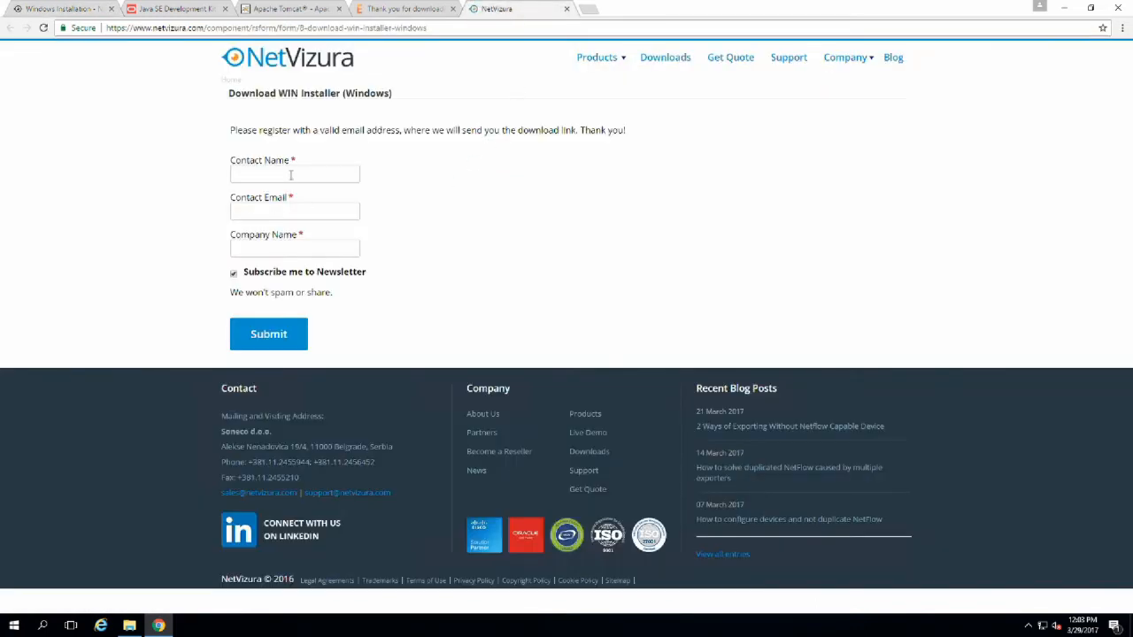
Enter 'demo' as the Contact Name and fill the Contact Email and Company Name fields
click(294, 174)
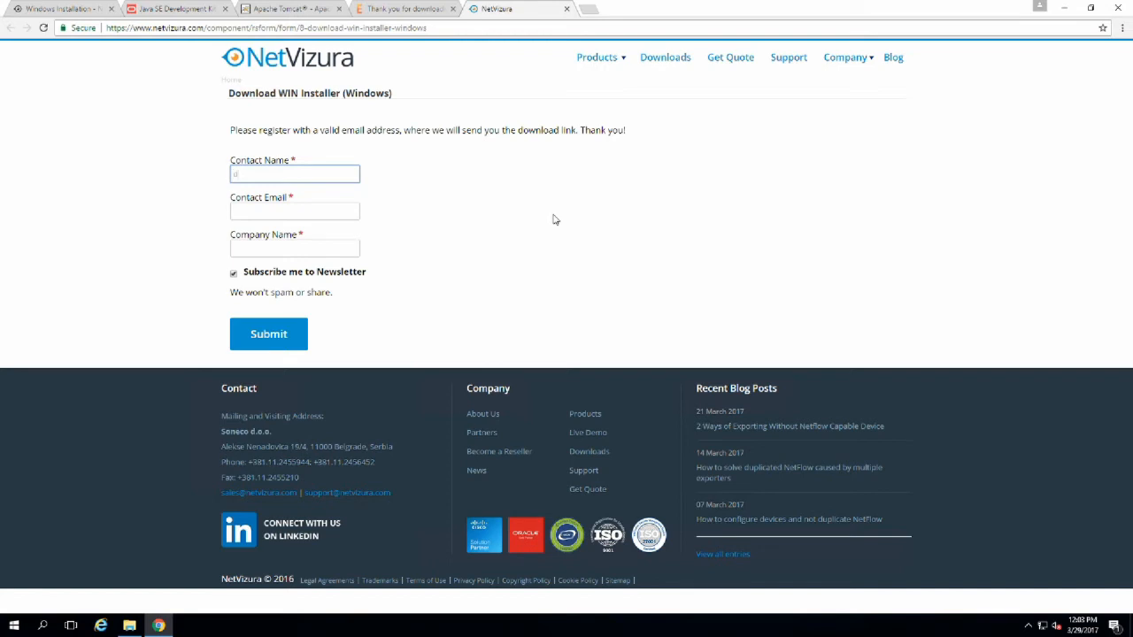
text(demo)
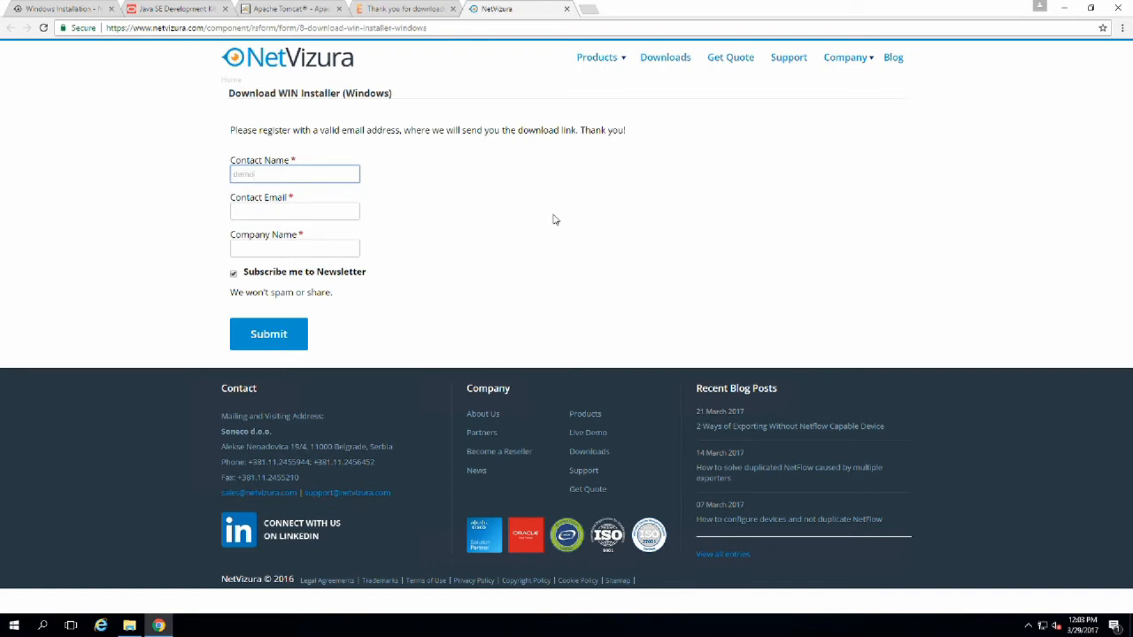
click(294, 210)
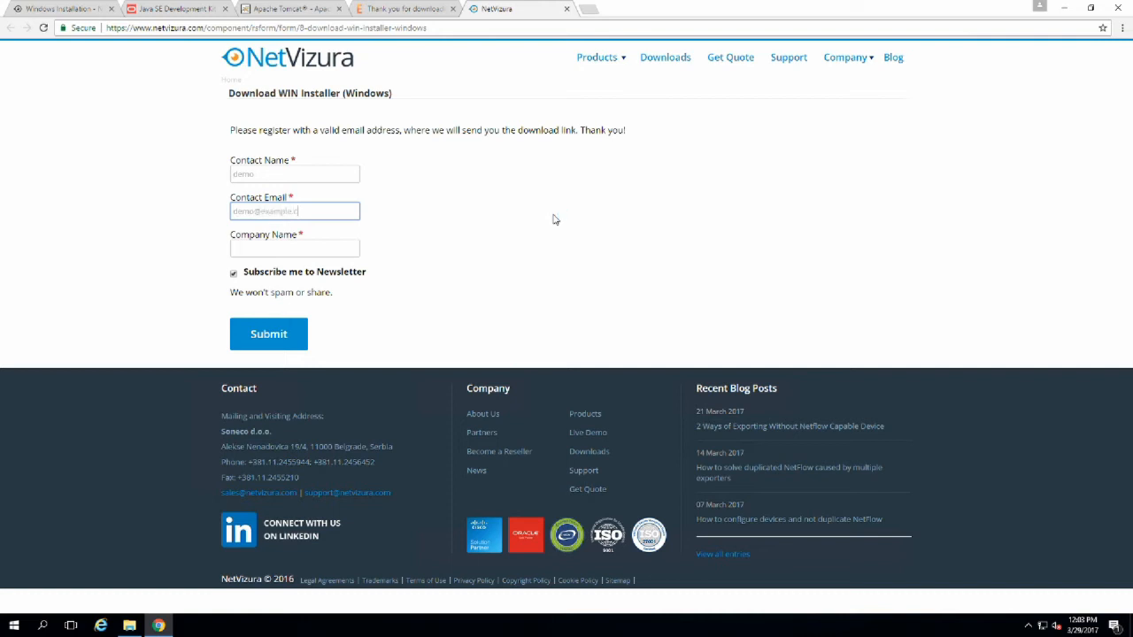
click(294, 248)
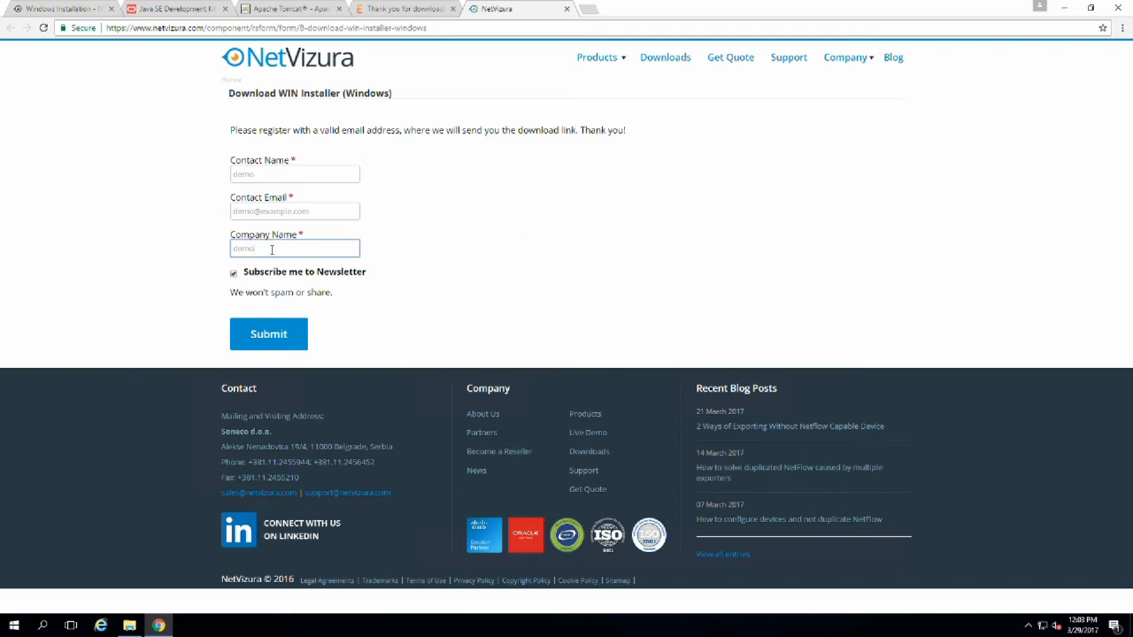
mouse_move(264, 174)
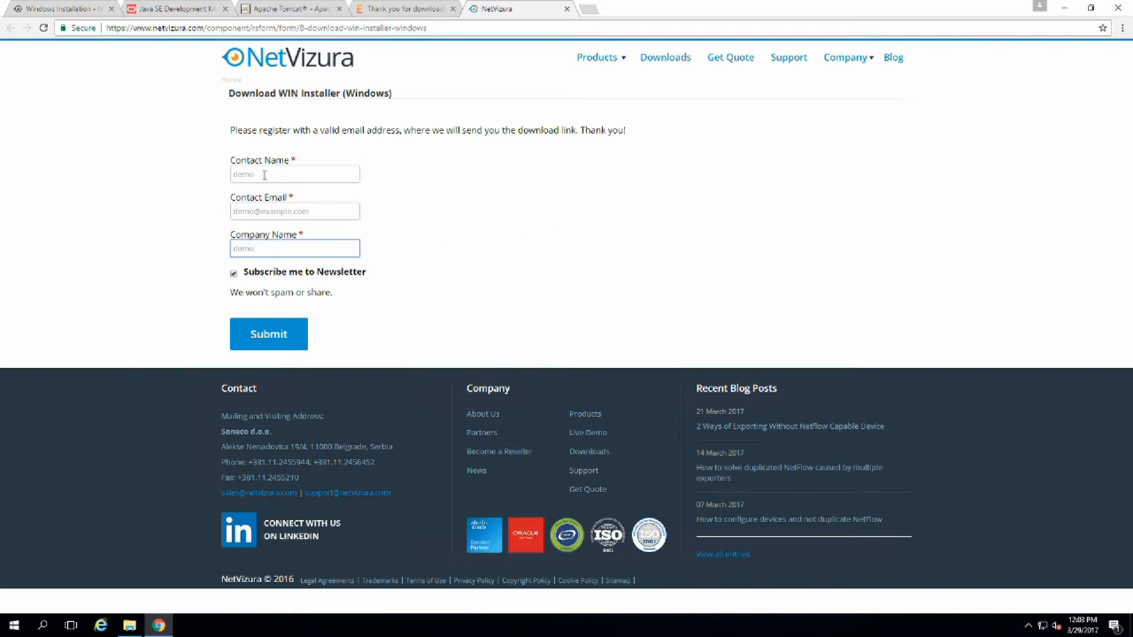
mouse_move(421, 191)
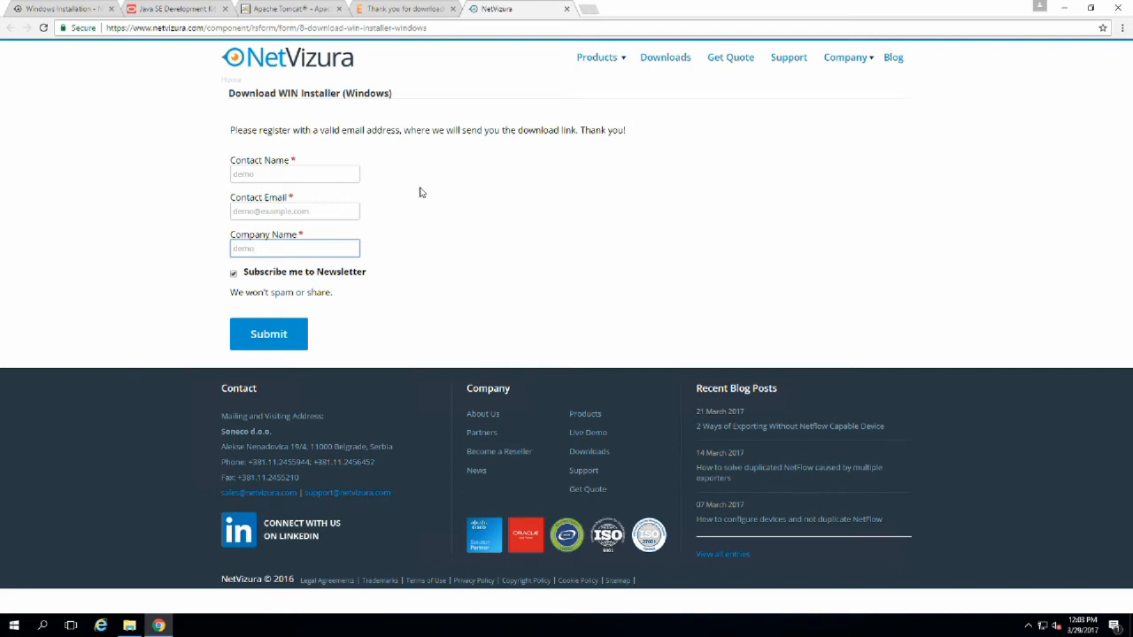
click(265, 248)
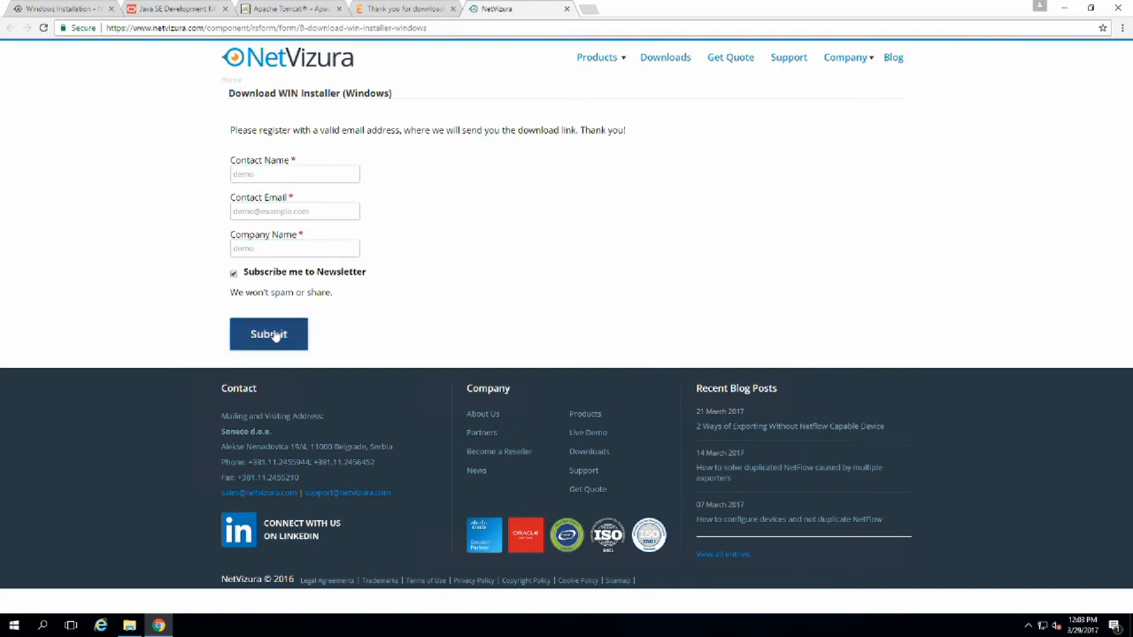
Submit the Download WIN Installer registration form
click(269, 332)
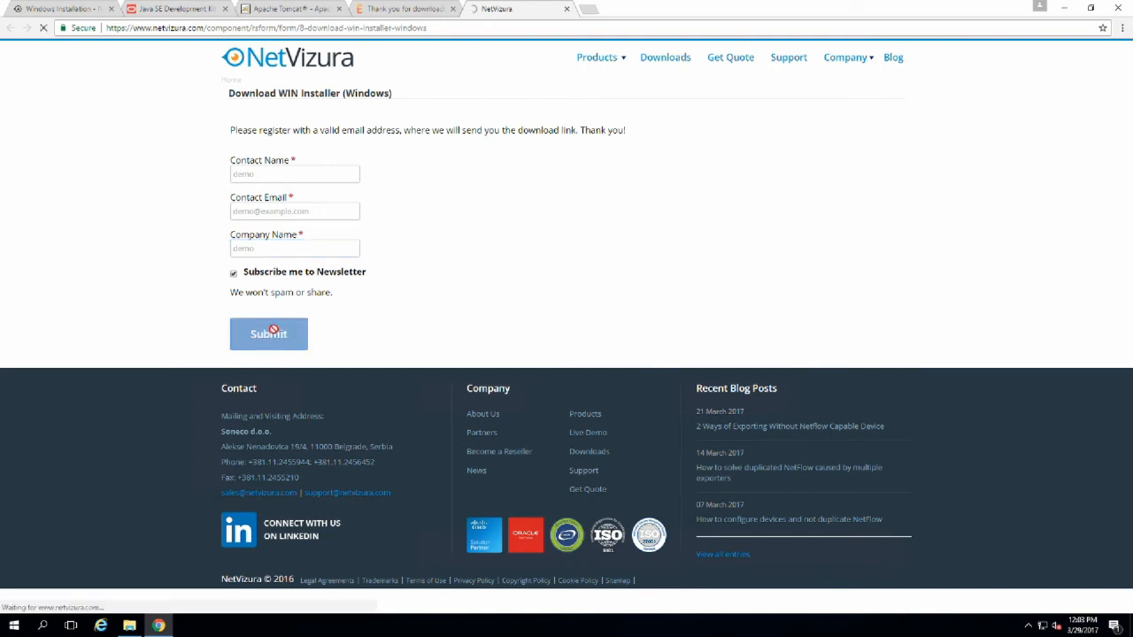
click(269, 332)
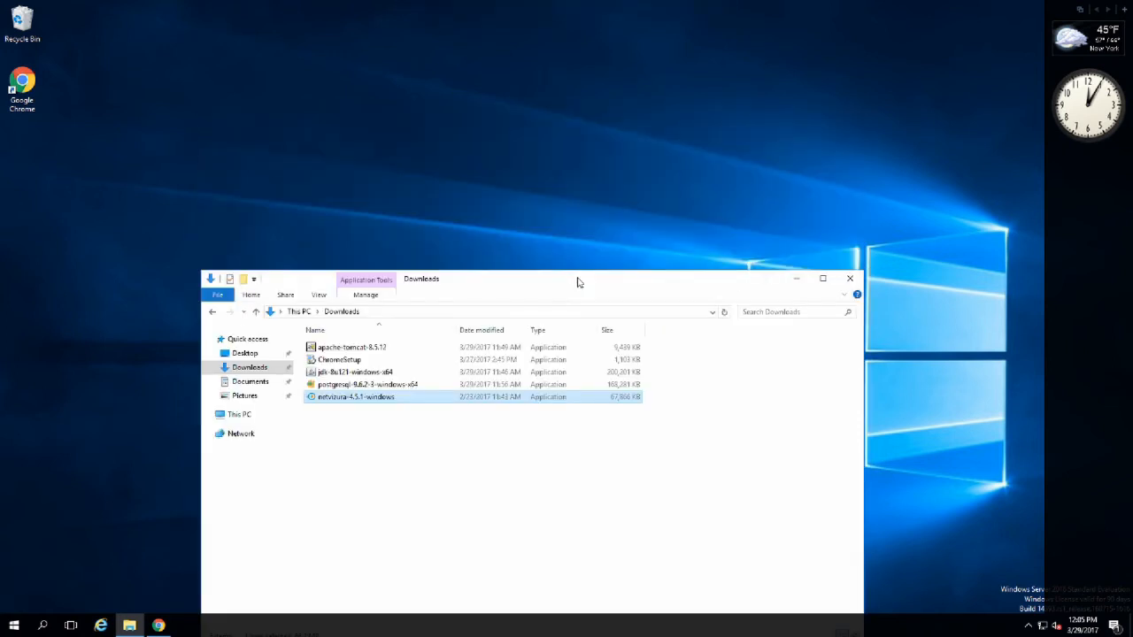
Launch the netvizura-4.5.1-windows installer, accept the license and install into C:\Program Files\NetVizura
double_click(354, 396)
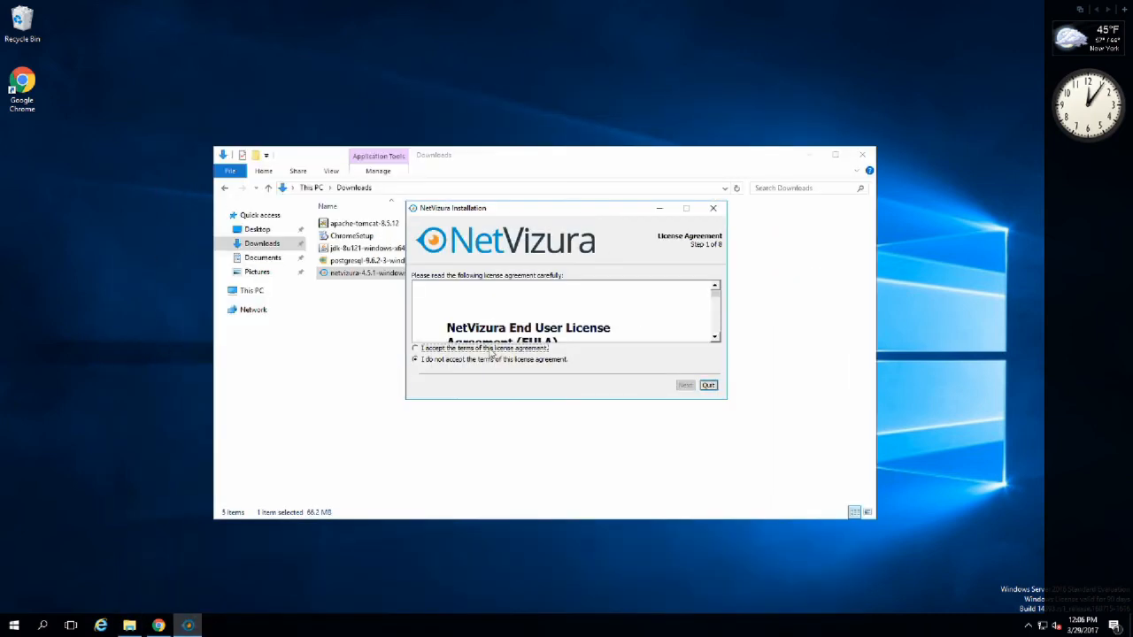
click(685, 384)
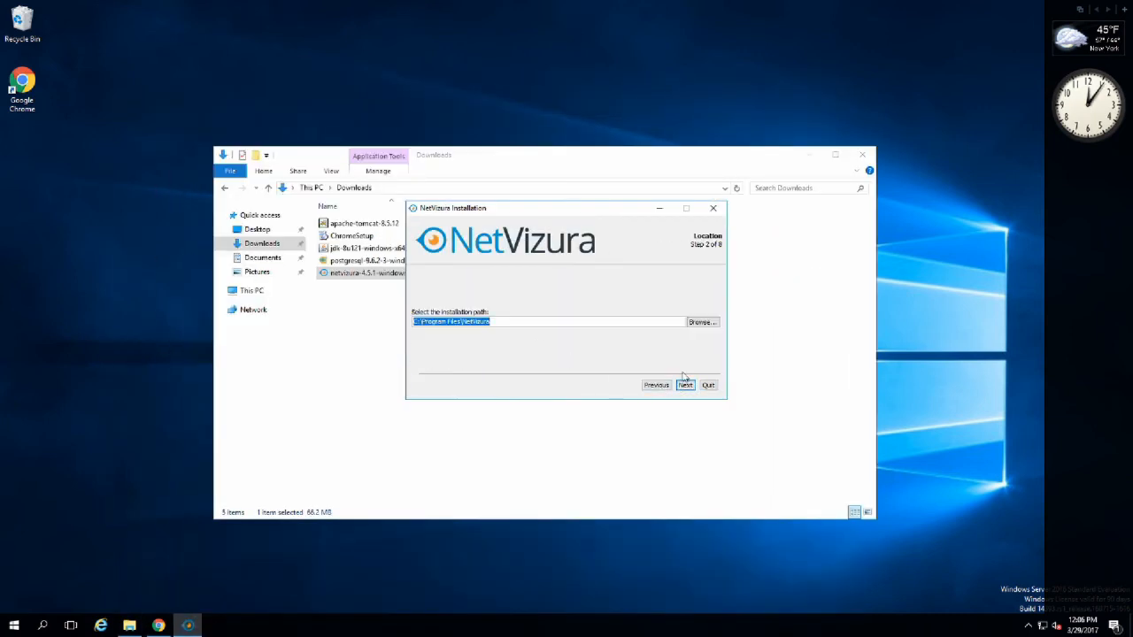
click(685, 384)
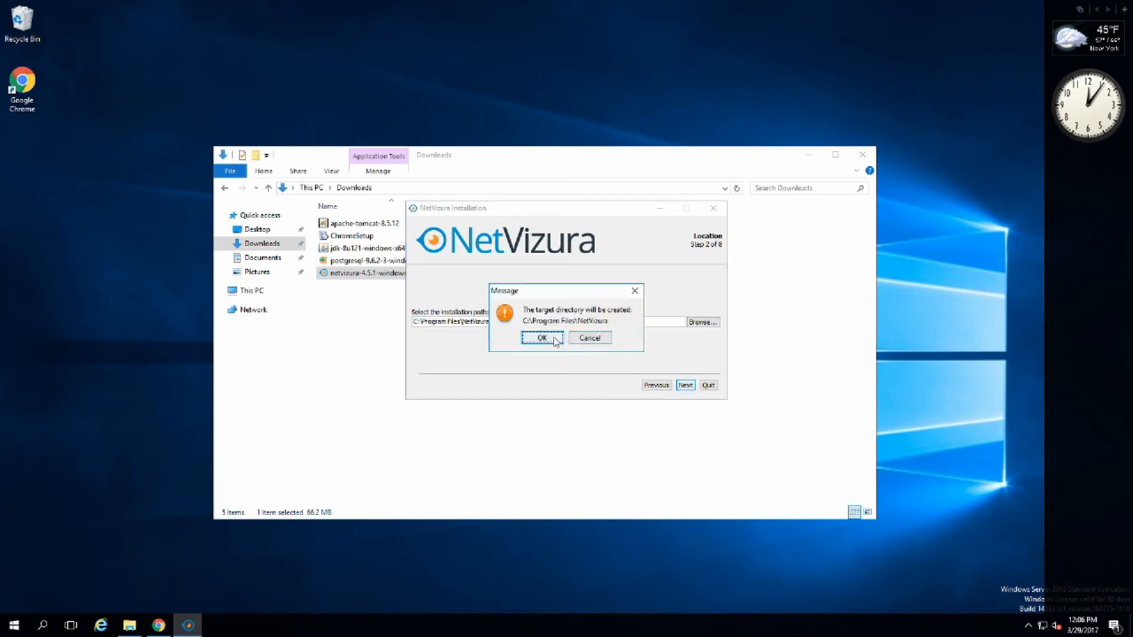
click(542, 338)
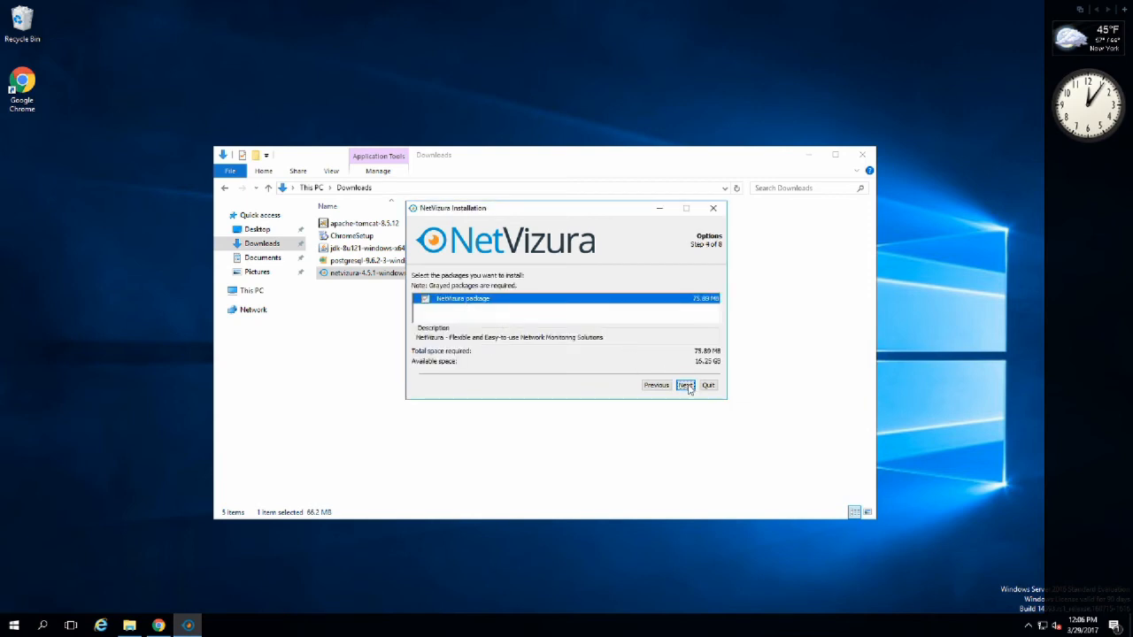
Proceed through package selection, installation and post-installation processing to the Access Information step
click(685, 386)
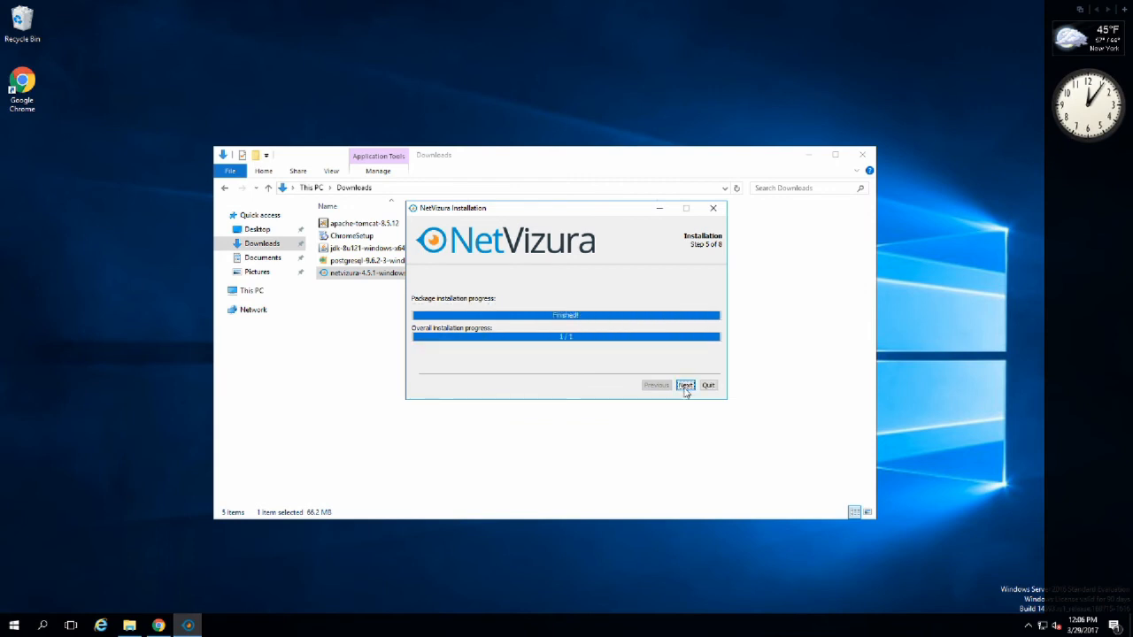
click(685, 385)
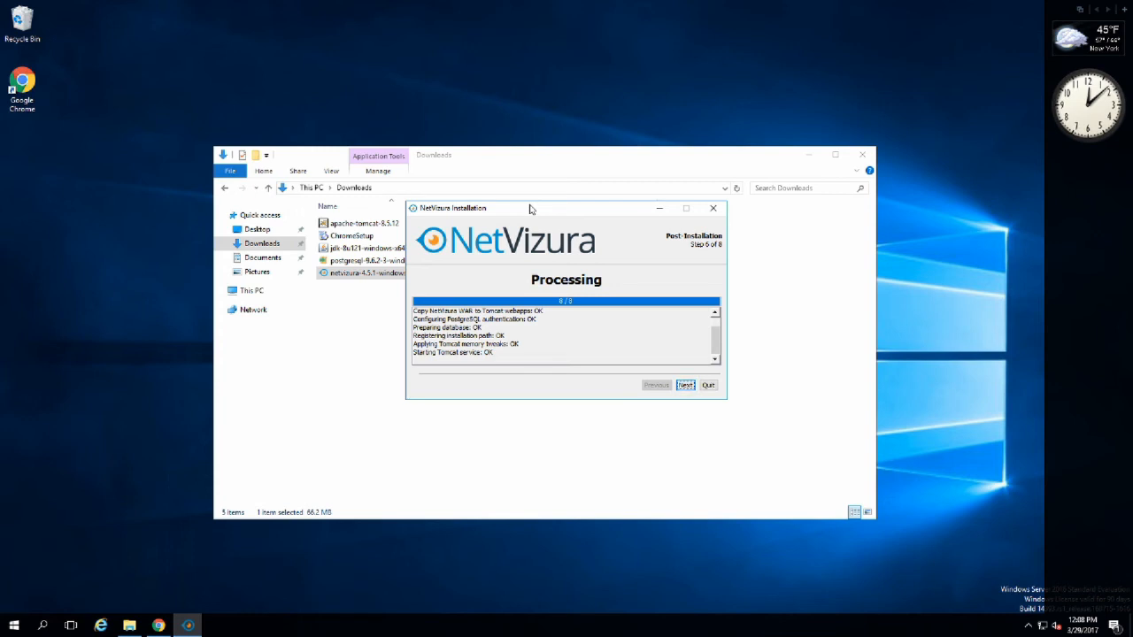
mouse_move(549, 199)
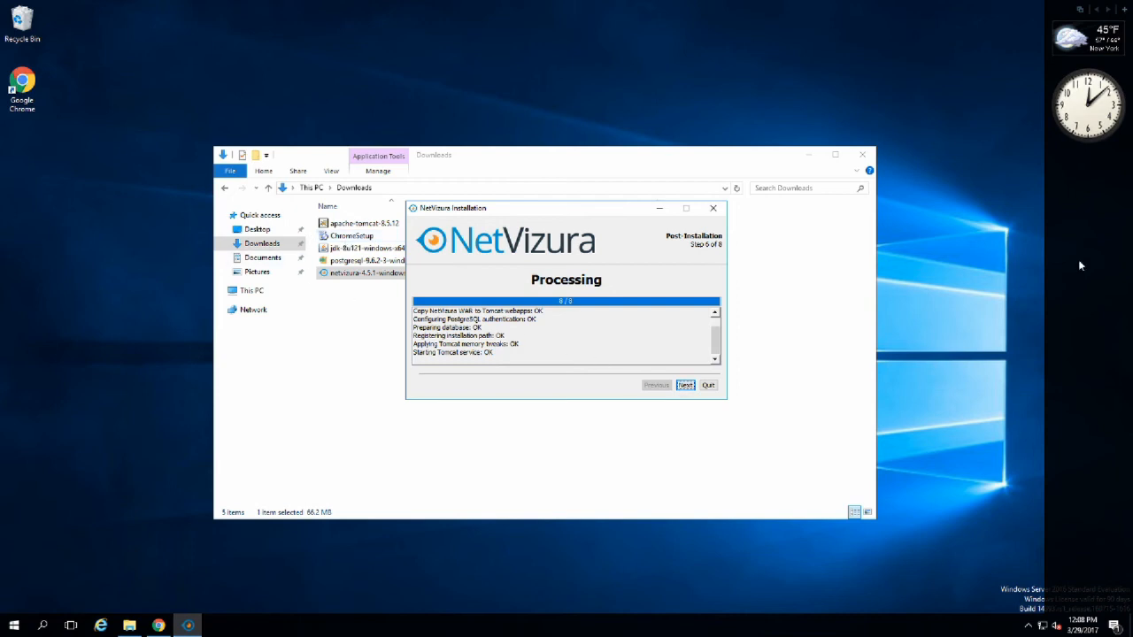
click(685, 386)
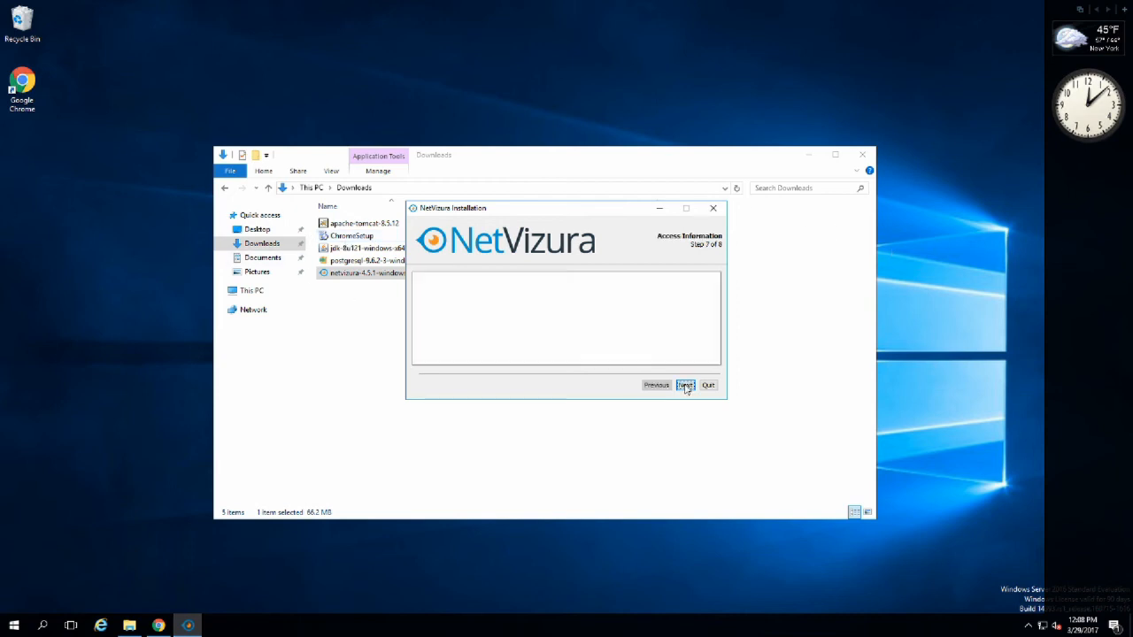
click(685, 385)
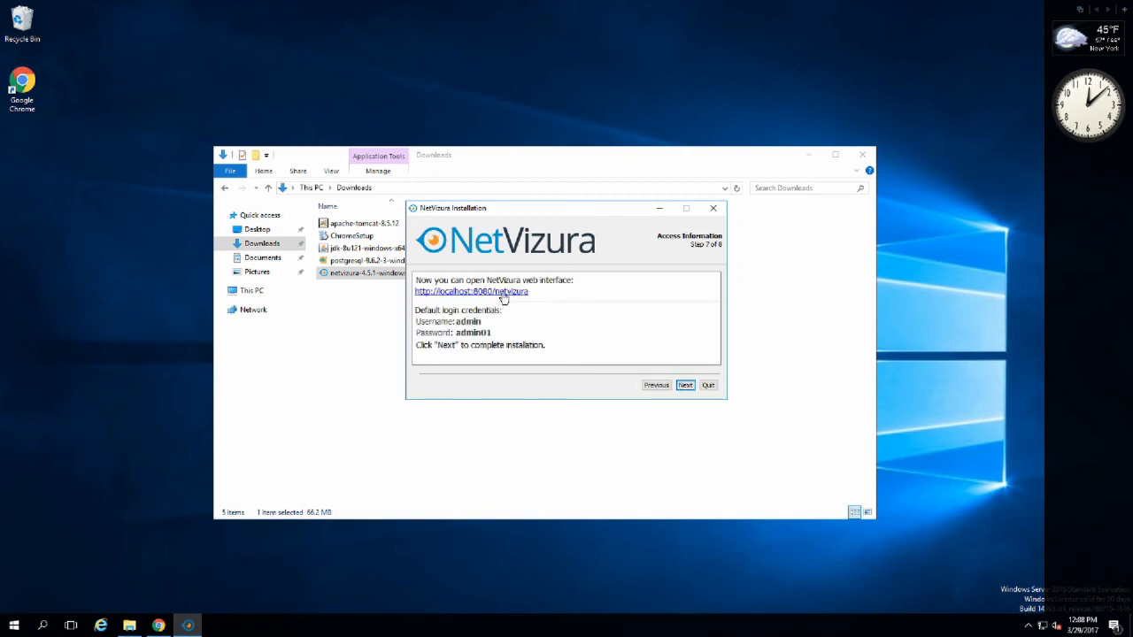
click(471, 290)
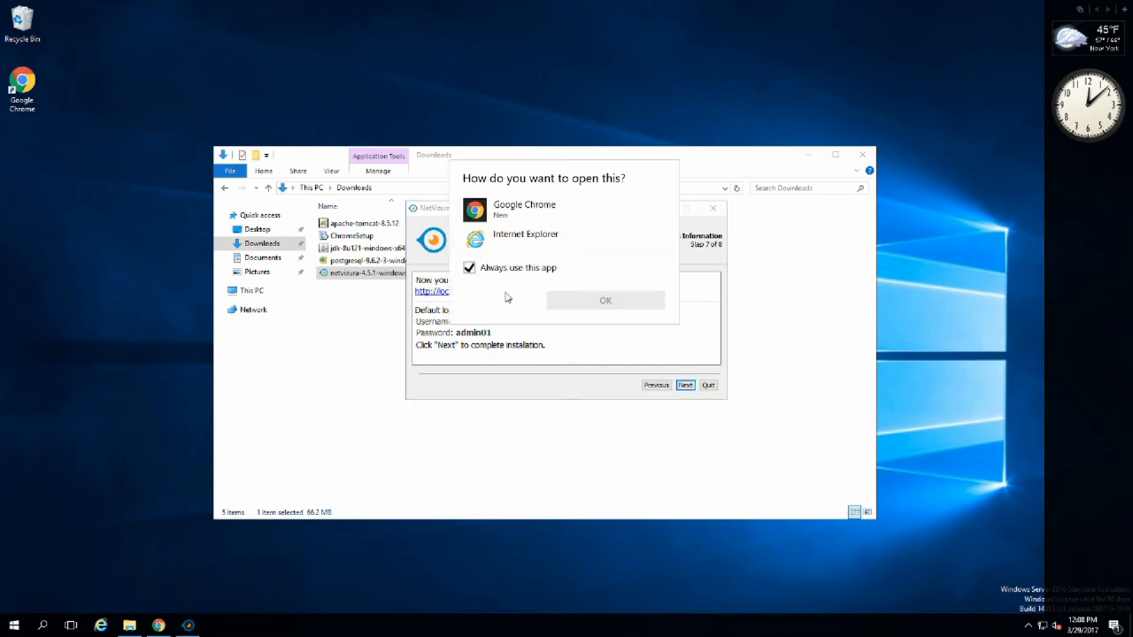
click(524, 209)
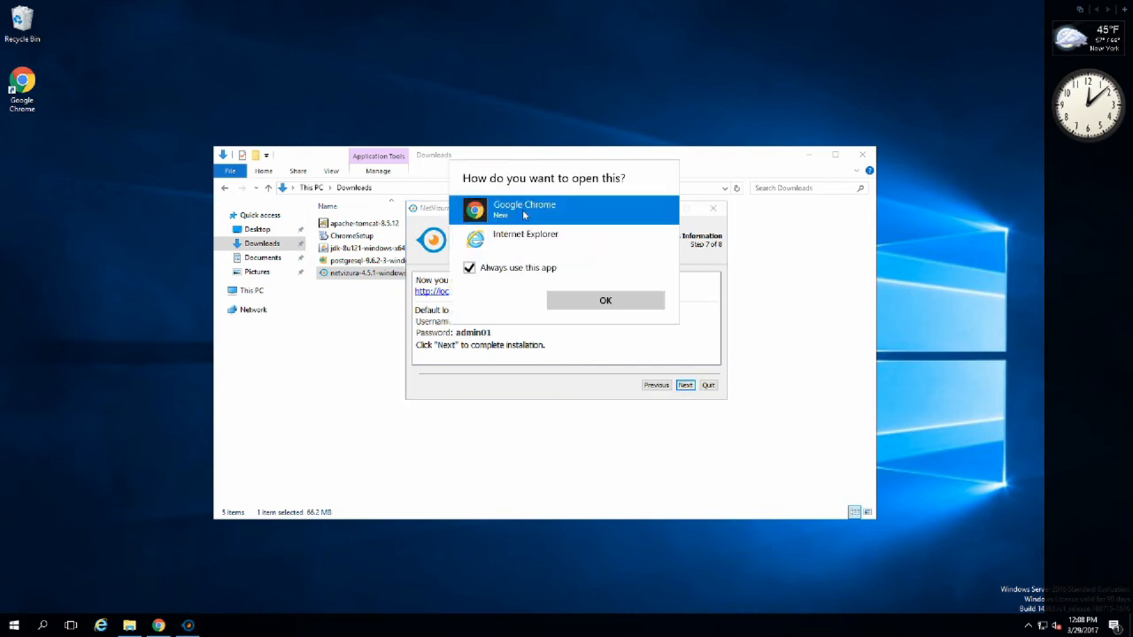
click(605, 301)
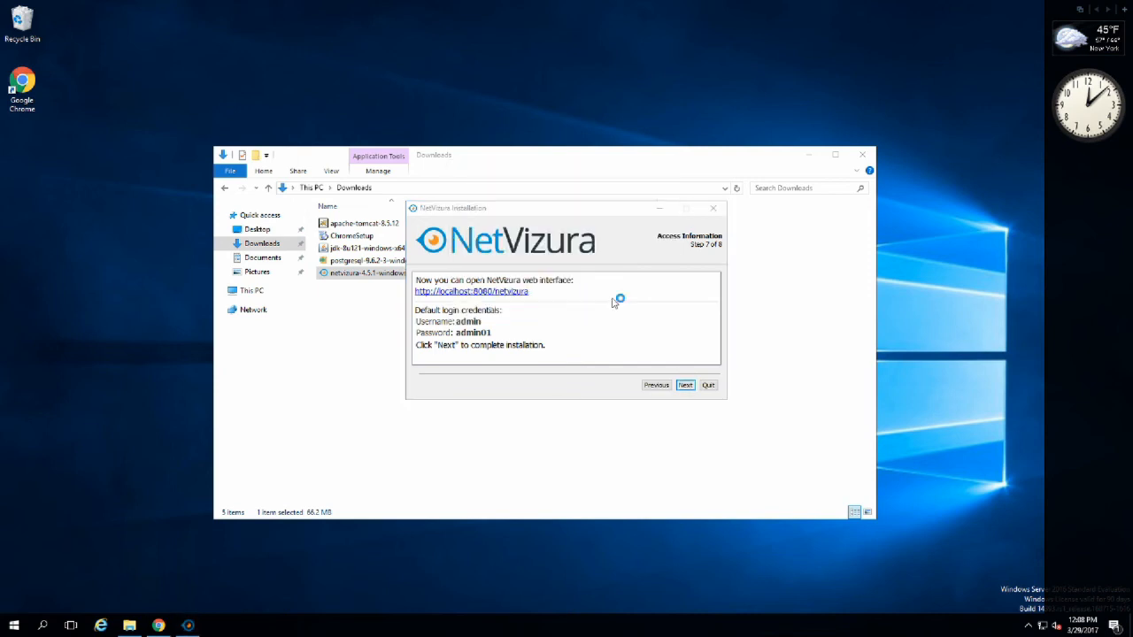
click(471, 290)
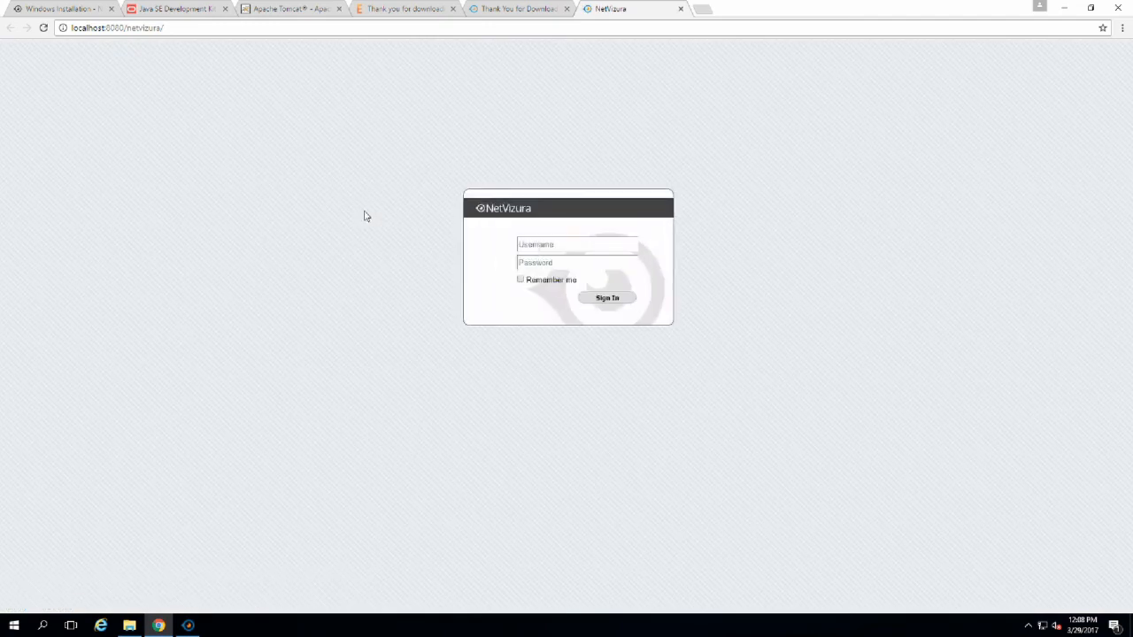
Sign in to NetVizura as admin with the default password, reaching the Welcome page
click(577, 244)
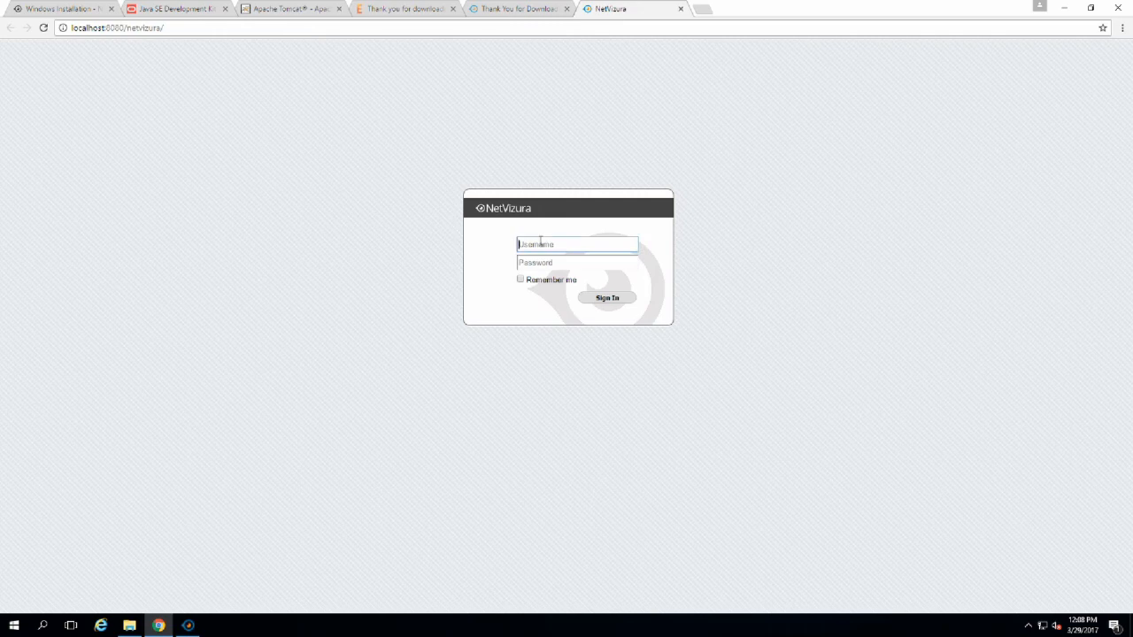
text(admin)
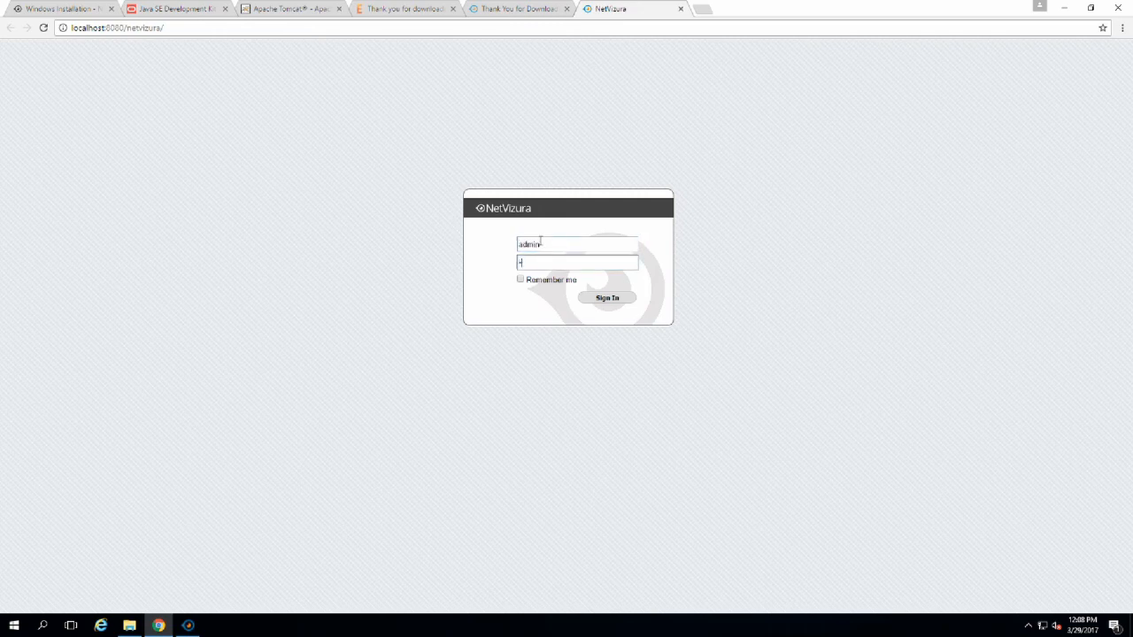
text(*)
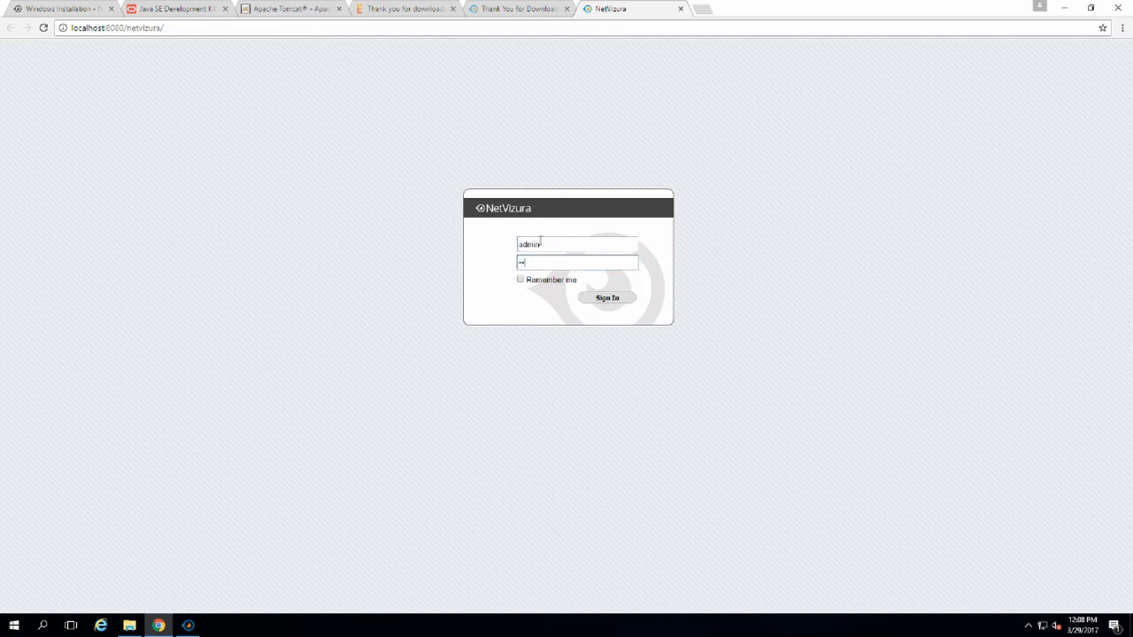
click(607, 297)
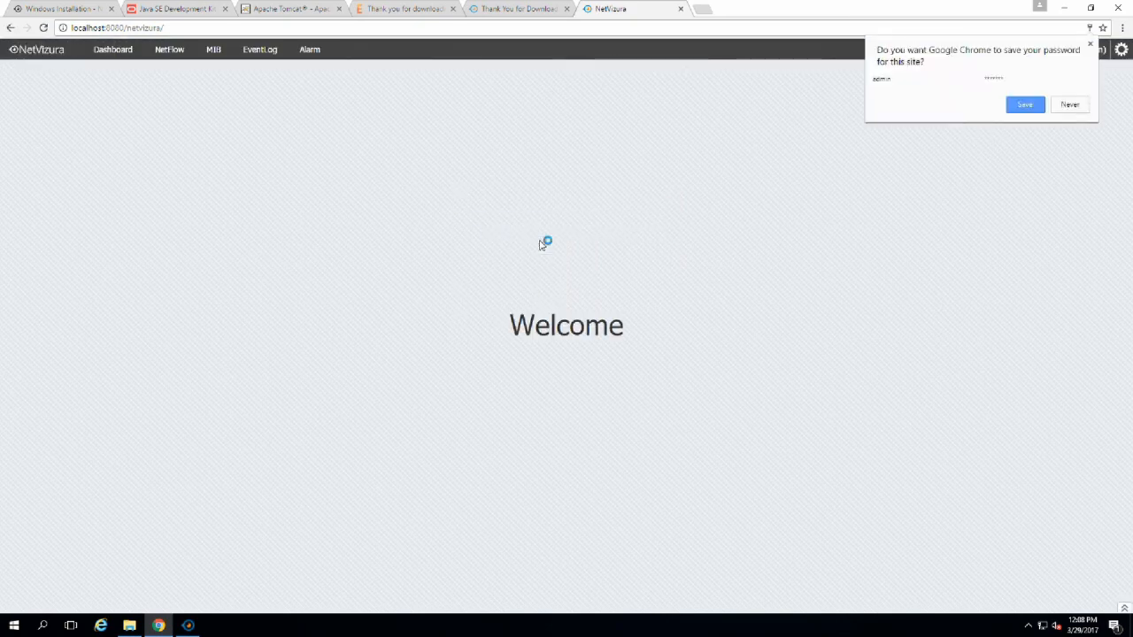
mouse_move(1005, 145)
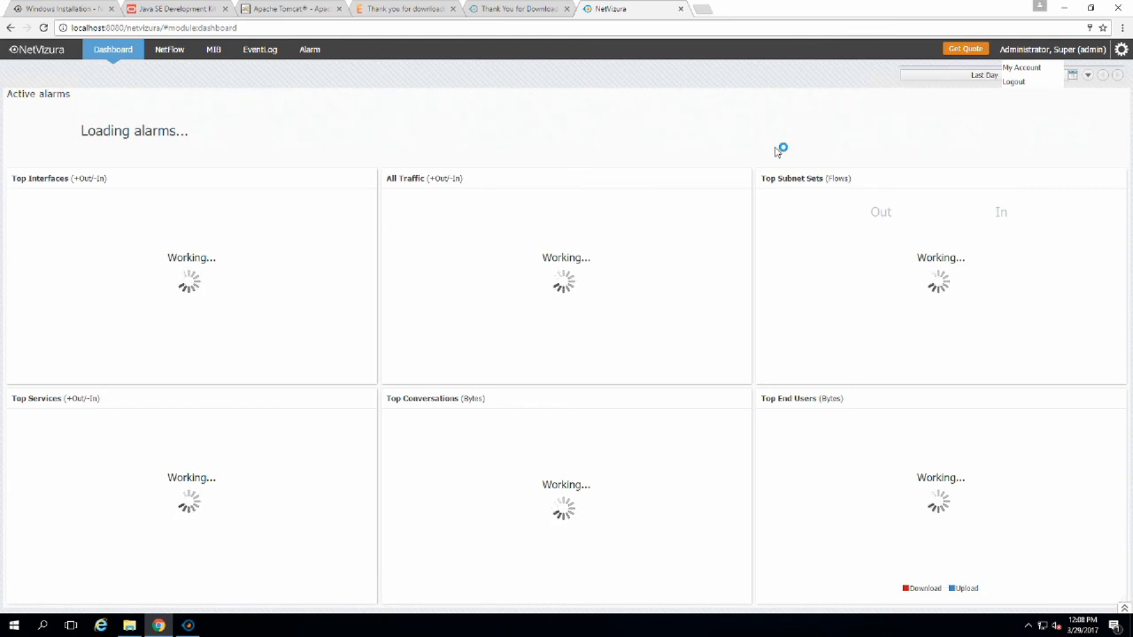
mouse_move(627, 98)
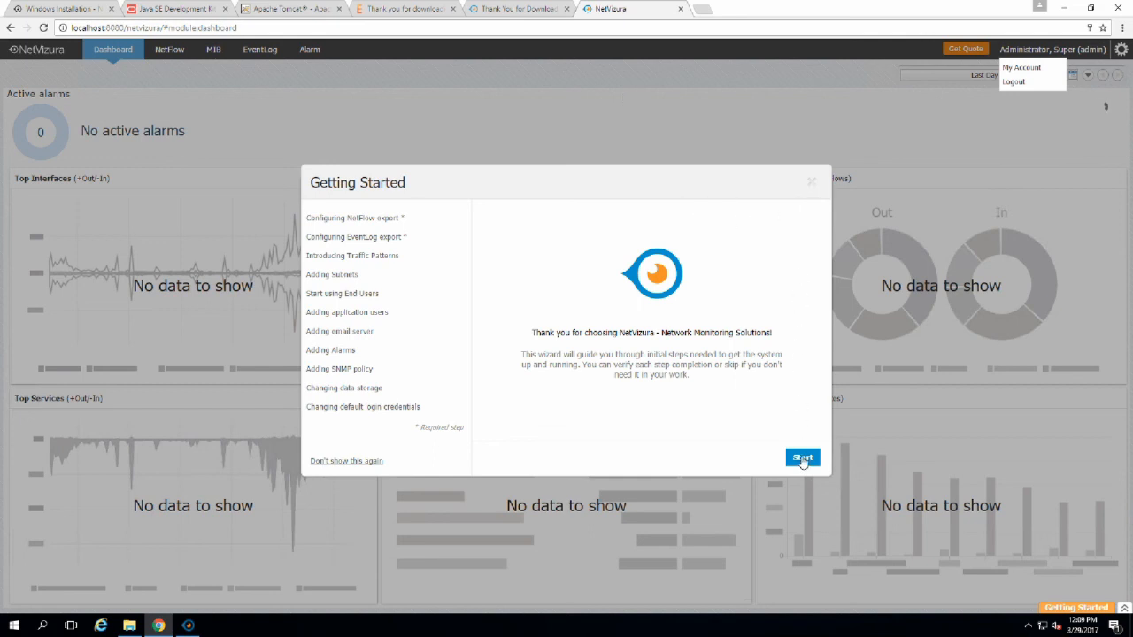
Start the Getting Started wizard at the Configuring NetFlow export step
click(802, 456)
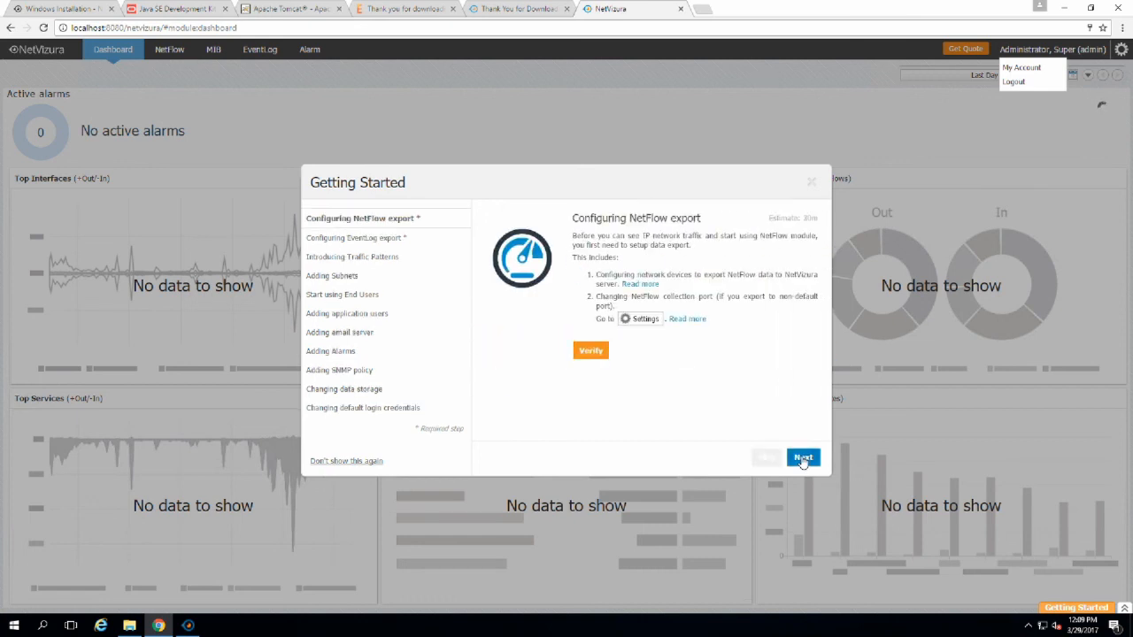